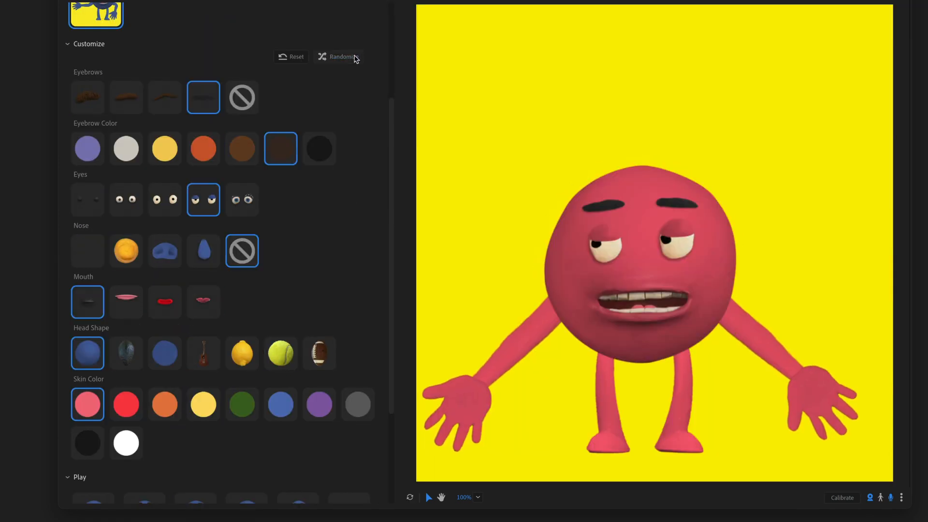
- Randomize the blob puppet's look and download the Rampy example style
{"action": "left_click", "coordinate": [338, 57]}
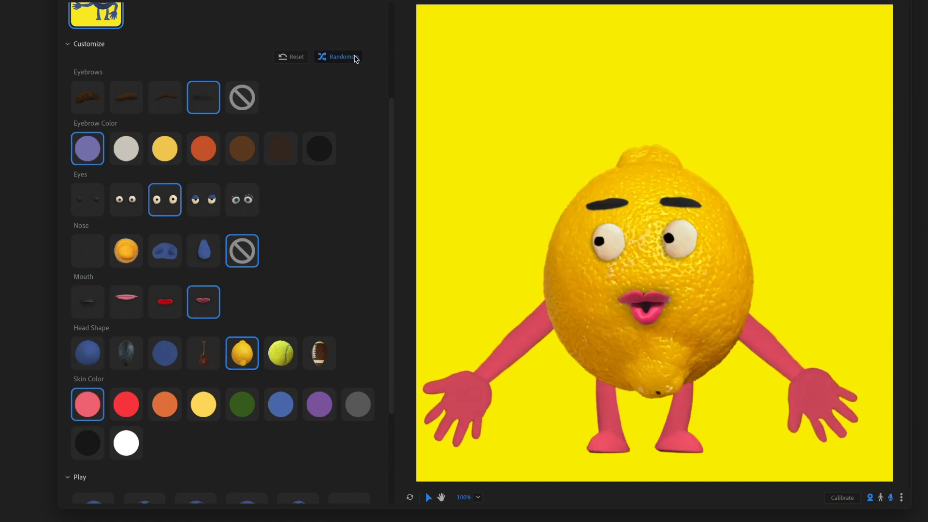
{"action": "scroll", "scroll_direction": "up", "scroll_amount": 3}
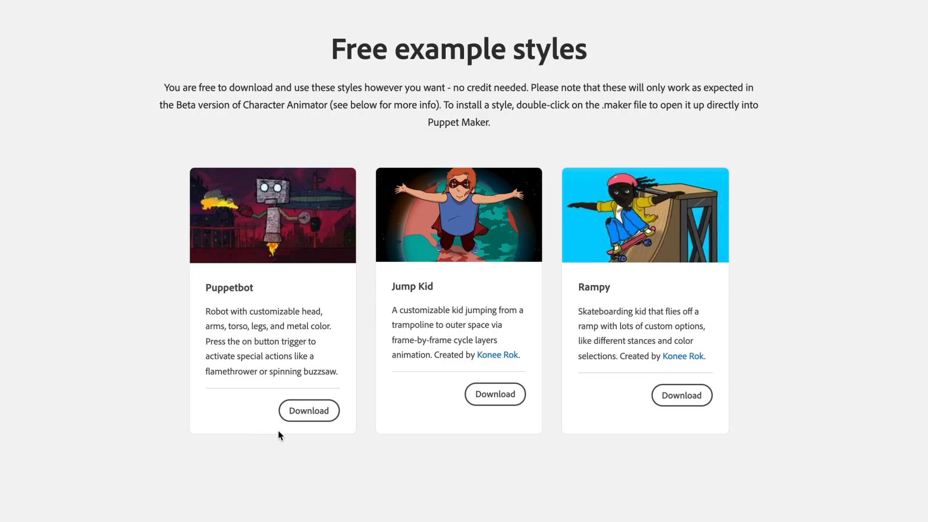
{"action": "mouse_move", "coordinate": [680, 399]}
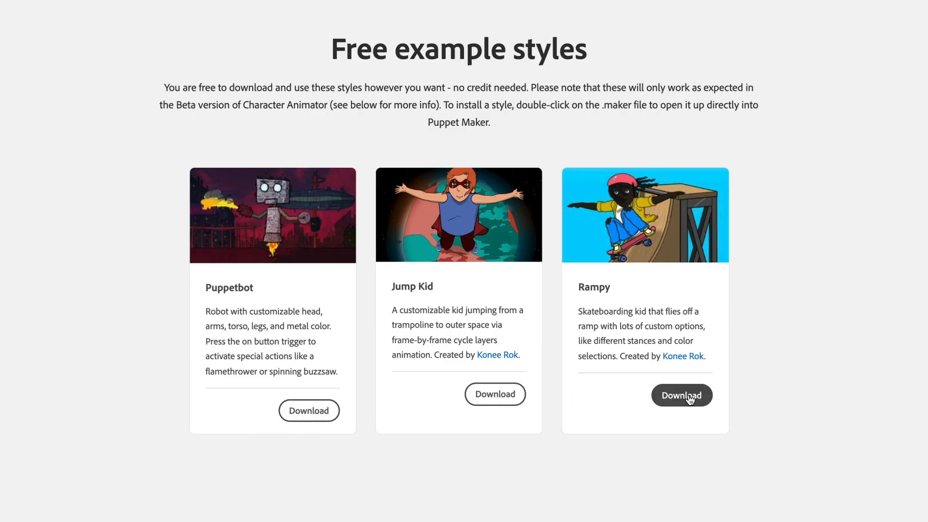
{"action": "left_click", "coordinate": [681, 395]}
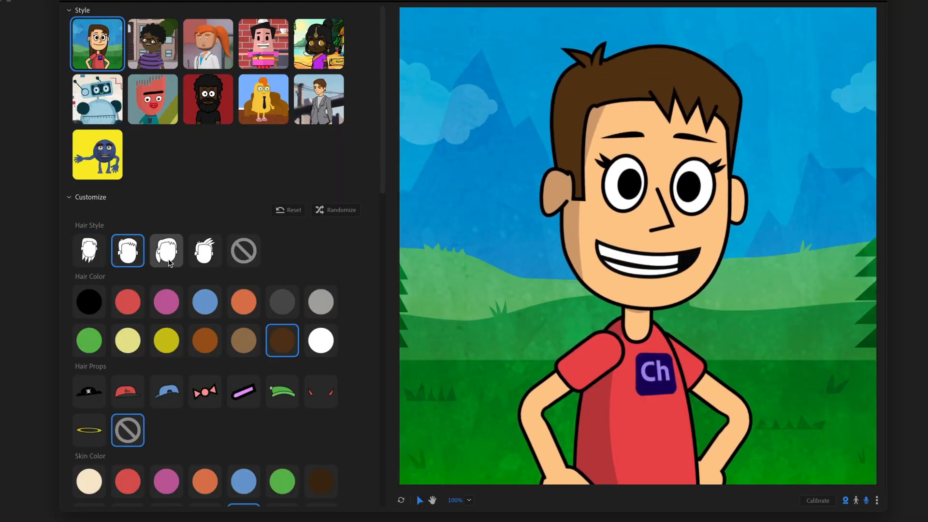
- Give the boy puppet spiky hair, then randomize his whole look twice
{"action": "left_click", "coordinate": [204, 250]}
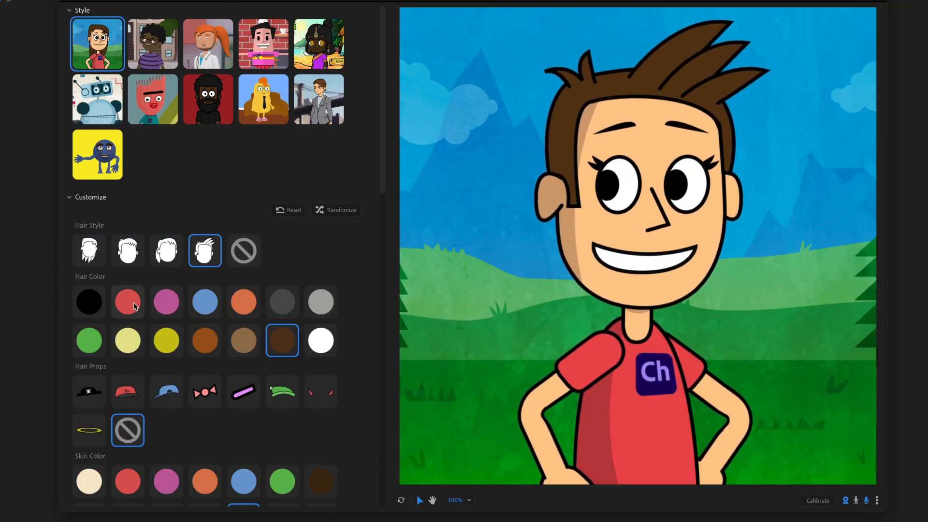
{"action": "left_click", "coordinate": [340, 209]}
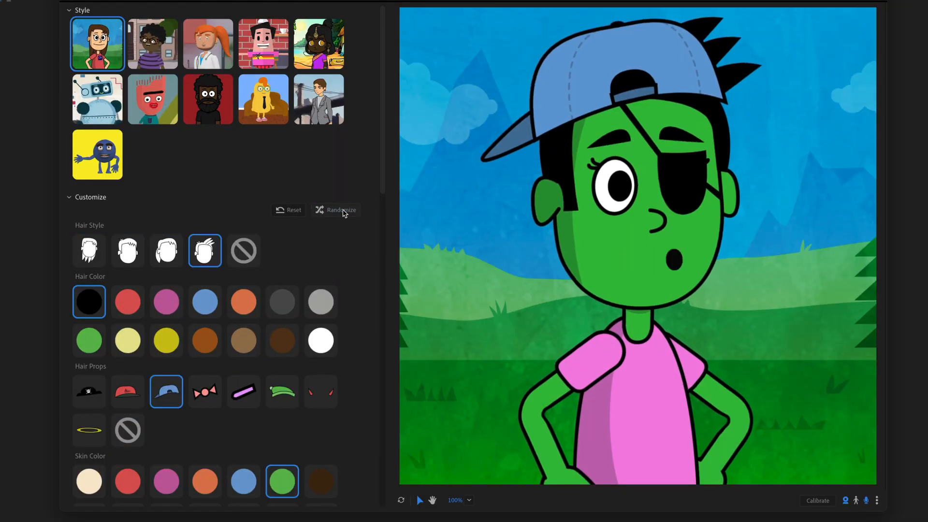
{"action": "left_click", "coordinate": [335, 209]}
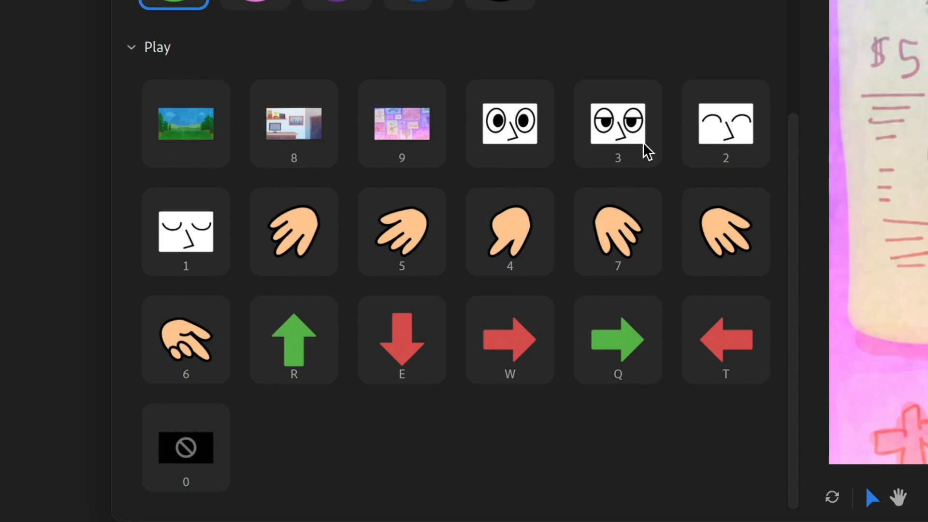
{"action": "mouse_move", "coordinate": [196, 237]}
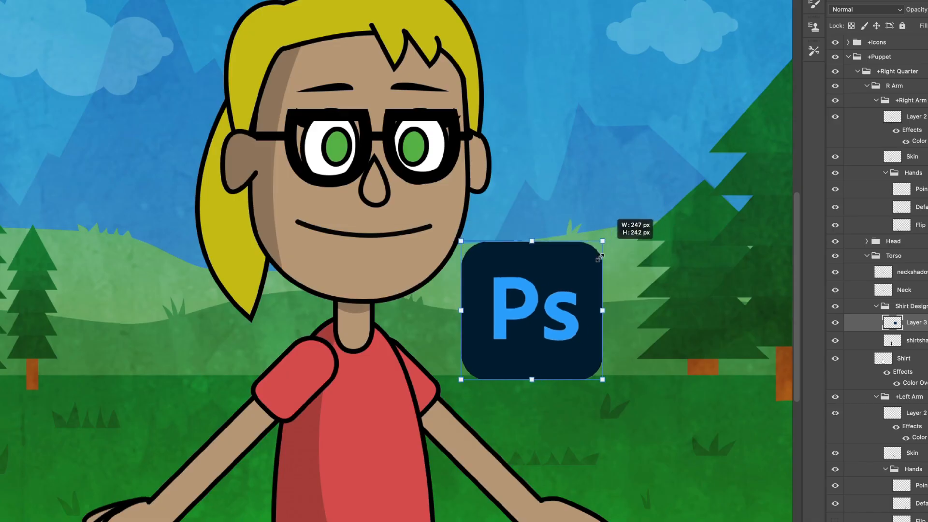
- Scale the placed Ps logo down to fit the puppet's shirt chest
{"action": "left_click_drag", "start_coordinate": [530, 311], "coordinate": [366, 405]}
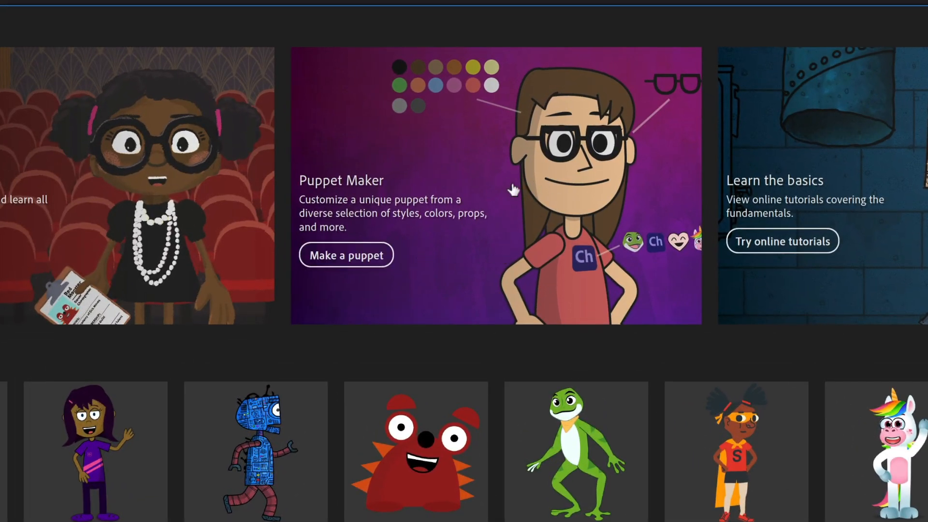
{"action": "left_click", "coordinate": [346, 255]}
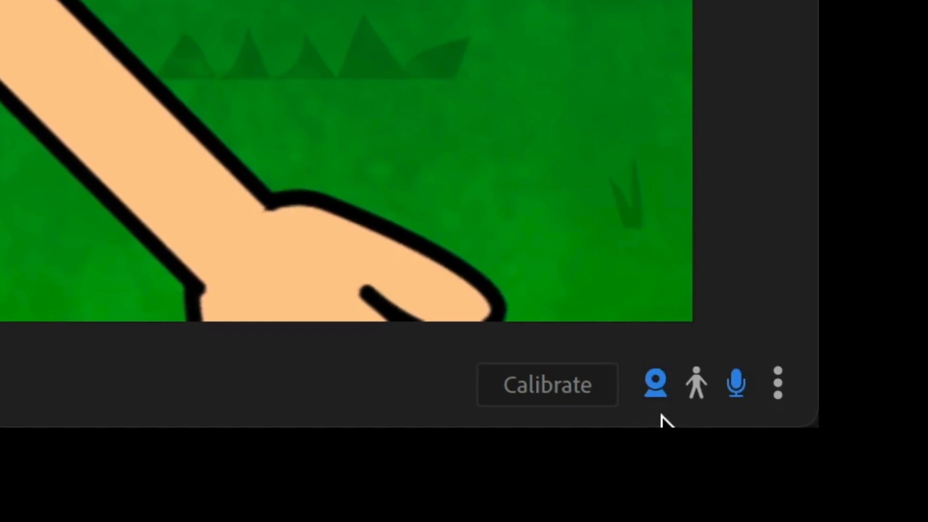
{"action": "mouse_move", "coordinate": [787, 195]}
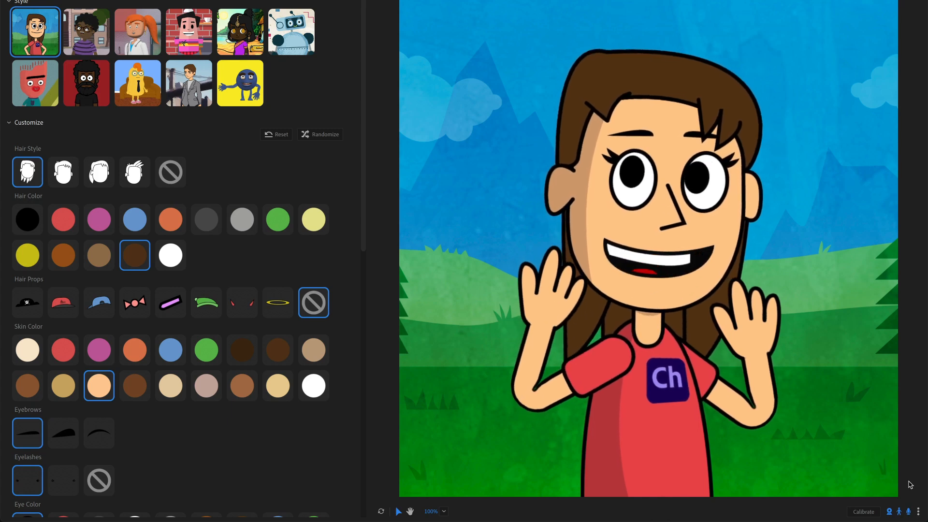
{"action": "mouse_move", "coordinate": [898, 511]}
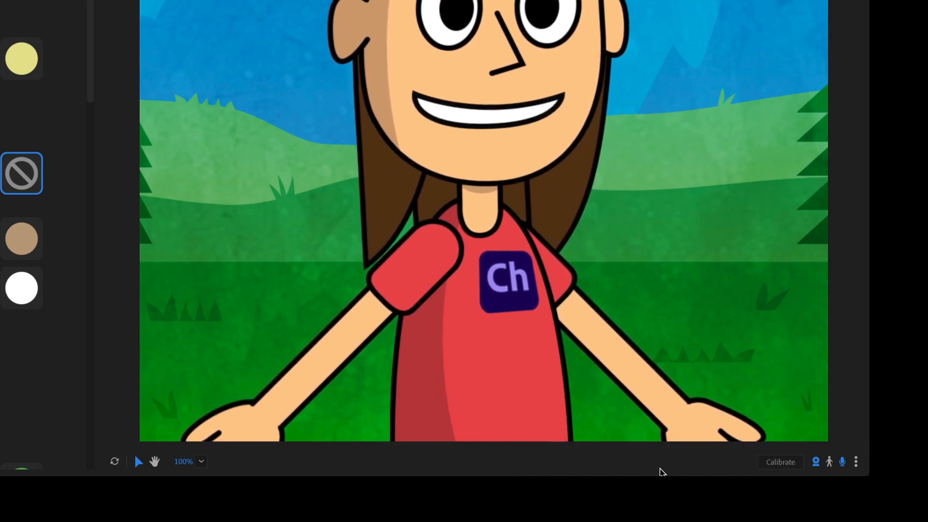
{"action": "left_click", "coordinate": [856, 461]}
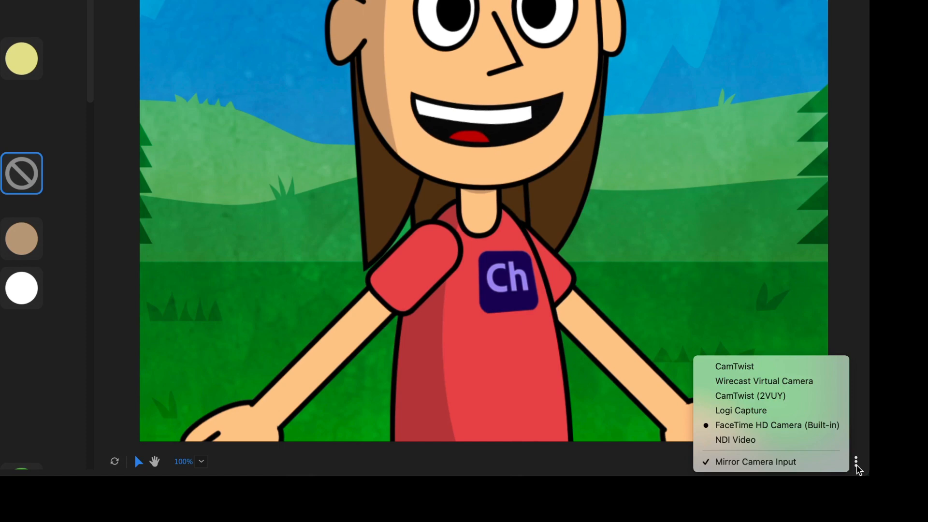
{"action": "mouse_move", "coordinate": [764, 381]}
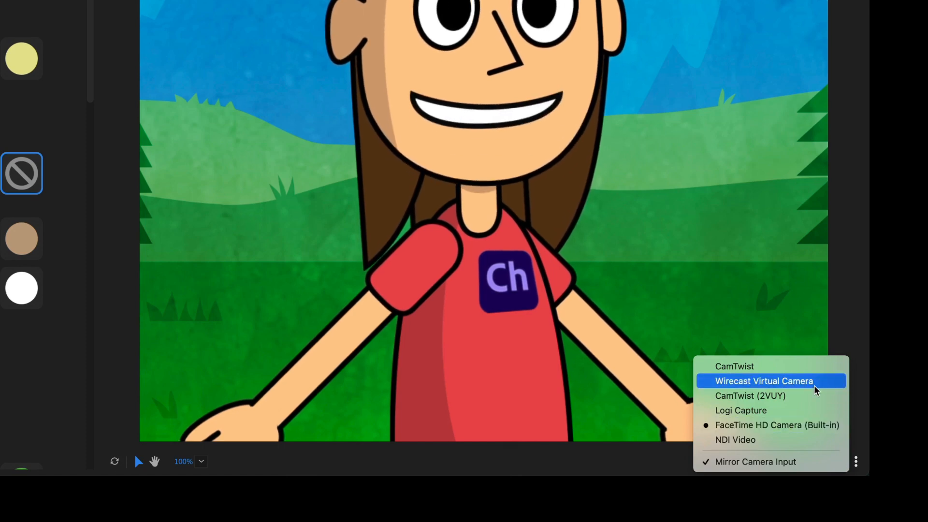
{"action": "mouse_move", "coordinate": [735, 366]}
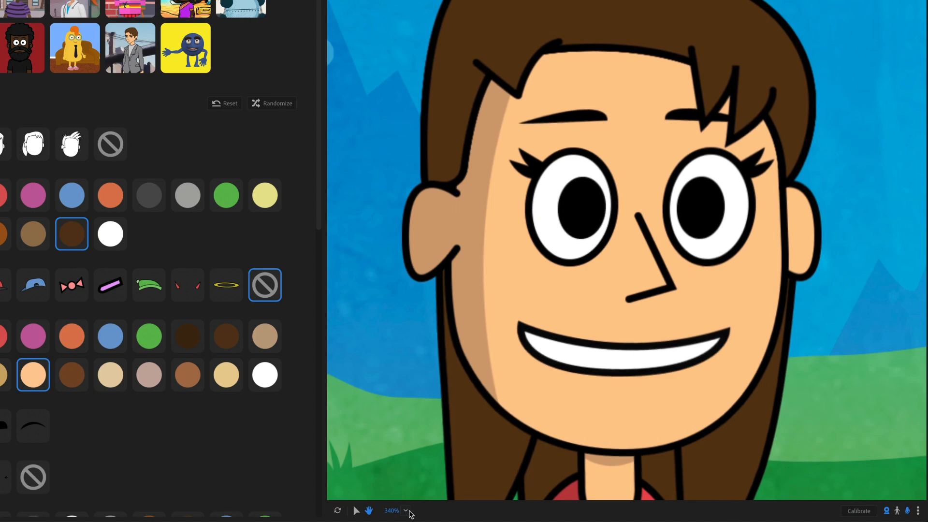
- Choose a new magnification level from the preview zoom dropdown
{"action": "left_click", "coordinate": [392, 510]}
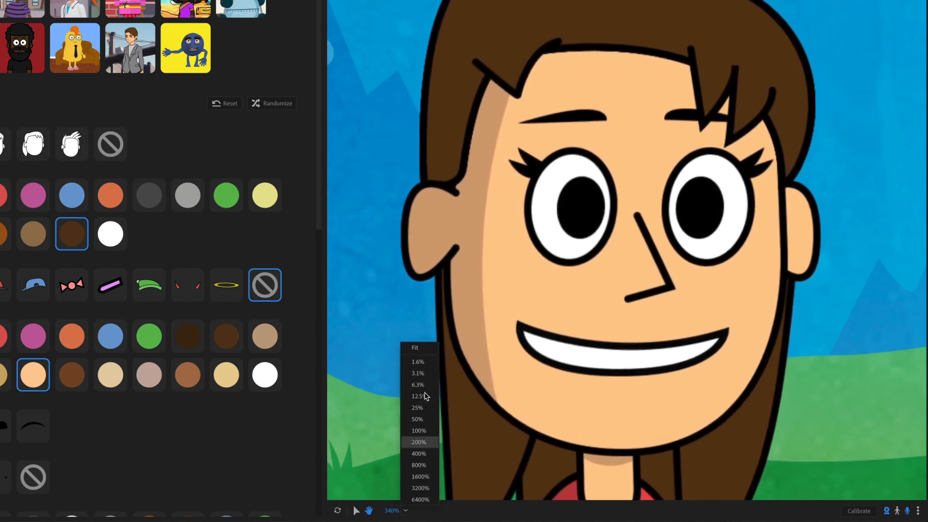
{"action": "left_click", "coordinate": [415, 347]}
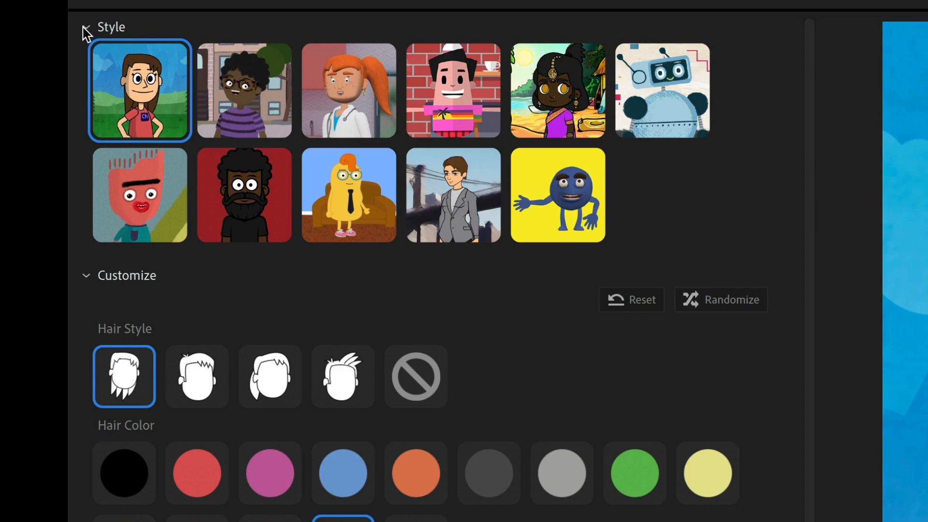
- Collapse all Puppet Maker sections, then expand only the Style section
{"action": "left_click", "coordinate": [85, 27]}
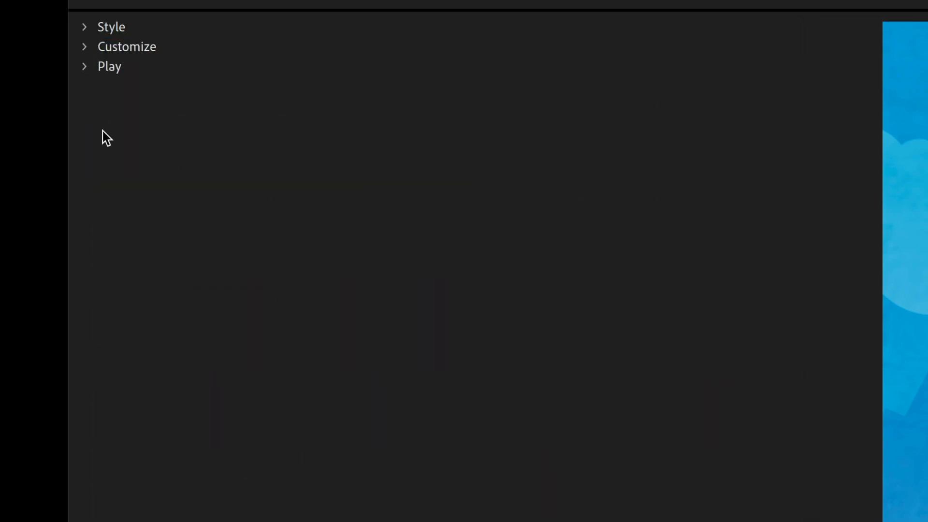
{"action": "left_click", "coordinate": [111, 27]}
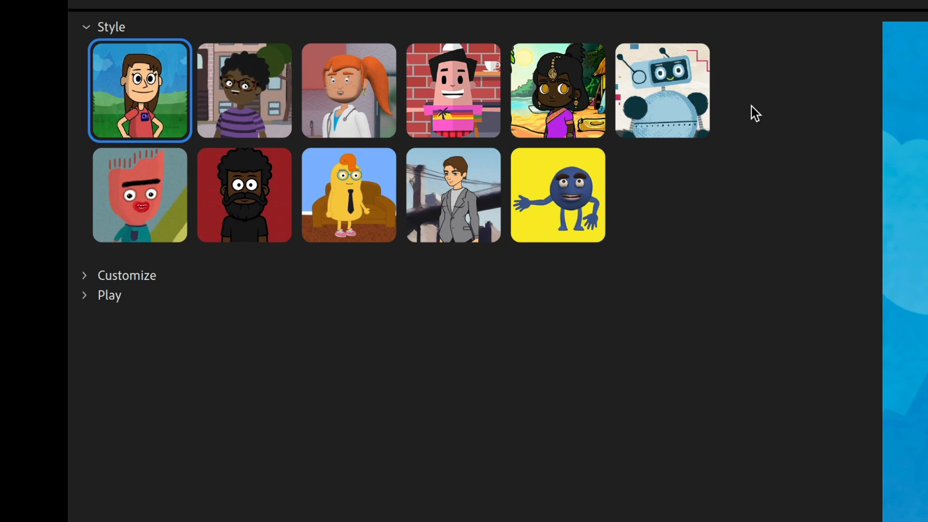
{"action": "mouse_move", "coordinate": [723, 195]}
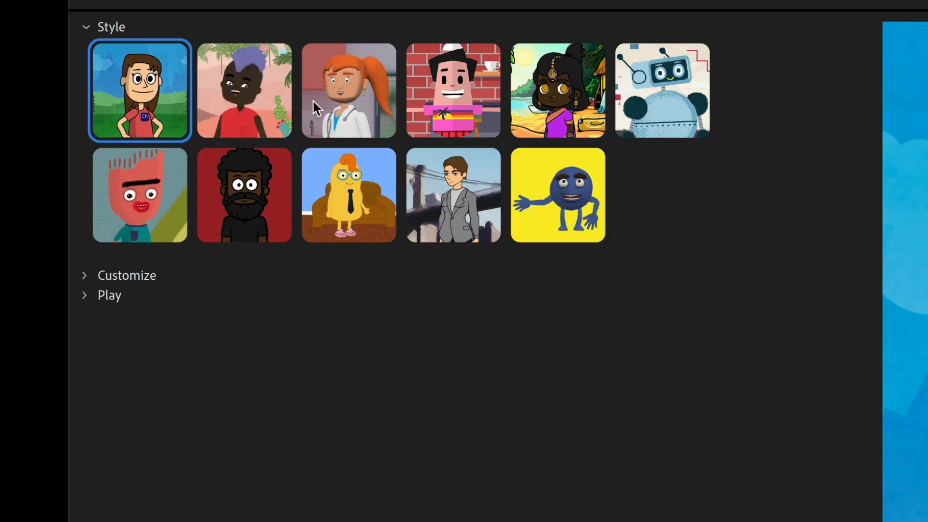
{"action": "mouse_move", "coordinate": [585, 106]}
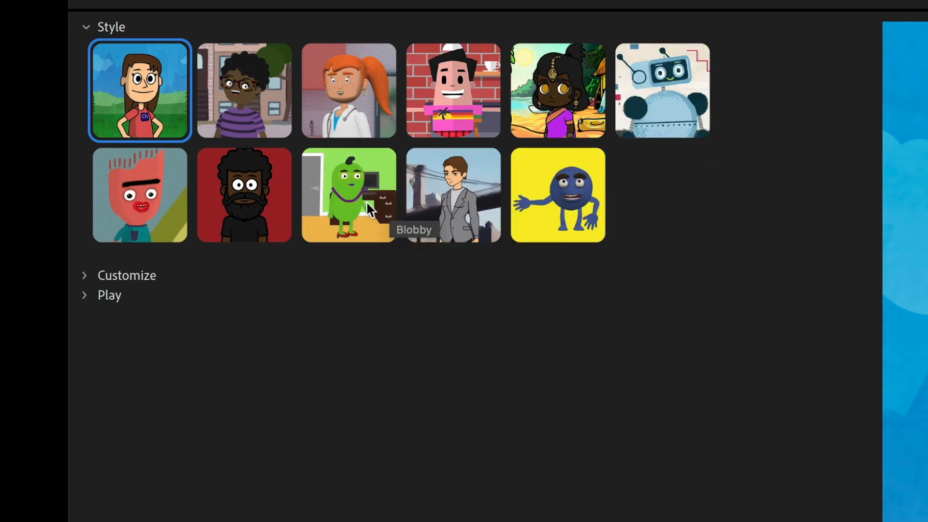
- Re-expand the Customize section below the style thumbnails
{"action": "left_click", "coordinate": [140, 90]}
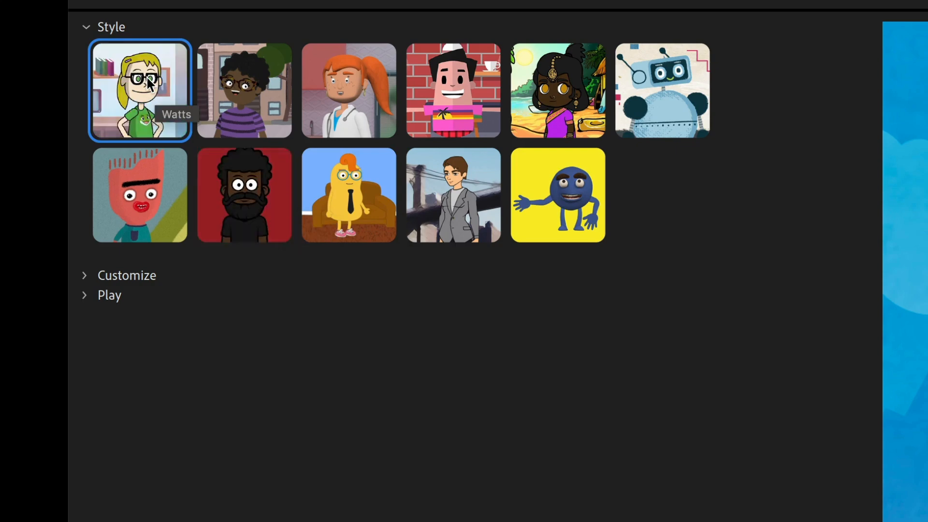
{"action": "left_click", "coordinate": [127, 274]}
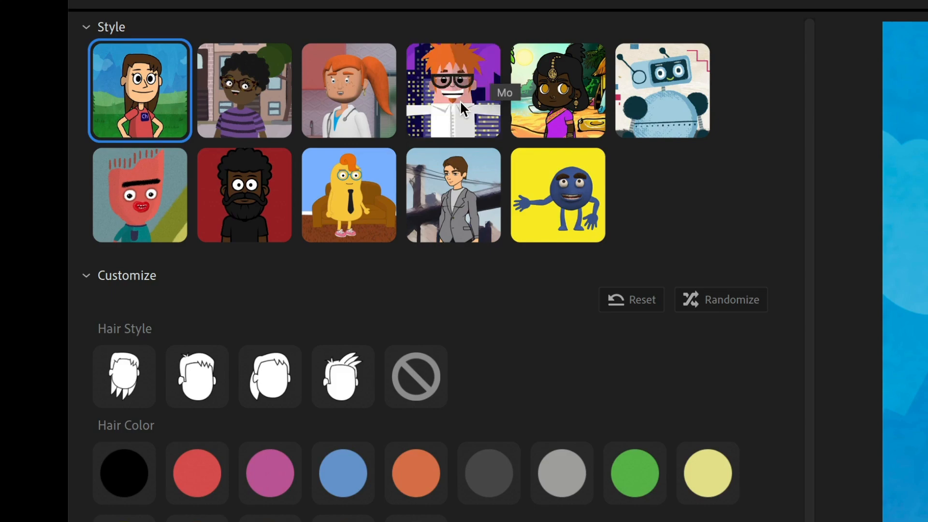
- Switch to the Mo style and randomize it into a grey-haired, skull-shirt figure
{"action": "left_click", "coordinate": [452, 90]}
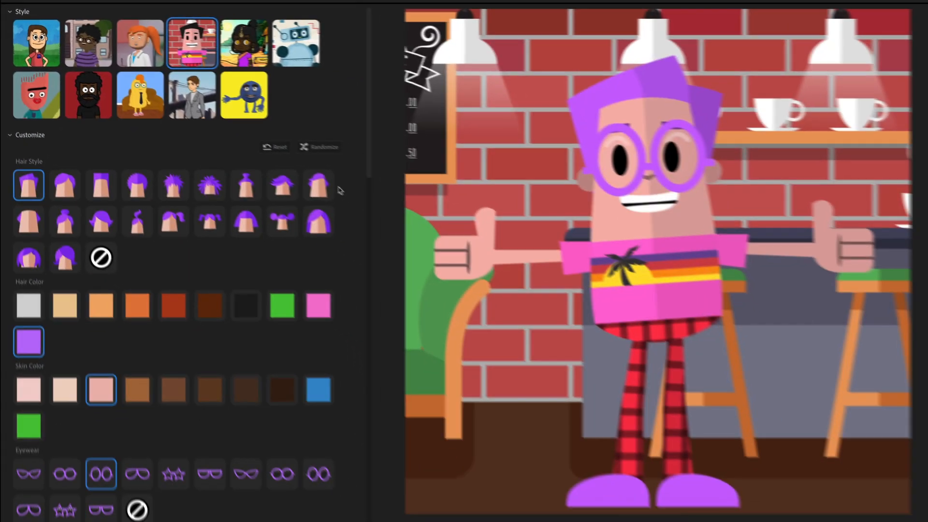
{"action": "scroll", "scroll_direction": "down", "scroll_amount": 3}
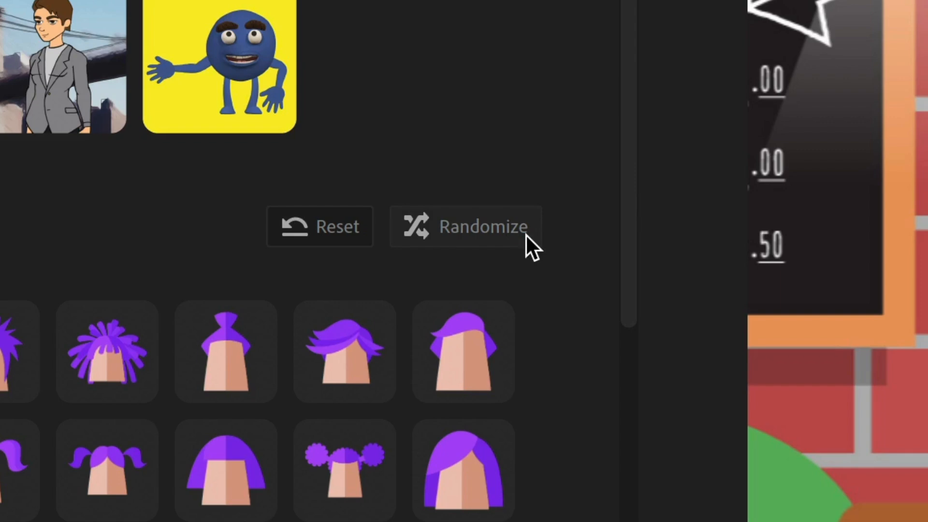
{"action": "left_click", "coordinate": [466, 227]}
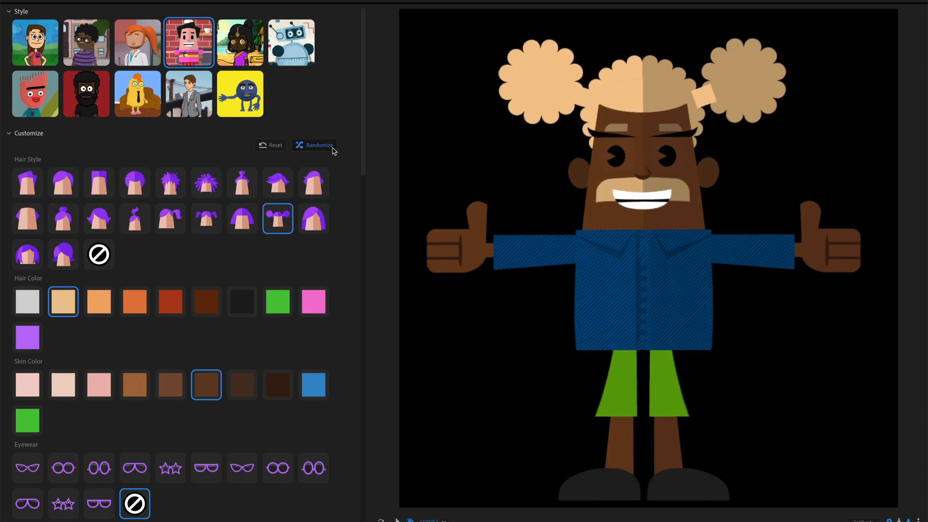
{"action": "left_click", "coordinate": [313, 145]}
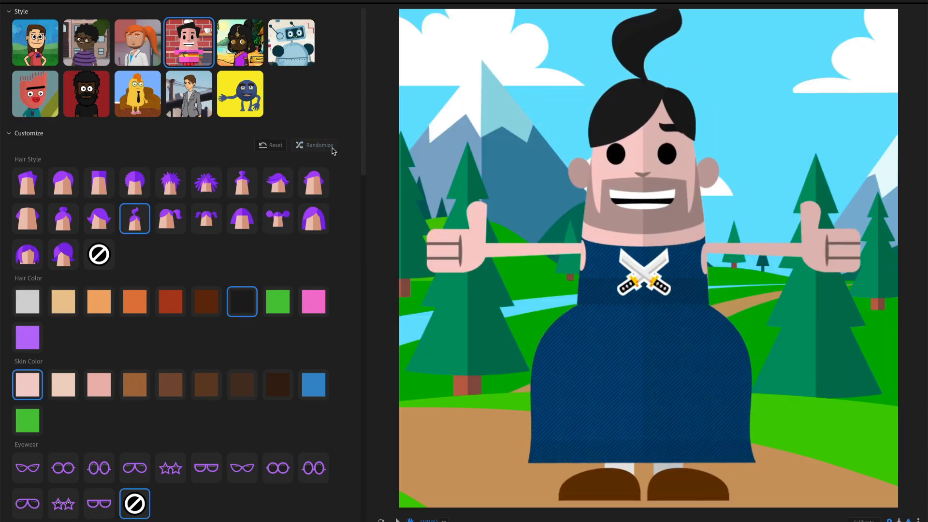
{"action": "left_click", "coordinate": [314, 145]}
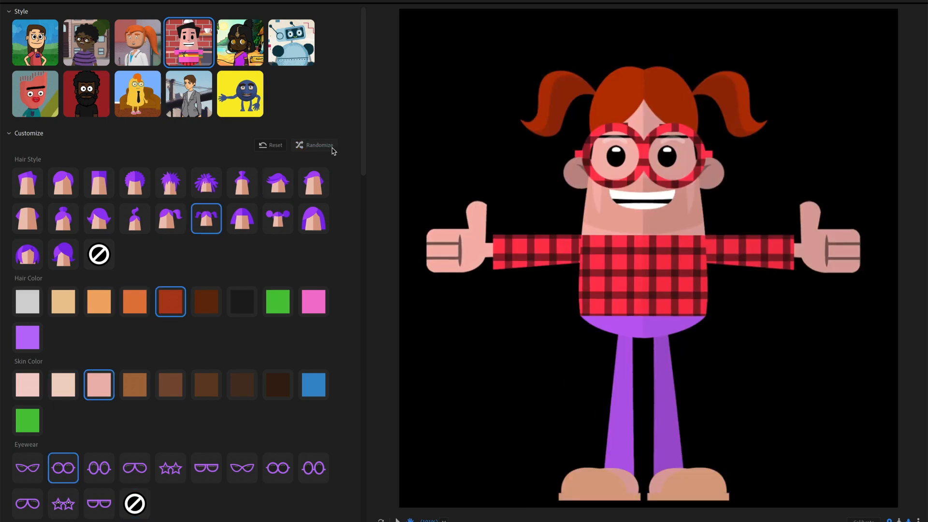
{"action": "left_click", "coordinate": [314, 145]}
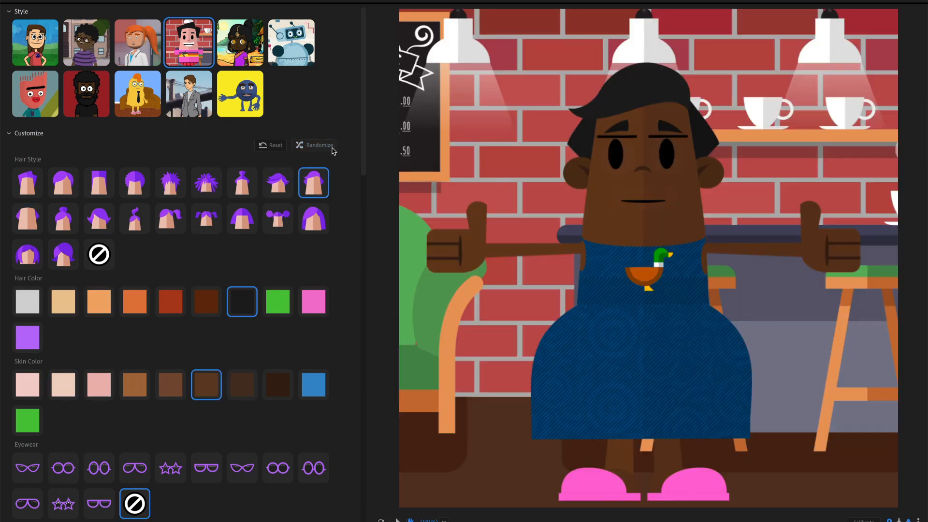
{"action": "left_click", "coordinate": [315, 145]}
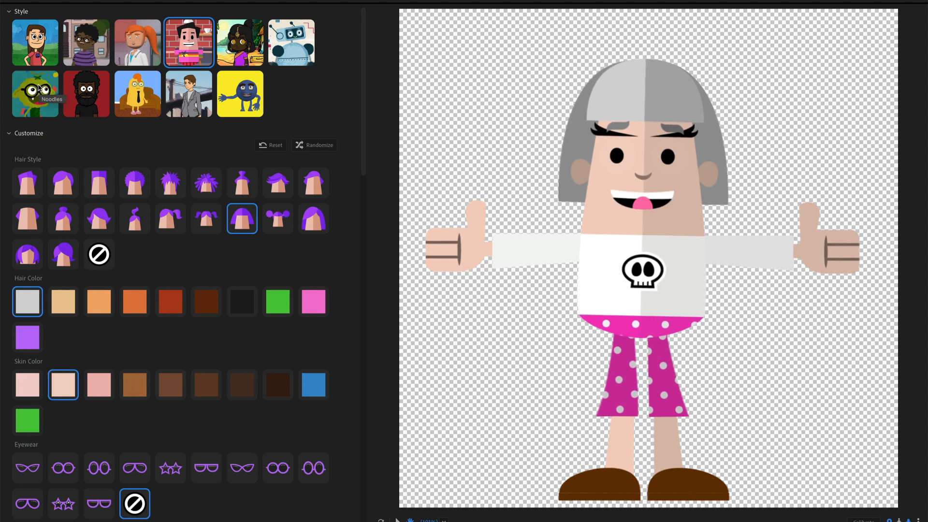
- Switch to the Noodles style and randomize the character nine times
{"action": "left_click", "coordinate": [35, 93]}
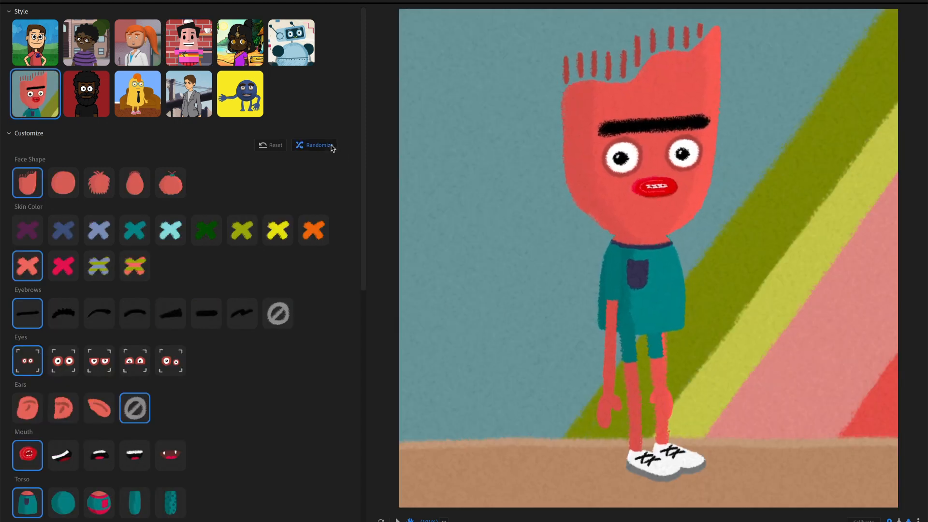
{"action": "left_click", "coordinate": [314, 145]}
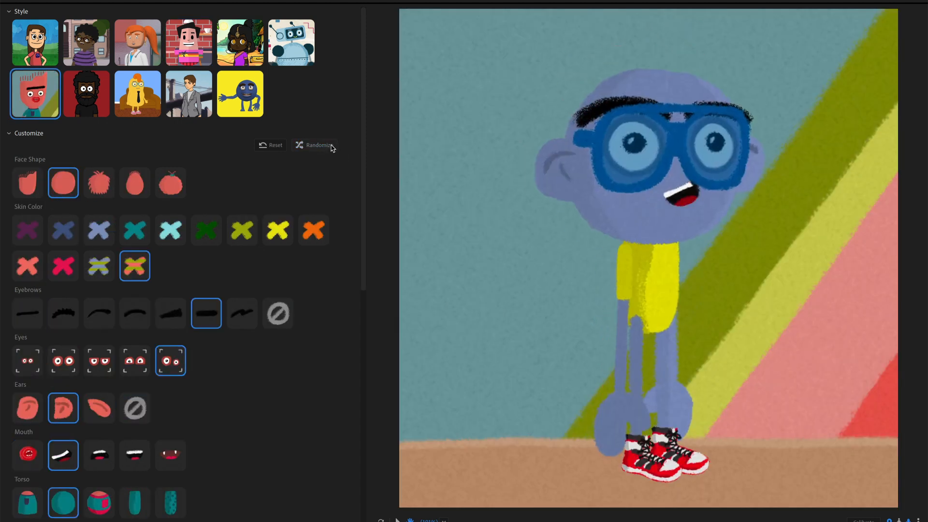
{"action": "left_click", "coordinate": [316, 145]}
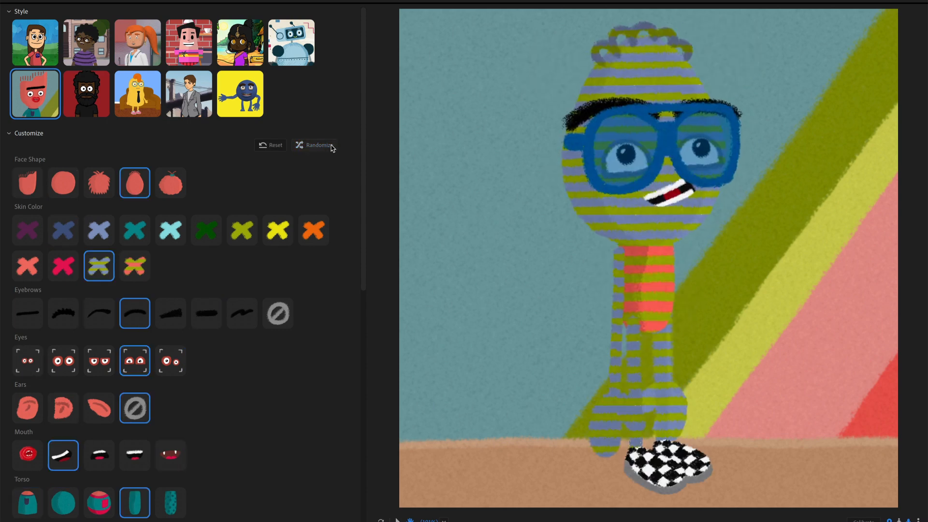
{"action": "left_click", "coordinate": [314, 145]}
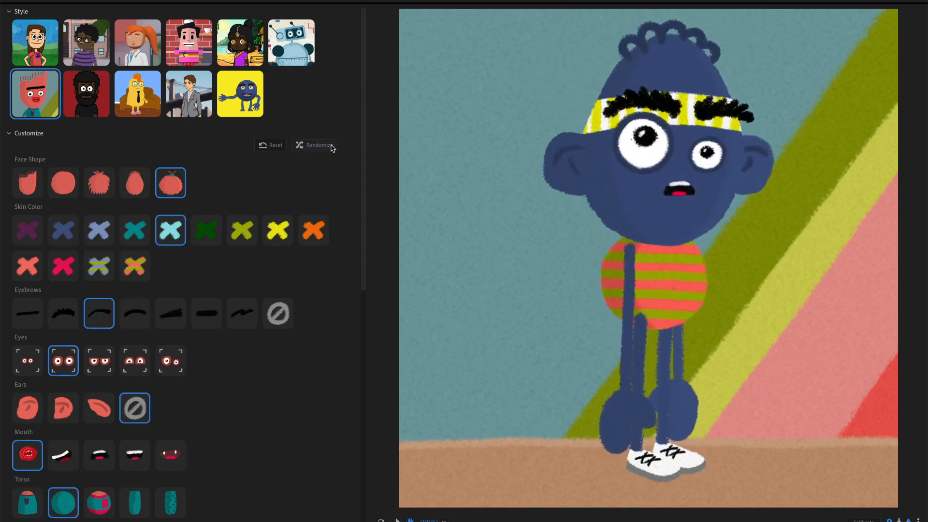
{"action": "left_click", "coordinate": [316, 145]}
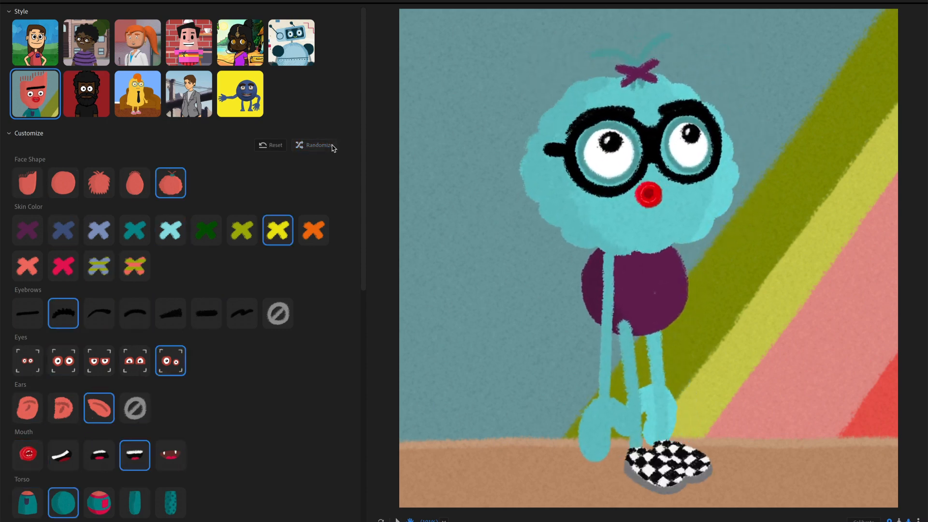
{"action": "left_click", "coordinate": [318, 145]}
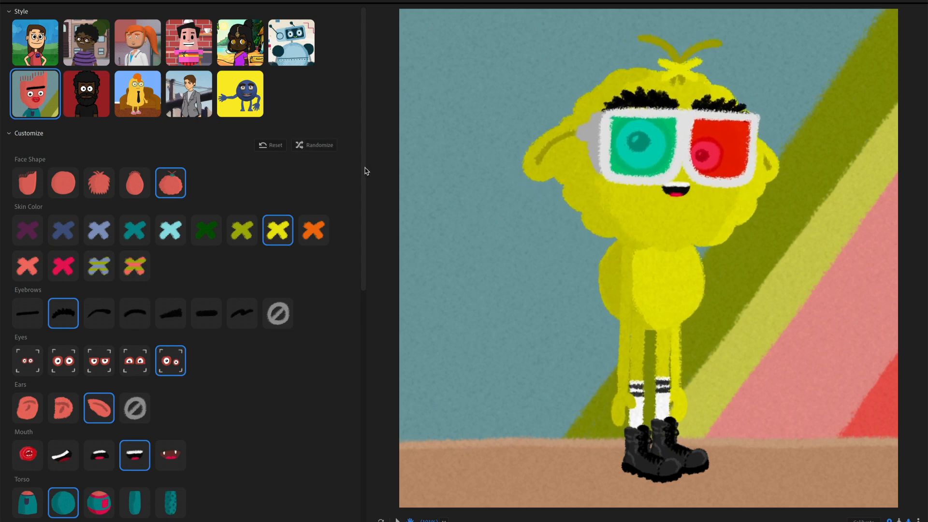
{"action": "left_click", "coordinate": [318, 145]}
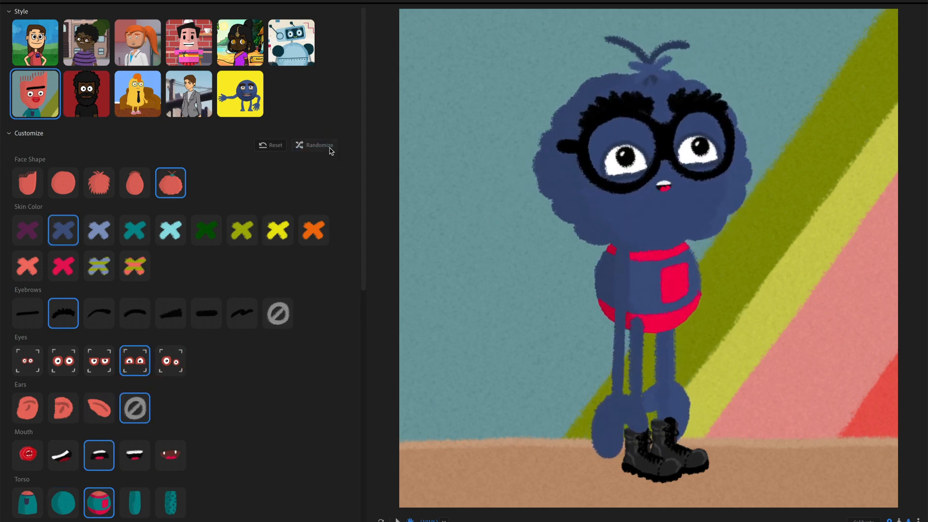
{"action": "left_click", "coordinate": [318, 145]}
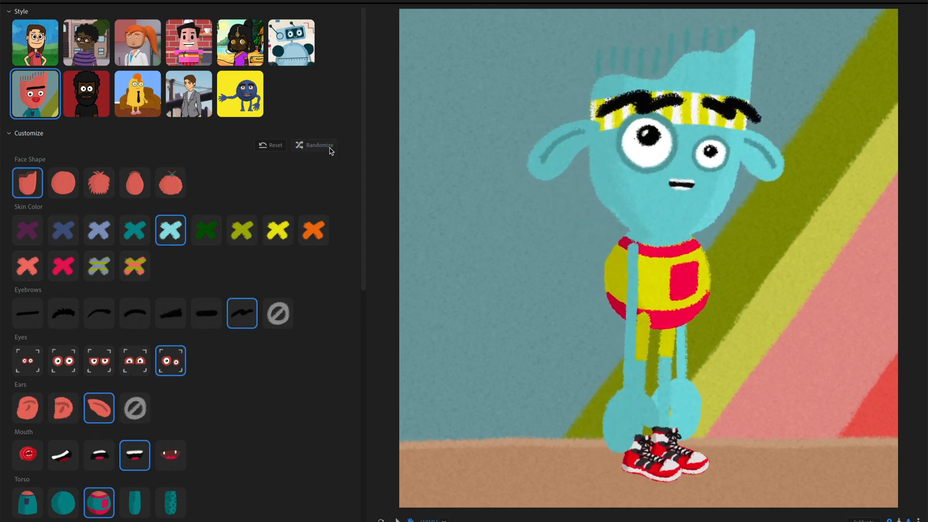
{"action": "left_click", "coordinate": [318, 146]}
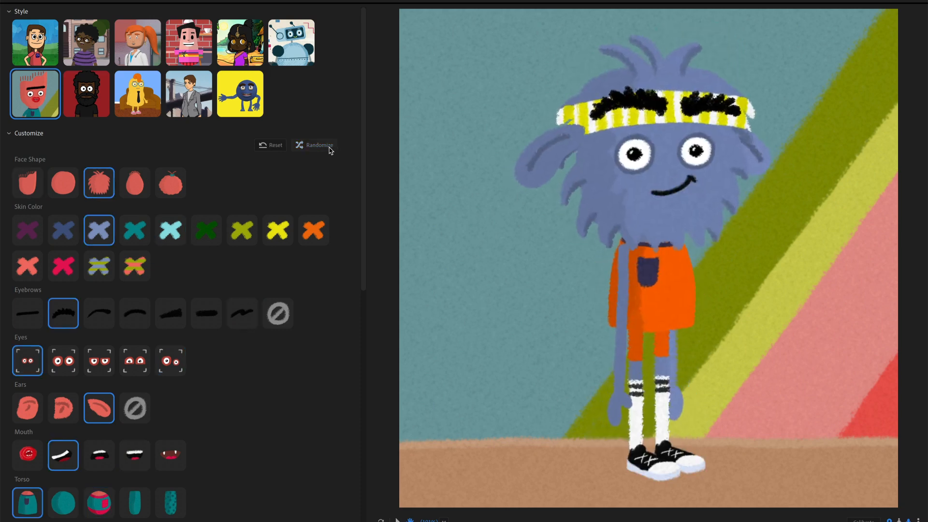
{"action": "left_click", "coordinate": [318, 145]}
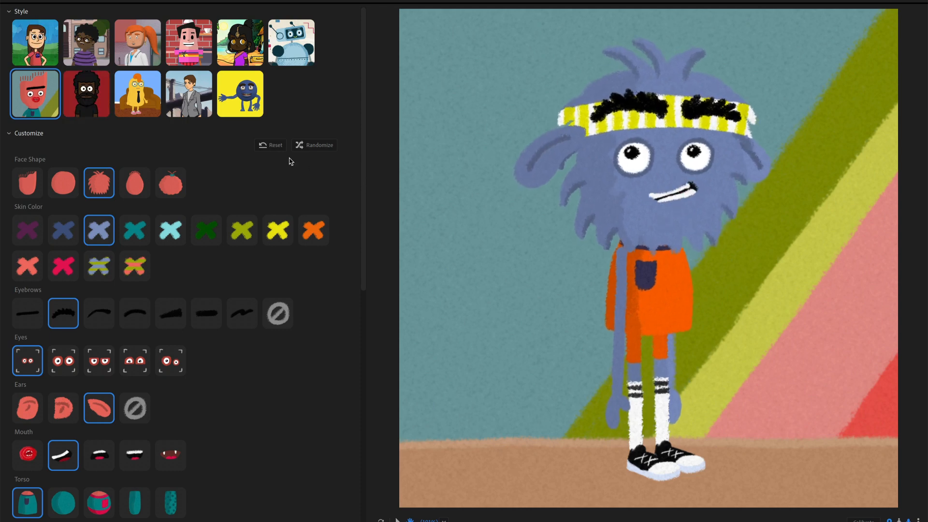
- Reset the character to its default red look and try a round face shape
{"action": "left_click", "coordinate": [270, 145]}
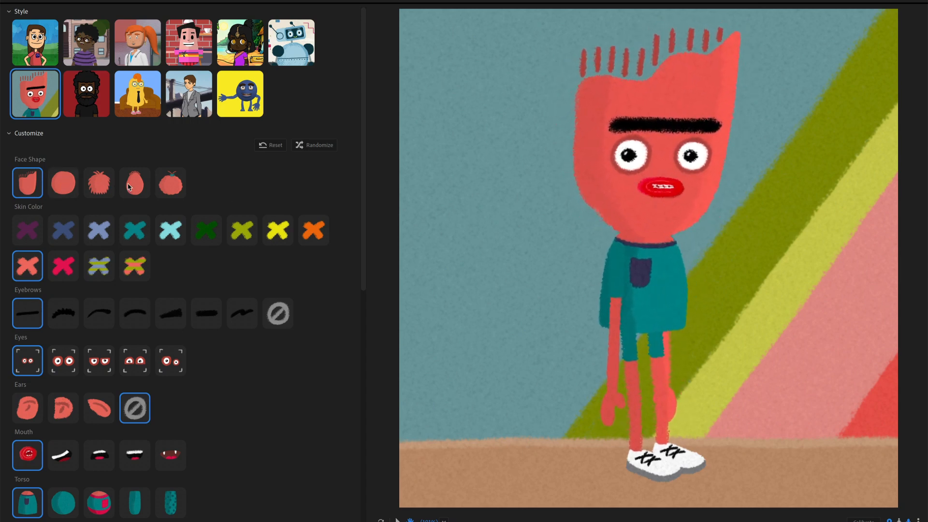
{"action": "scroll", "scroll_direction": "down", "scroll_amount": 3}
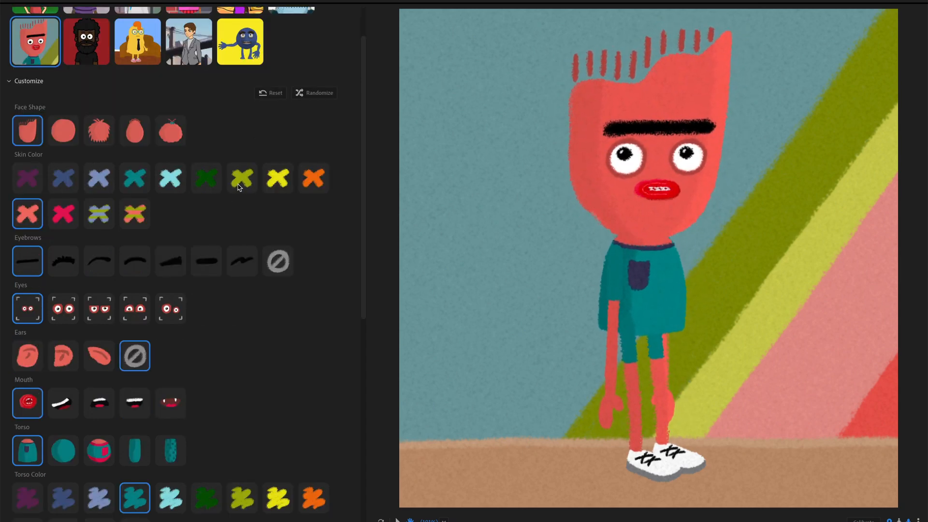
{"action": "left_click", "coordinate": [63, 130]}
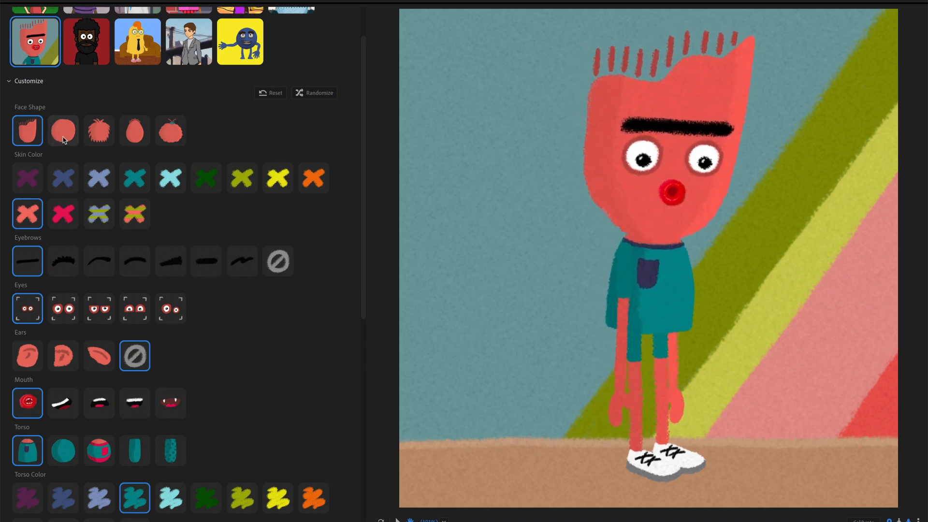
- Give the character a furry face, teal skin and thick flat eyebrows
{"action": "left_click", "coordinate": [134, 131]}
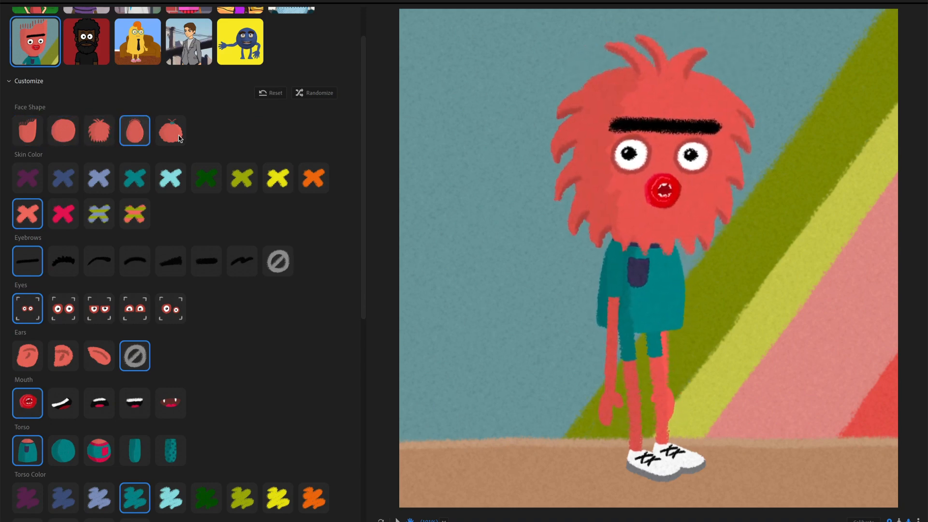
{"action": "left_click", "coordinate": [98, 130]}
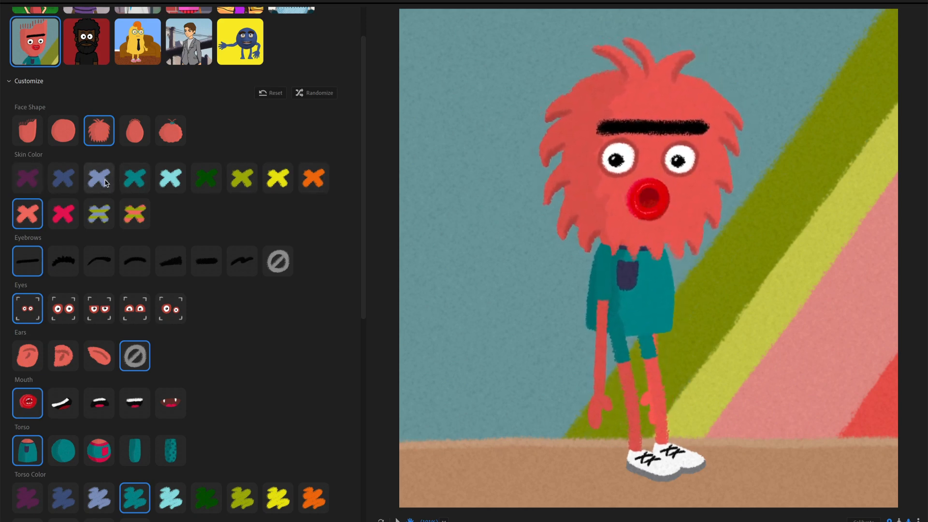
{"action": "left_click", "coordinate": [170, 177]}
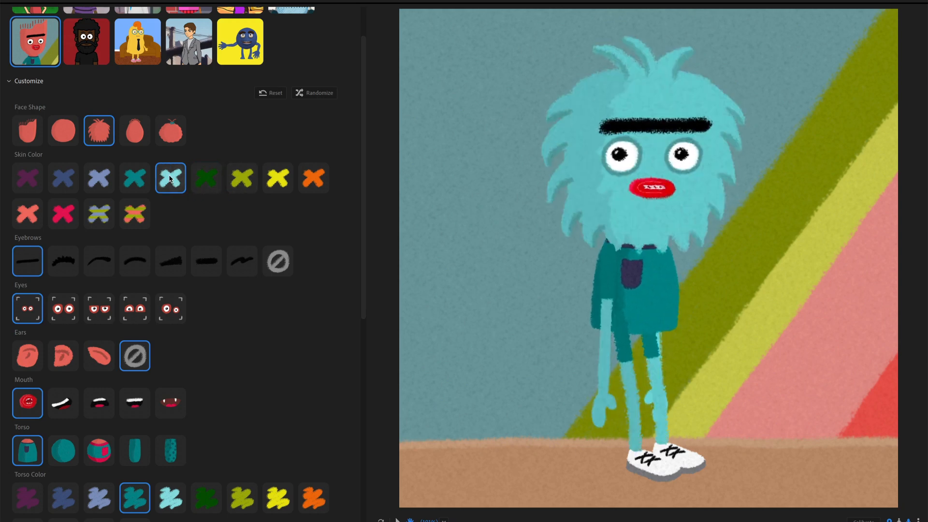
{"action": "left_click", "coordinate": [63, 261]}
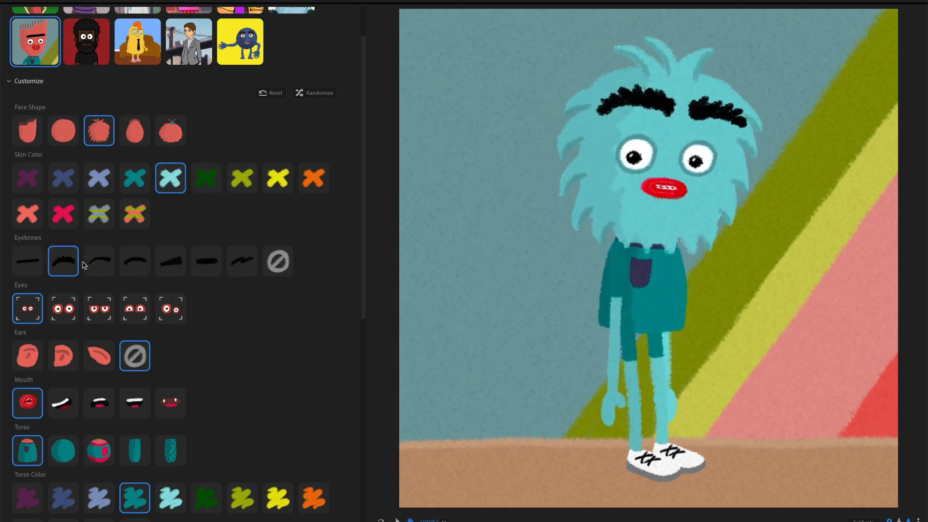
{"action": "left_click", "coordinate": [169, 261]}
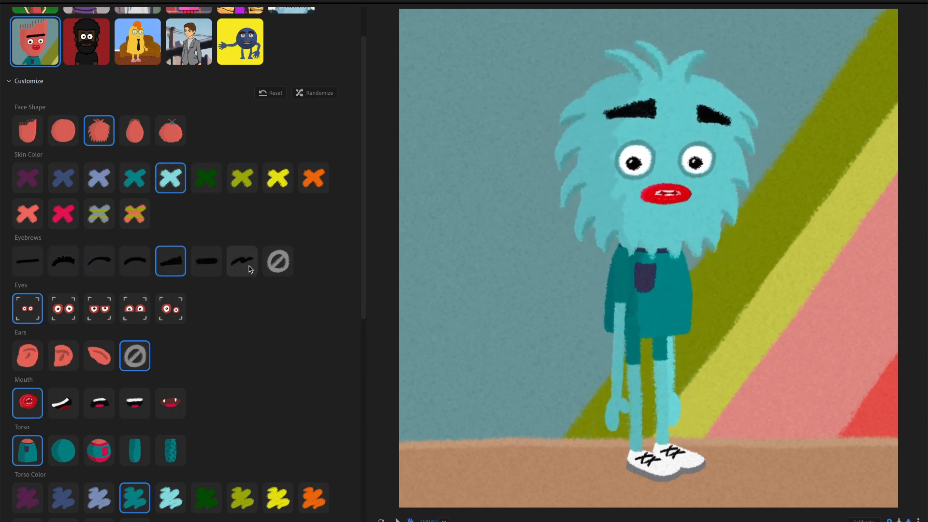
{"action": "left_click", "coordinate": [241, 261]}
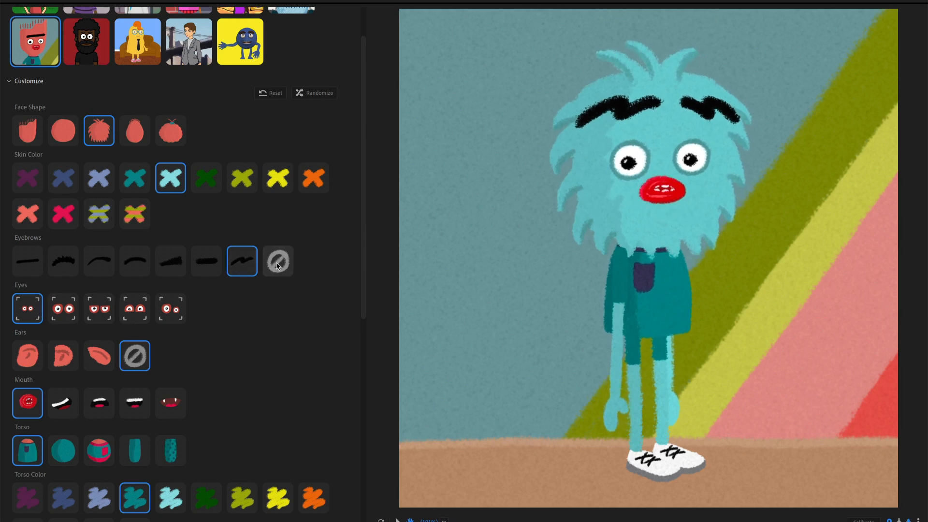
{"action": "left_click", "coordinate": [277, 261]}
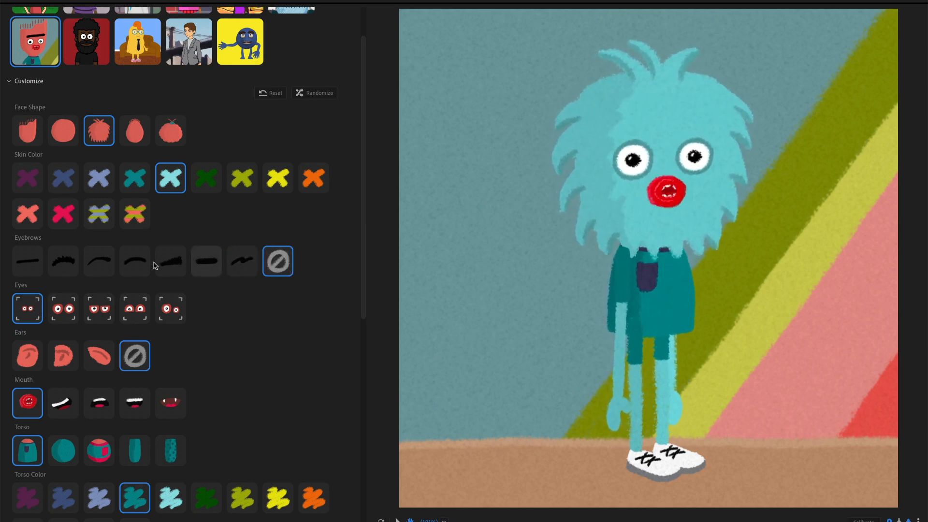
{"action": "left_click", "coordinate": [171, 261]}
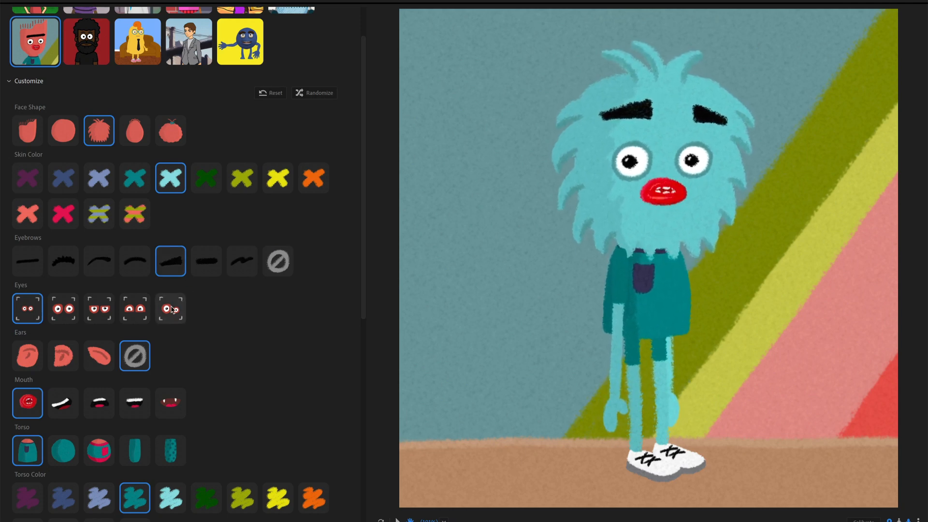
- Give the character large round eyes, ears and a small neutral mouth
{"action": "left_click", "coordinate": [99, 308]}
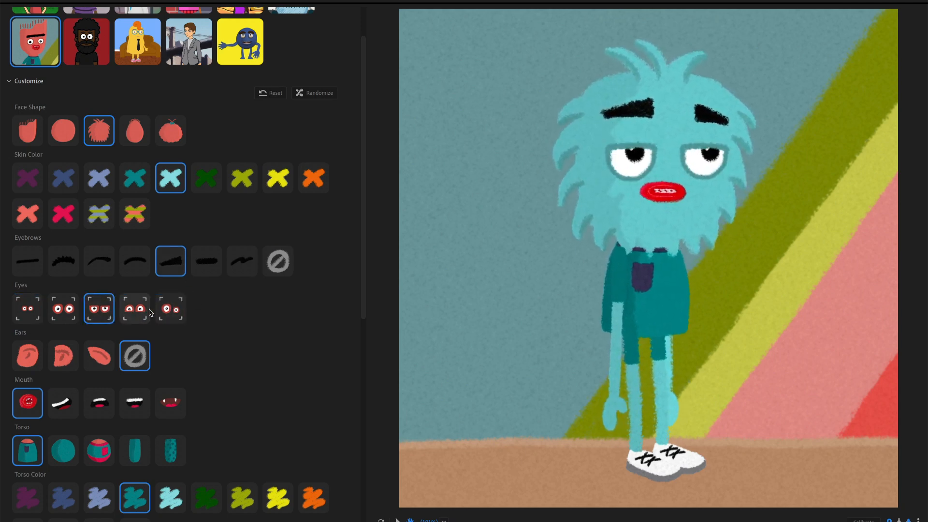
{"action": "left_click", "coordinate": [63, 308]}
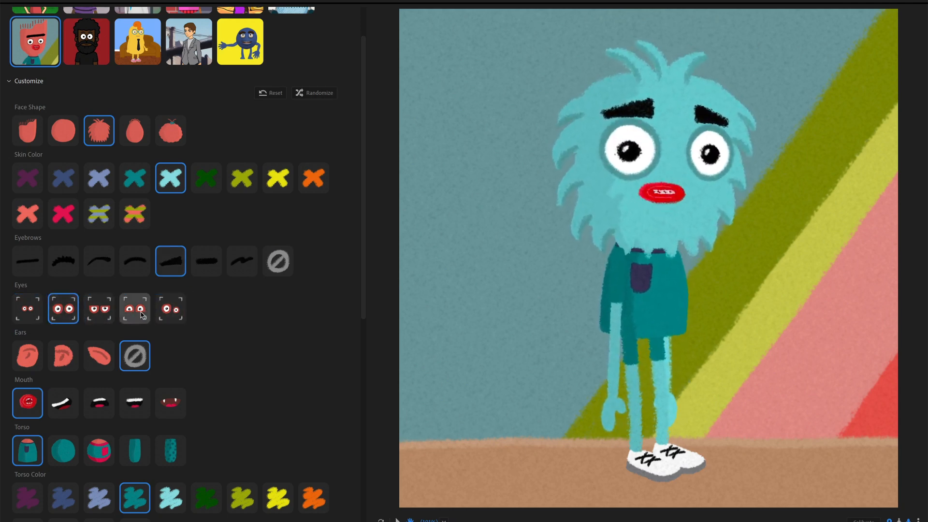
{"action": "scroll", "scroll_direction": "down", "scroll_amount": 3}
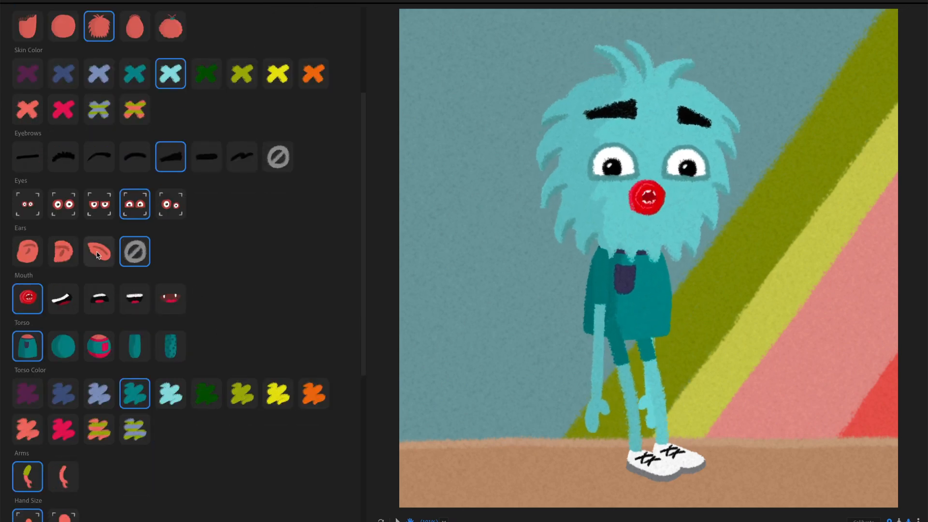
{"action": "left_click", "coordinate": [63, 251]}
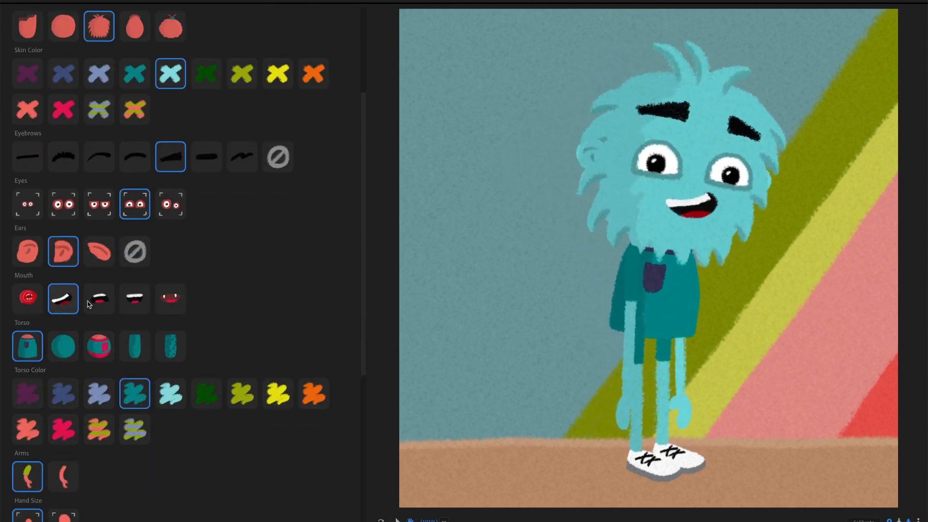
{"action": "left_click", "coordinate": [99, 298]}
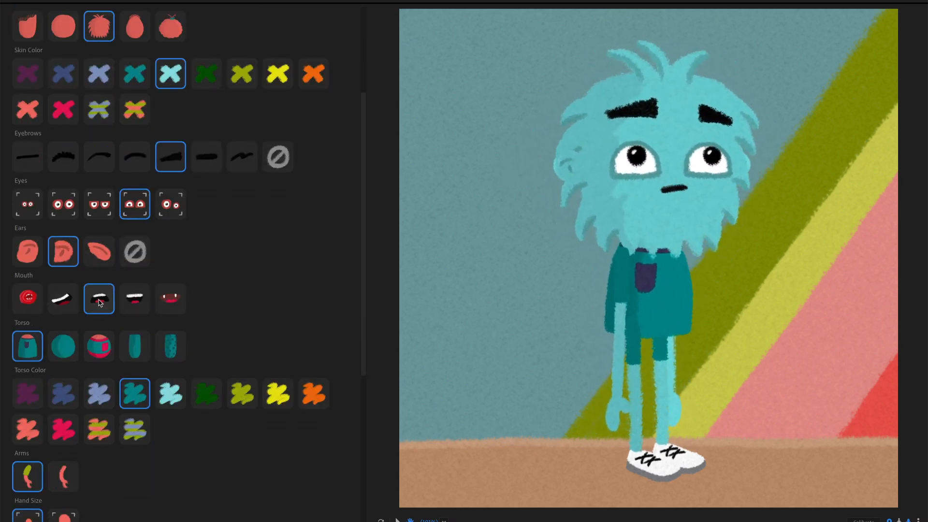
{"action": "left_click", "coordinate": [35, 42]}
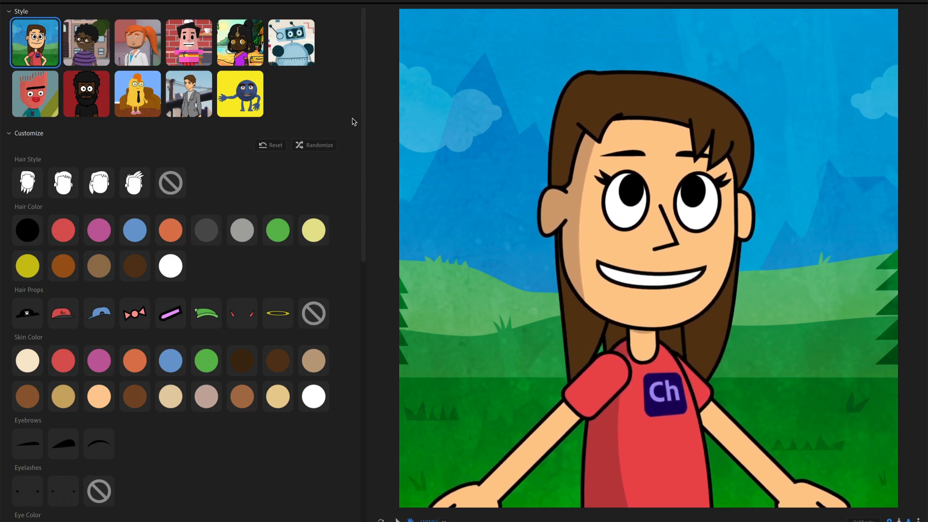
- Randomize the flat cartoon character five times, then pick the painted street-scene style
{"action": "left_click", "coordinate": [320, 145]}
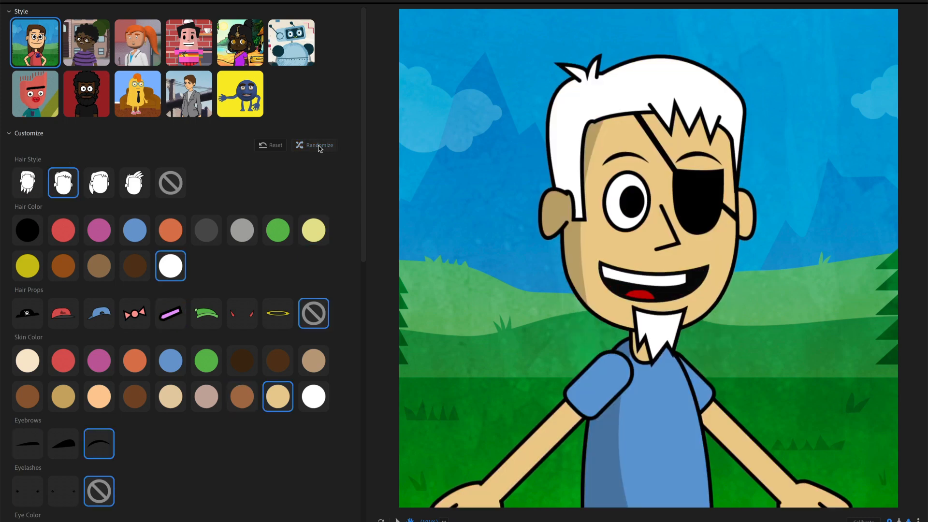
{"action": "left_click", "coordinate": [318, 145]}
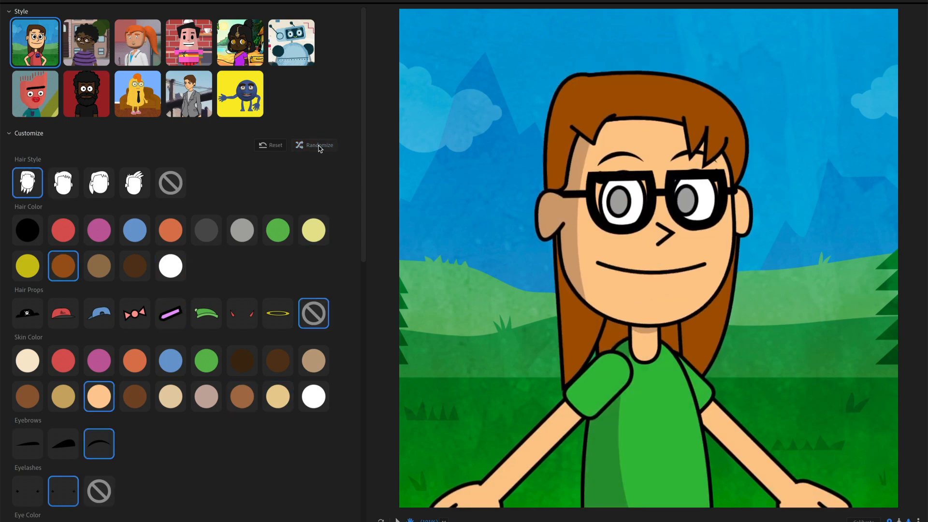
{"action": "left_click", "coordinate": [319, 145]}
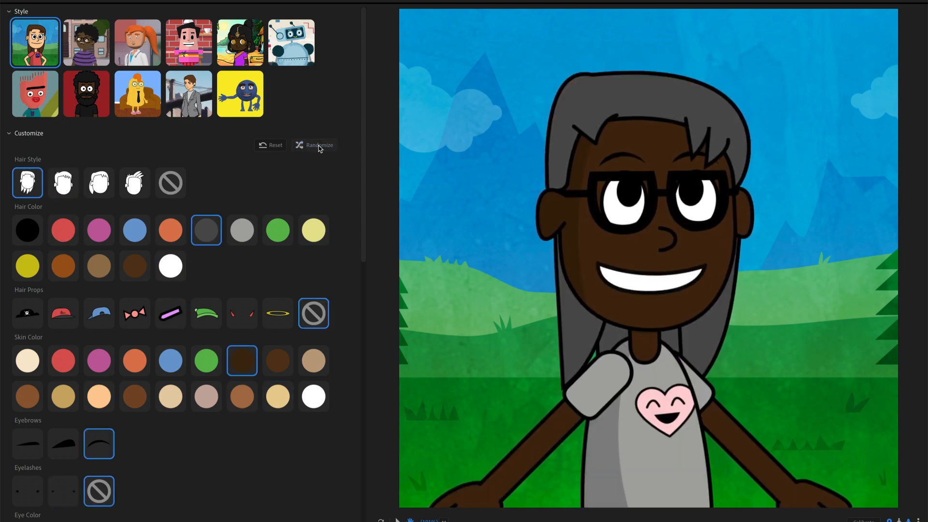
{"action": "left_click", "coordinate": [318, 145]}
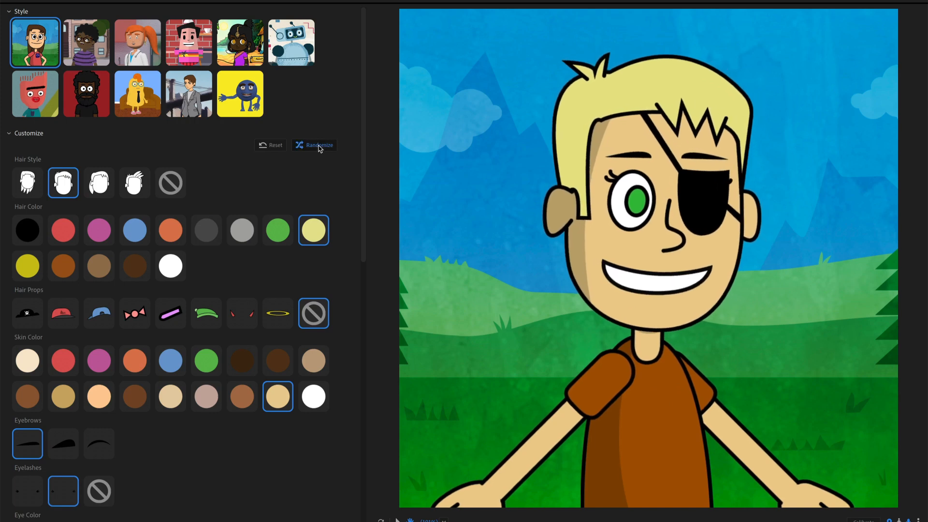
{"action": "left_click", "coordinate": [319, 145]}
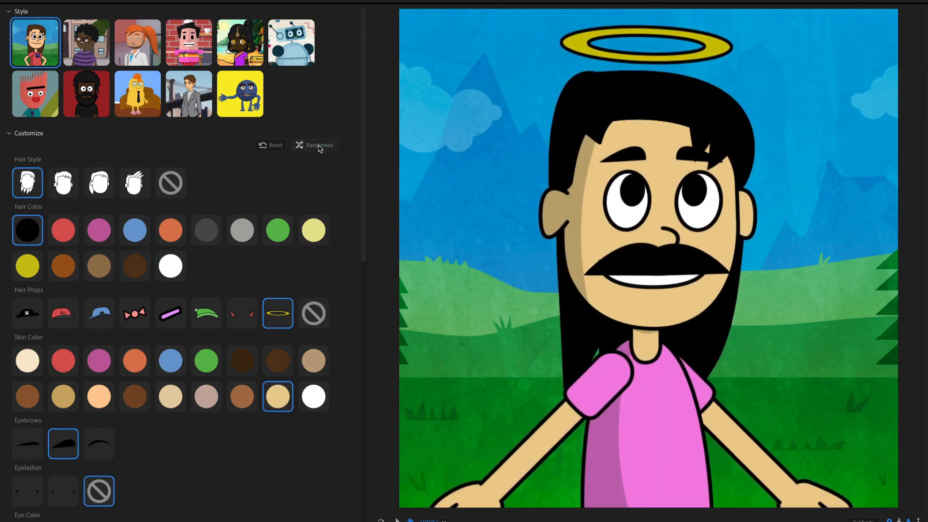
{"action": "left_click", "coordinate": [86, 42]}
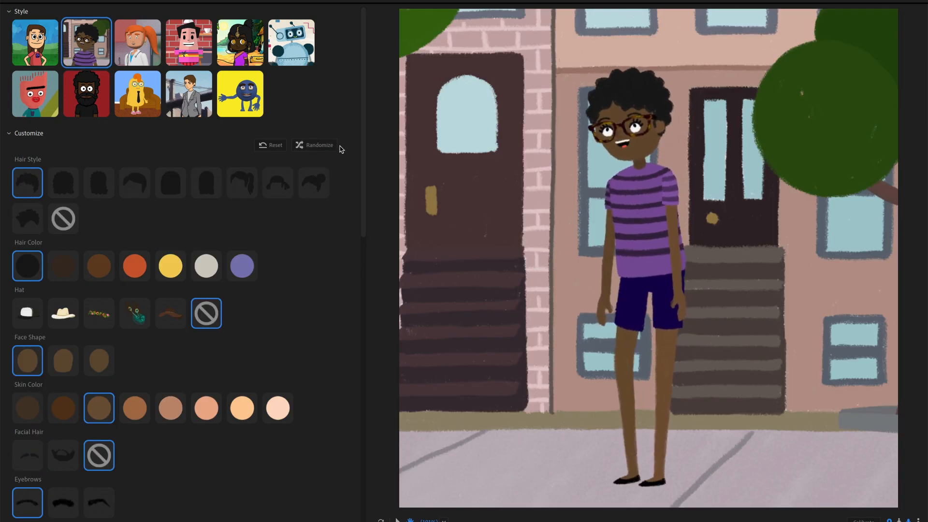
- Randomize the painted street-scene character seven times, then pick the 3D doctor's office style
{"action": "left_click", "coordinate": [319, 145]}
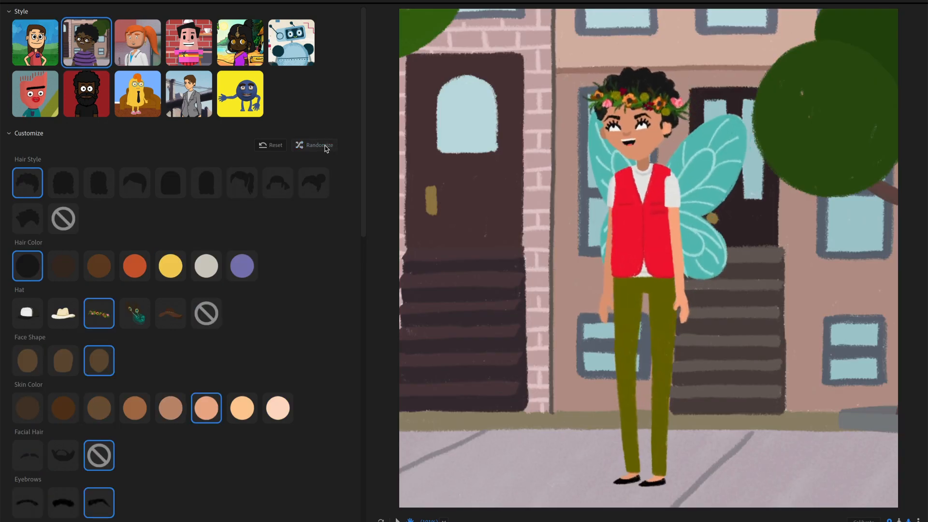
{"action": "left_click", "coordinate": [318, 145]}
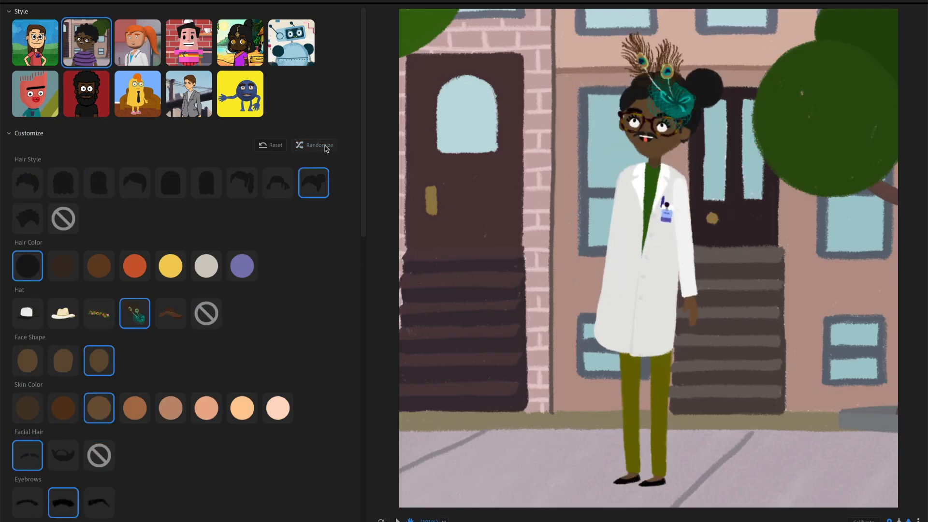
{"action": "left_click", "coordinate": [318, 145]}
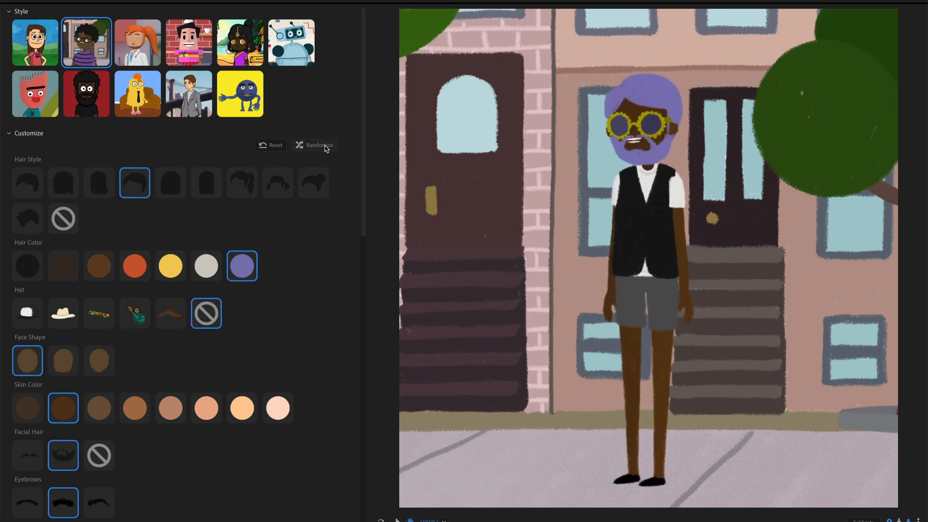
{"action": "left_click", "coordinate": [318, 145]}
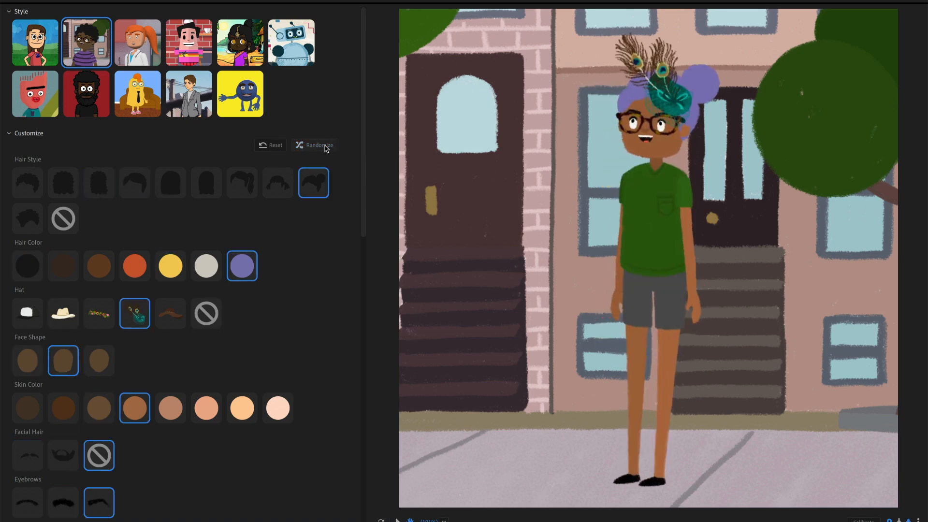
{"action": "left_click", "coordinate": [317, 145]}
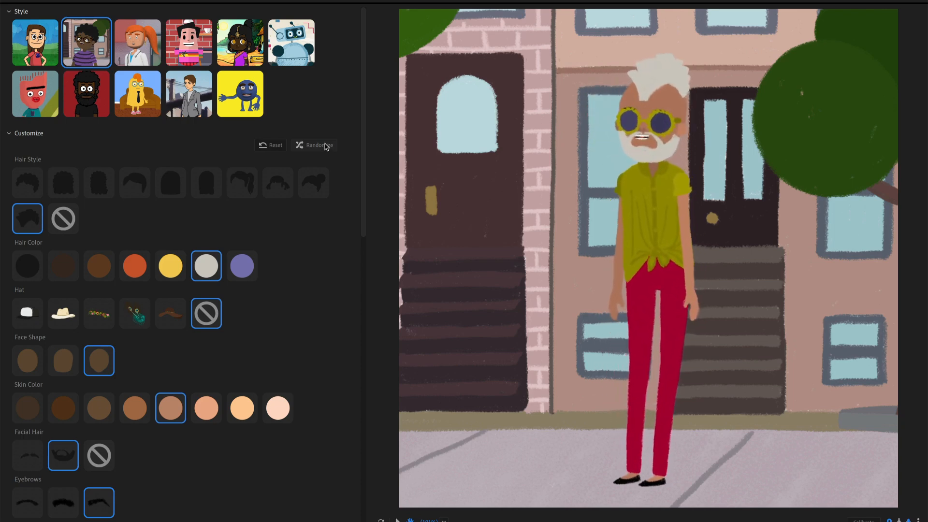
{"action": "left_click", "coordinate": [318, 144]}
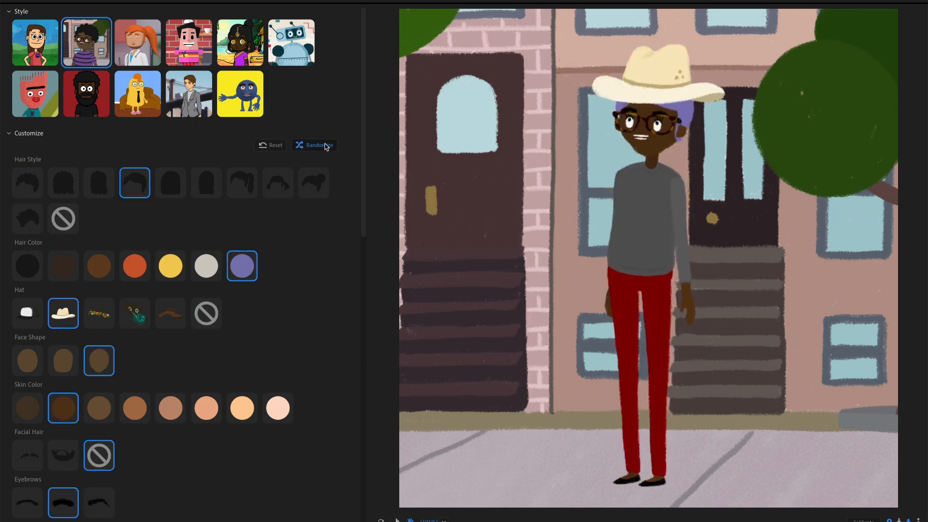
{"action": "left_click", "coordinate": [316, 145]}
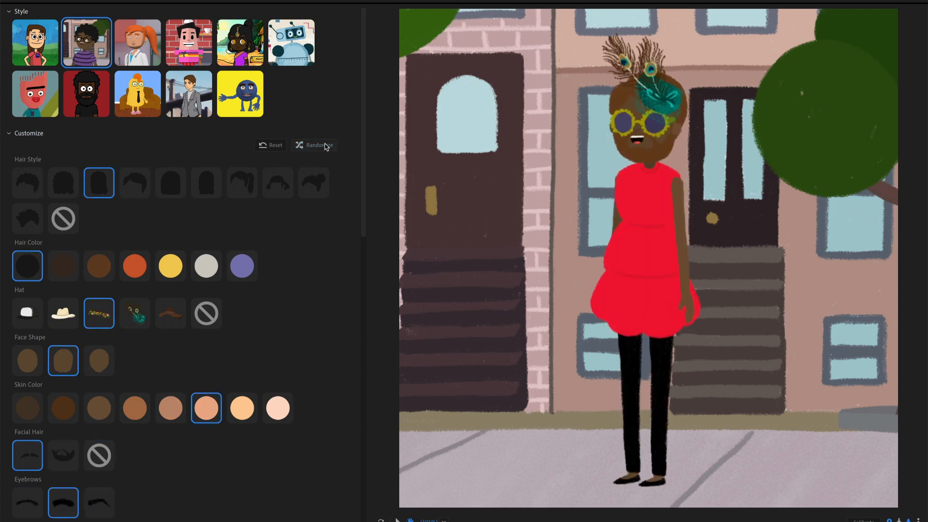
{"action": "left_click", "coordinate": [137, 42]}
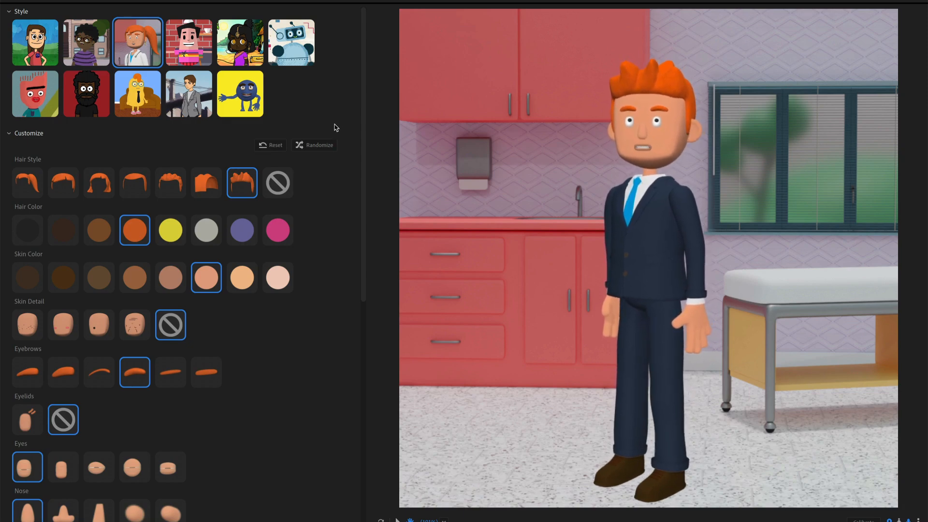
- Try blue polo shirt, dark suit and space suit outfits on the 3D character
{"action": "scroll", "scroll_direction": "down", "scroll_amount": 3}
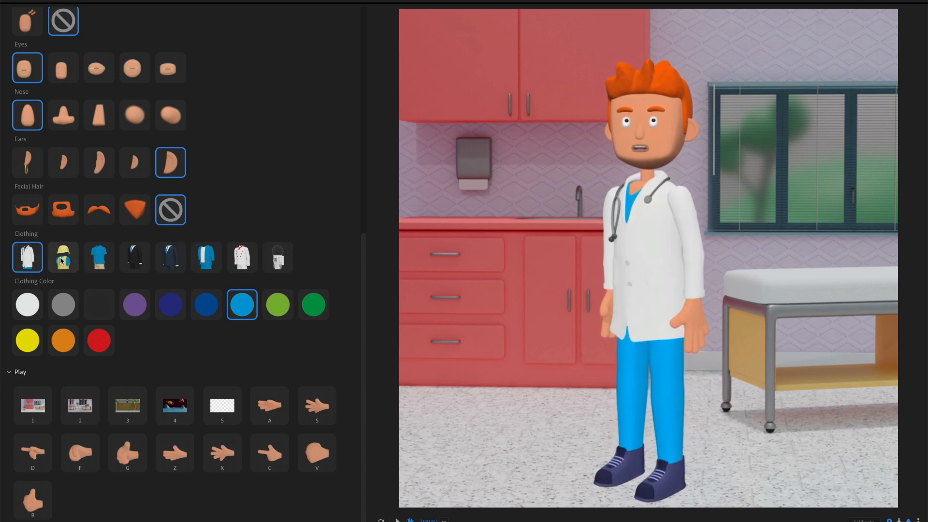
{"action": "left_click", "coordinate": [99, 257]}
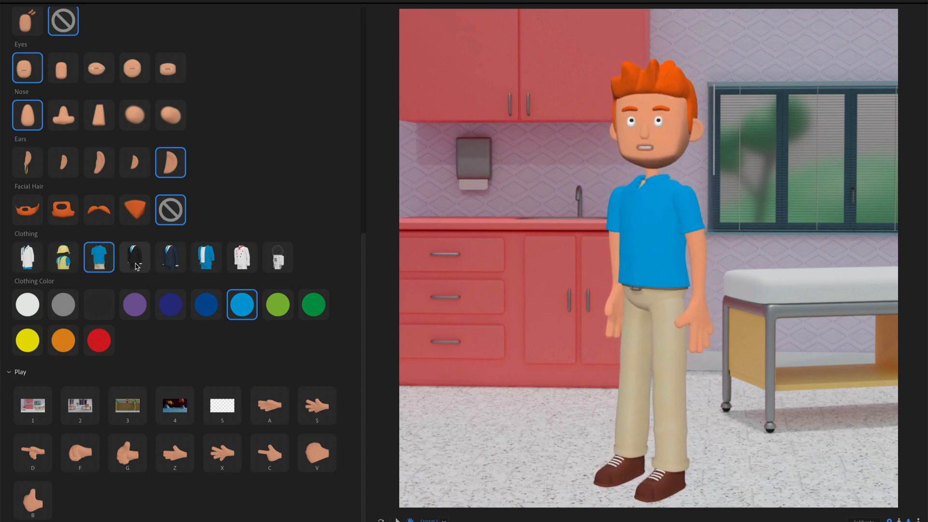
{"action": "left_click", "coordinate": [171, 256]}
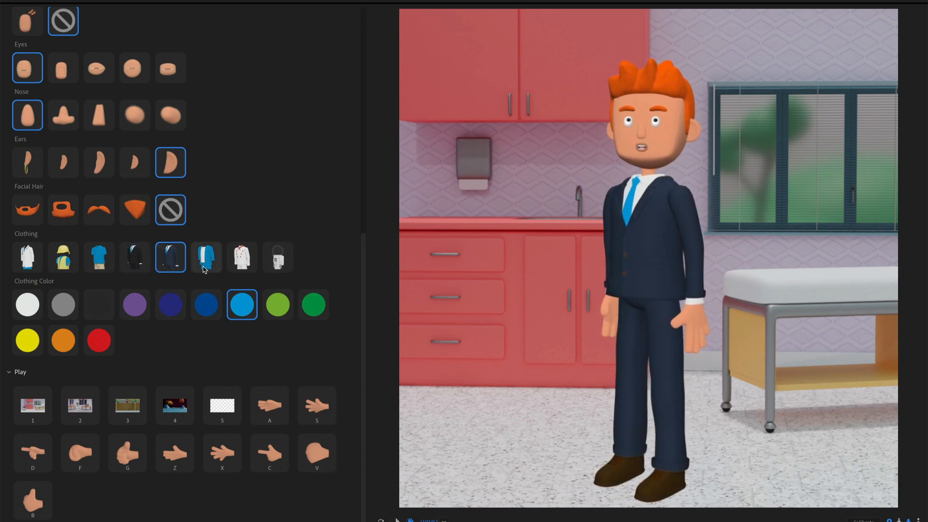
{"action": "left_click", "coordinate": [241, 257]}
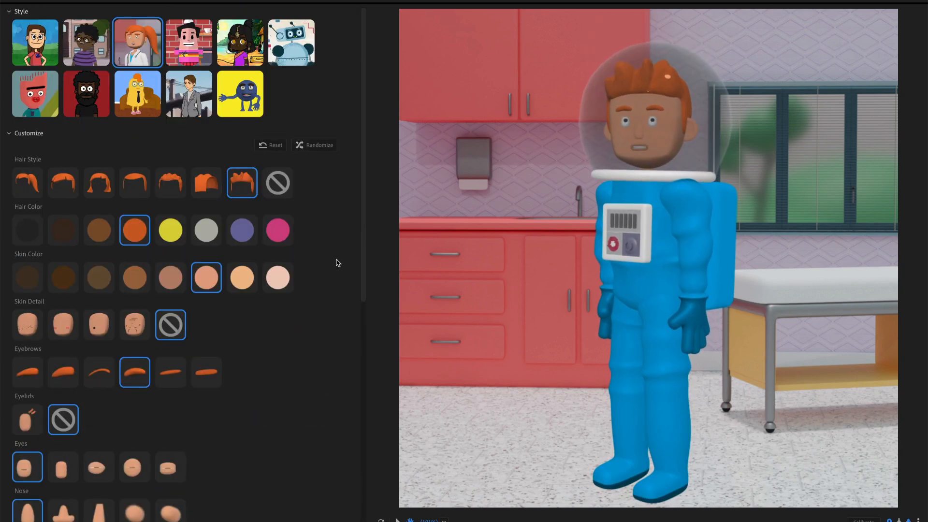
- Randomize the 3D clinic character four times, then choose the flat coffee-shop style
{"action": "left_click", "coordinate": [314, 145]}
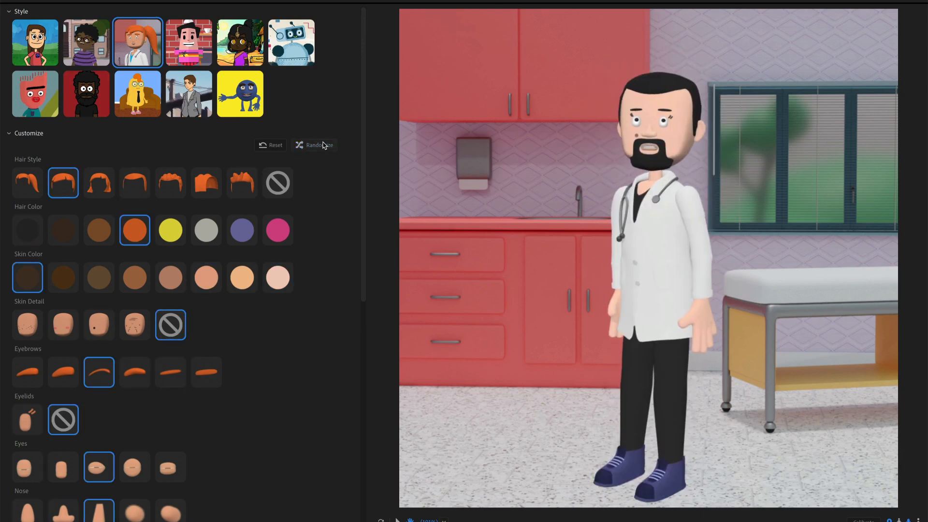
{"action": "left_click", "coordinate": [319, 145]}
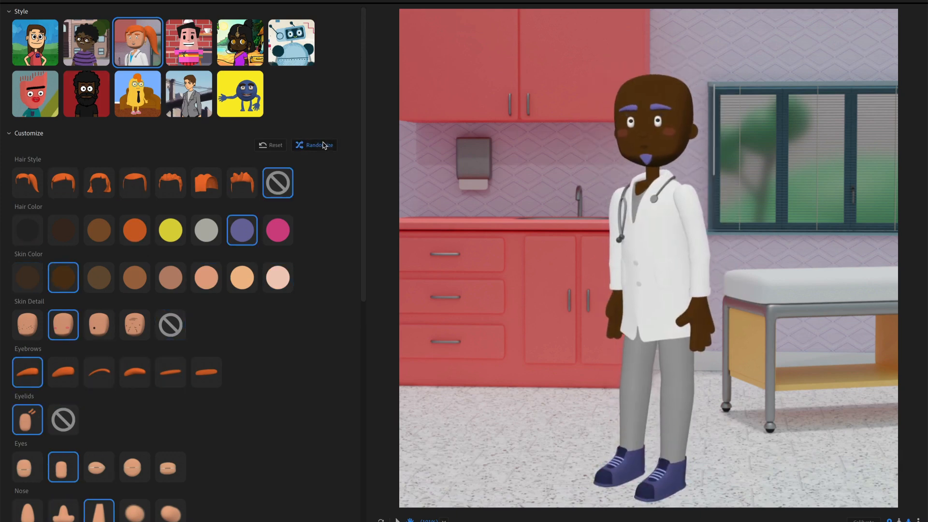
{"action": "left_click", "coordinate": [314, 145]}
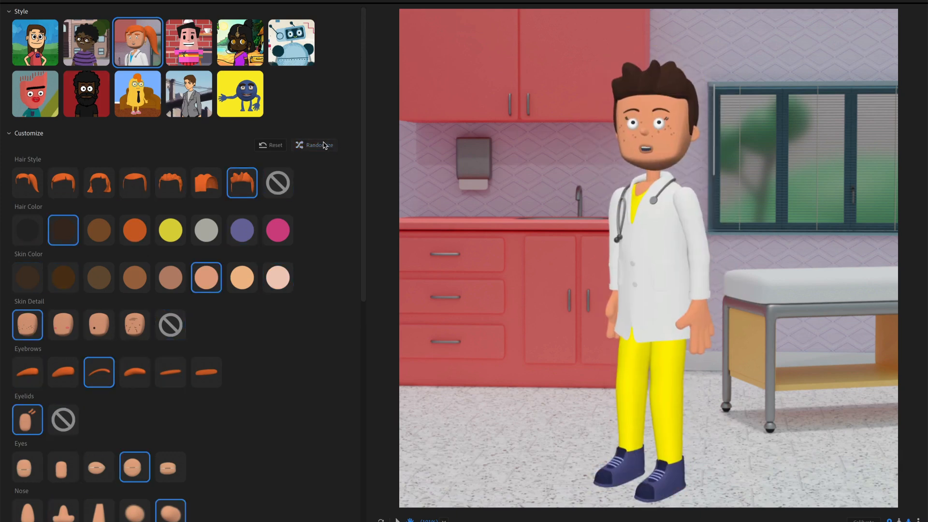
{"action": "left_click", "coordinate": [318, 145]}
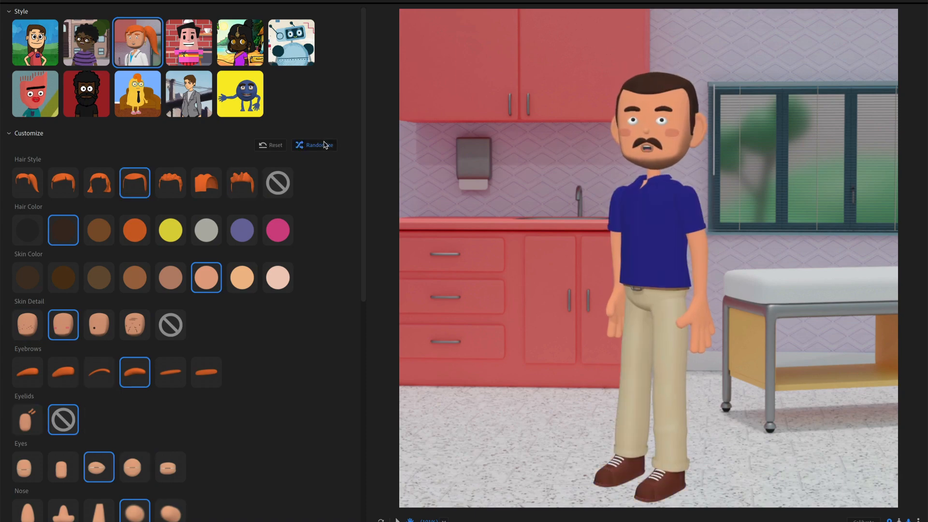
{"action": "left_click", "coordinate": [188, 42]}
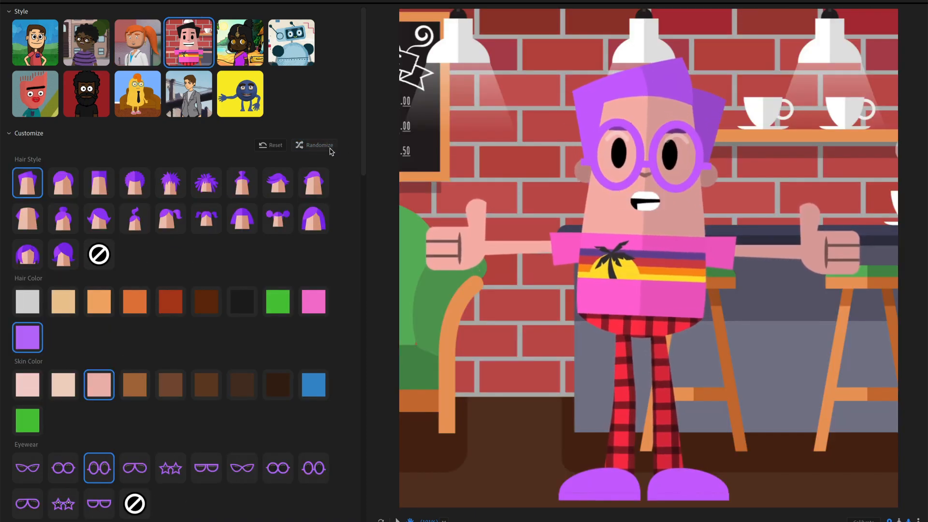
- Randomize the coffee-shop character seven times, landing on purple dreadlocks and a pink polka-dot dress
{"action": "left_click", "coordinate": [318, 145]}
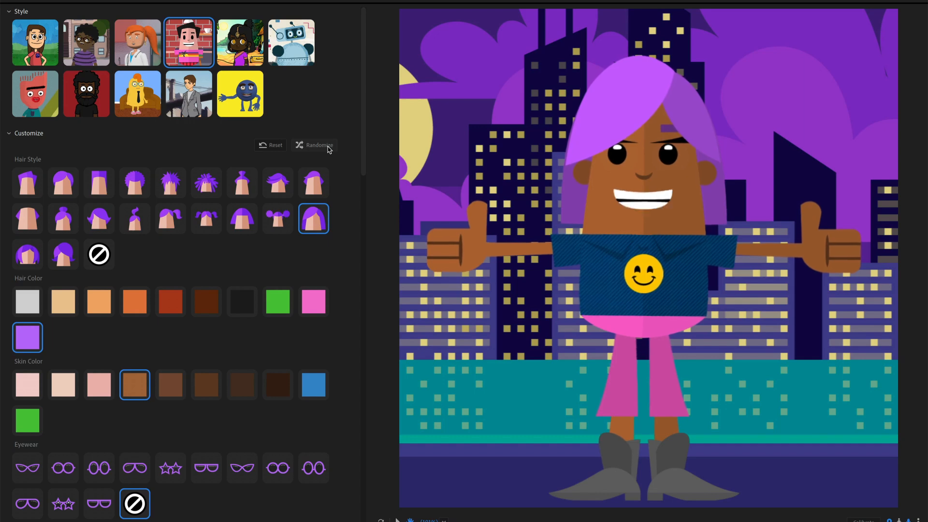
{"action": "left_click", "coordinate": [314, 145]}
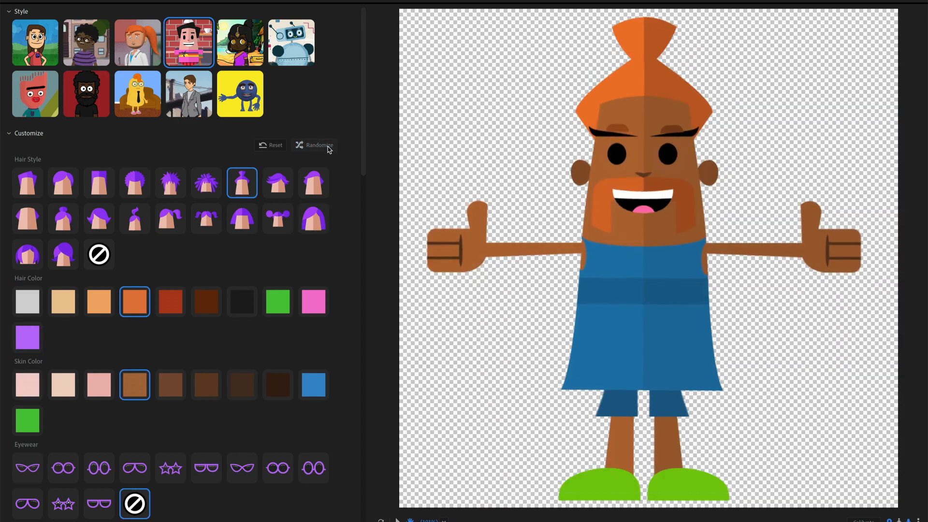
{"action": "left_click", "coordinate": [314, 145]}
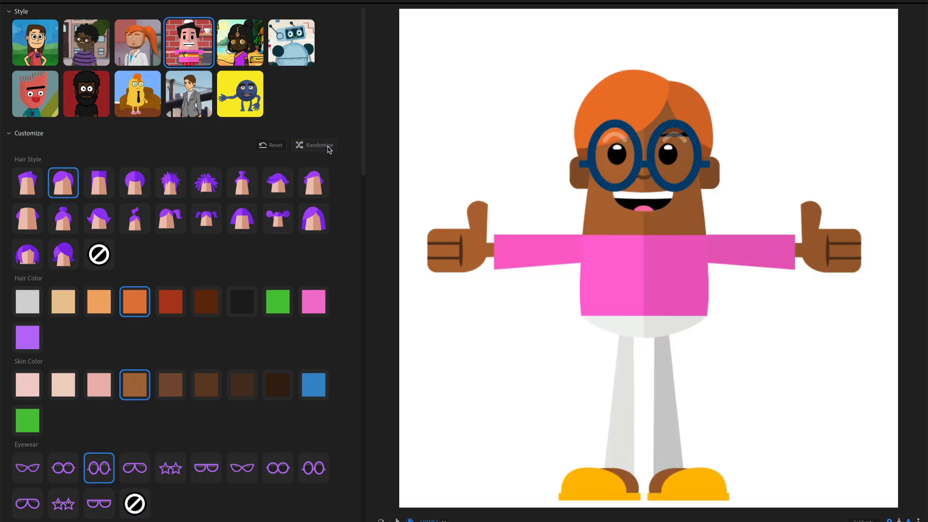
{"action": "left_click", "coordinate": [317, 145]}
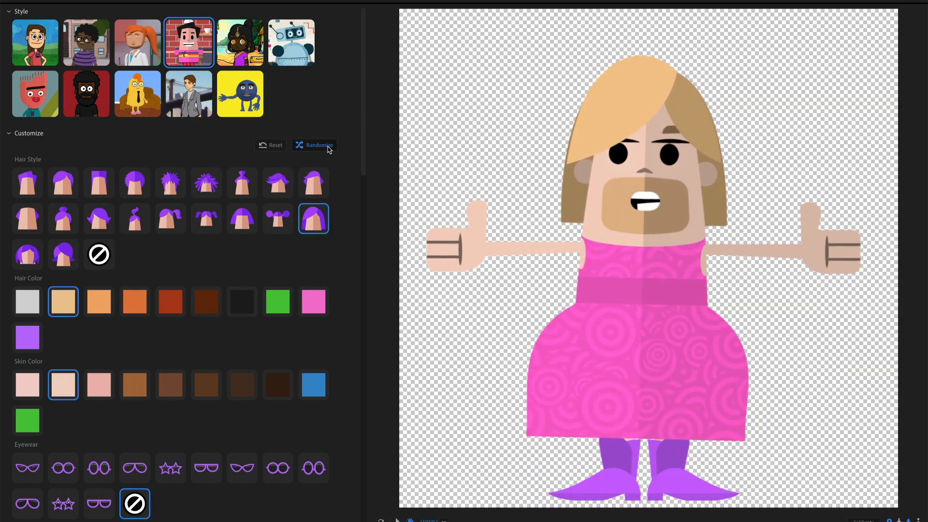
{"action": "left_click", "coordinate": [314, 145]}
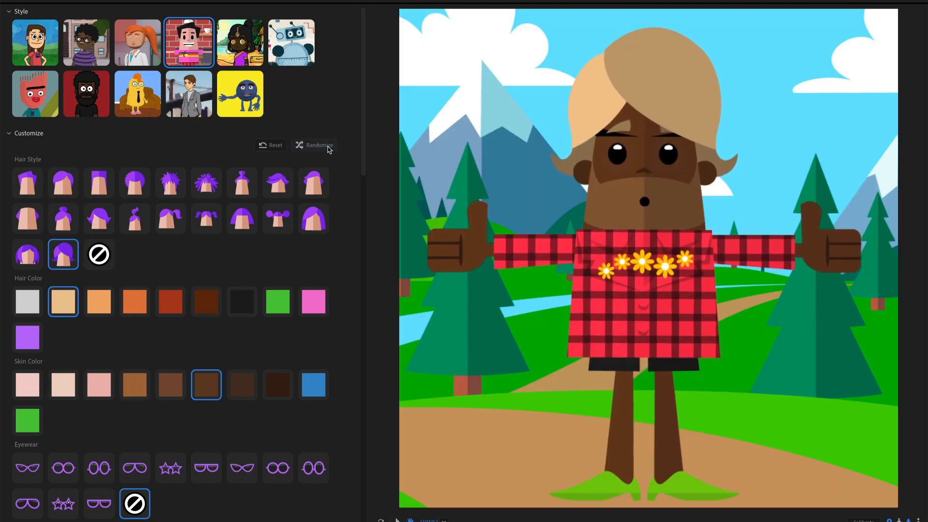
{"action": "left_click", "coordinate": [318, 145]}
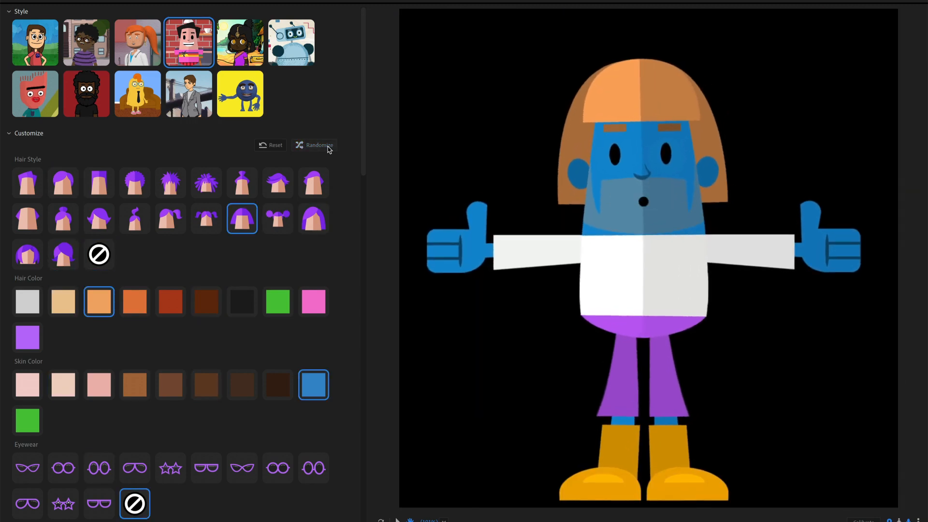
{"action": "left_click", "coordinate": [317, 145]}
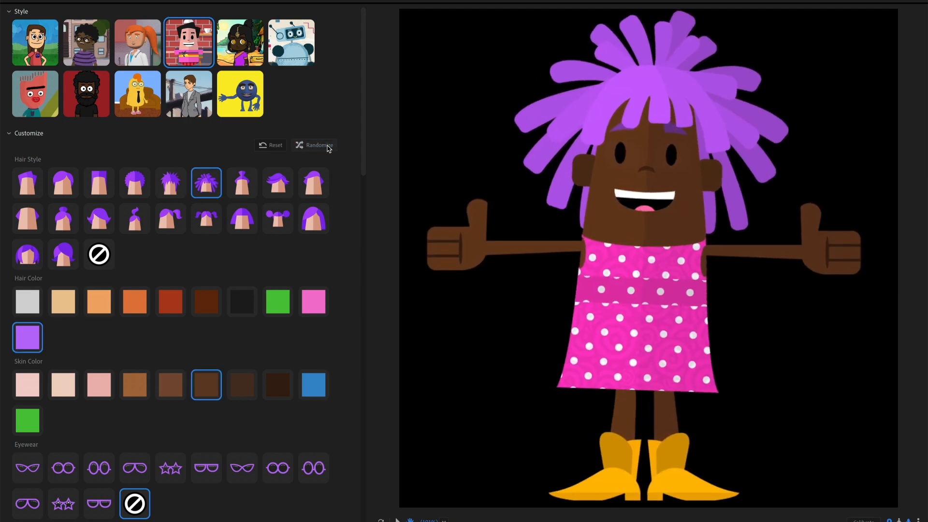
- Reroll into two green characters, then switch to the bedroom-scene style
{"action": "left_click", "coordinate": [314, 145]}
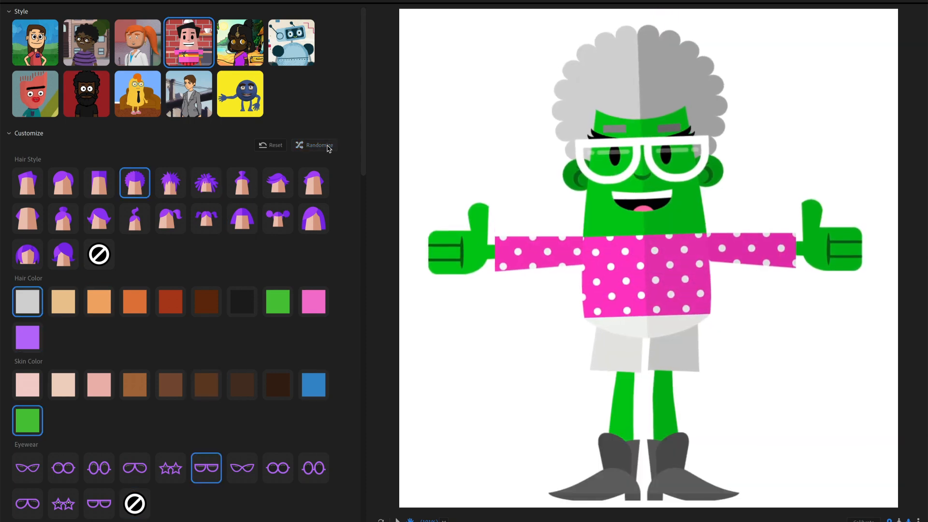
{"action": "left_click", "coordinate": [314, 145]}
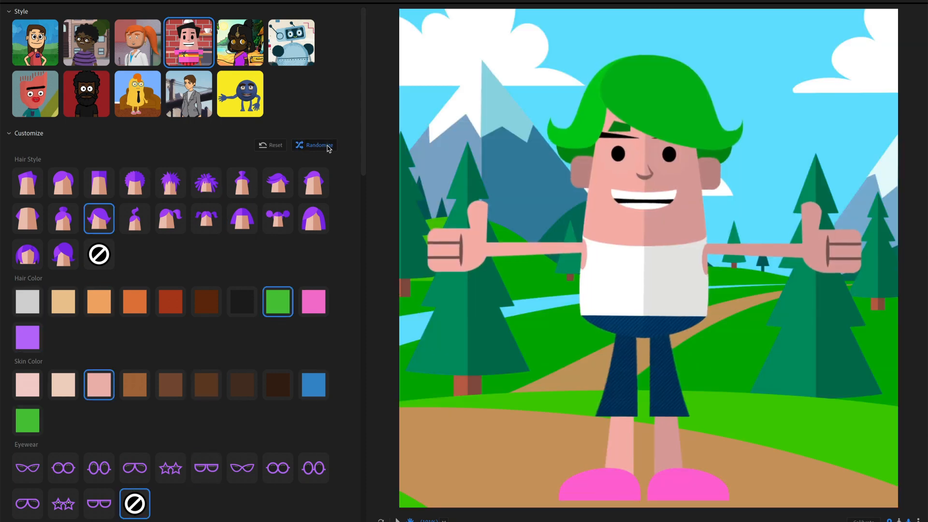
{"action": "left_click", "coordinate": [240, 42]}
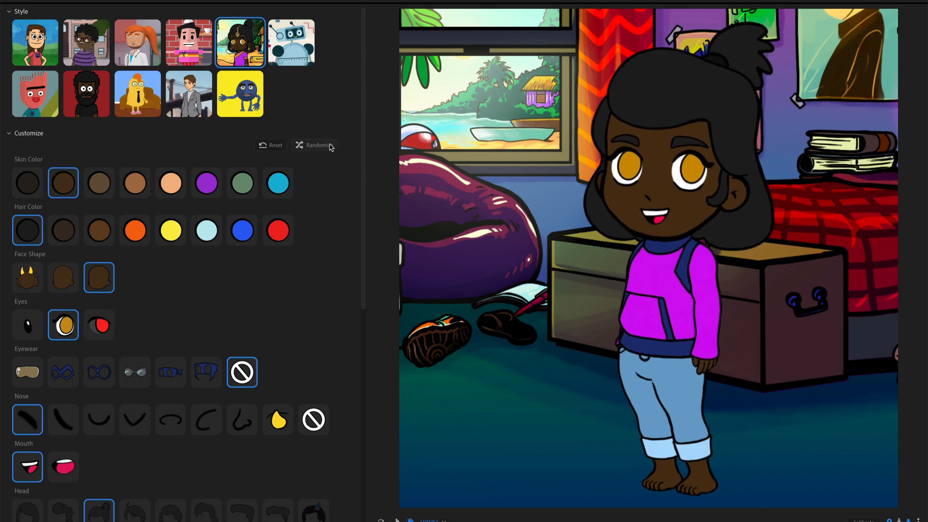
- Randomize the bedroom-style character eight times, ending on a masked boy in a navy vest
{"action": "left_click", "coordinate": [314, 145]}
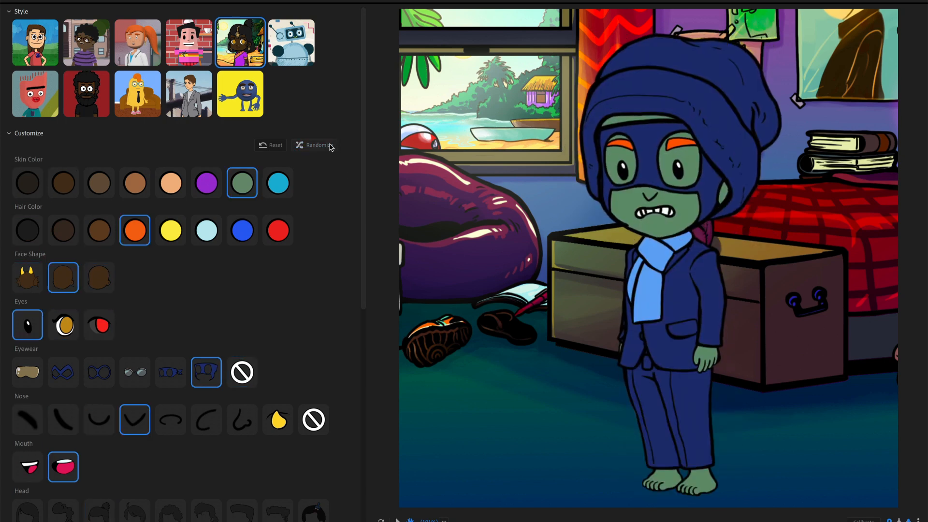
{"action": "left_click", "coordinate": [318, 145]}
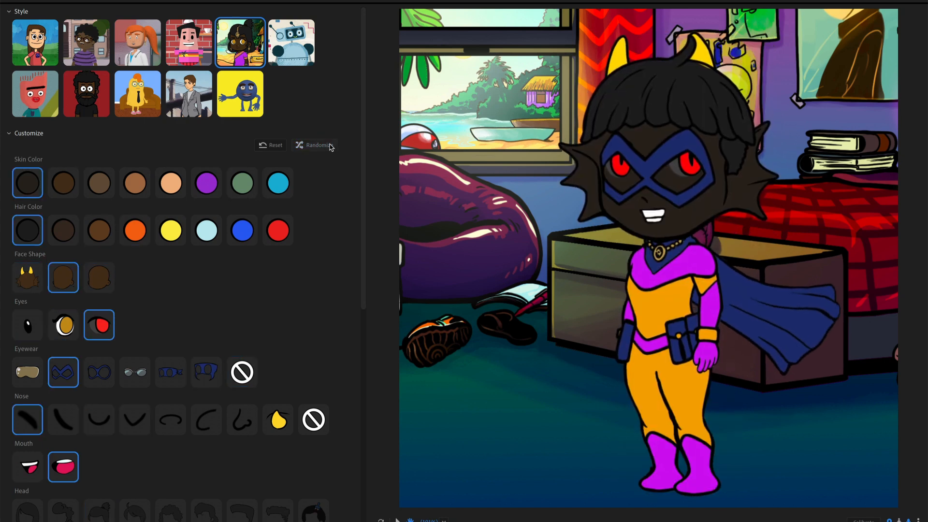
{"action": "left_click", "coordinate": [318, 145]}
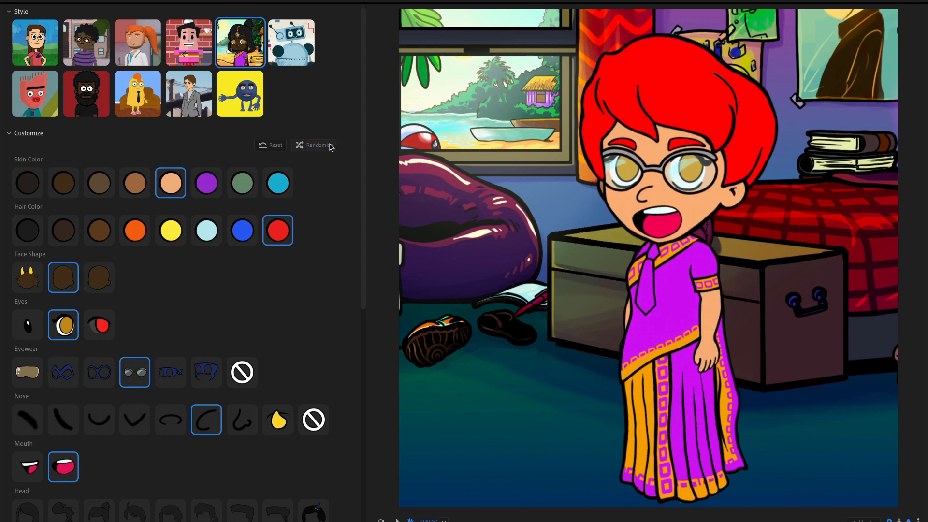
{"action": "left_click", "coordinate": [314, 145]}
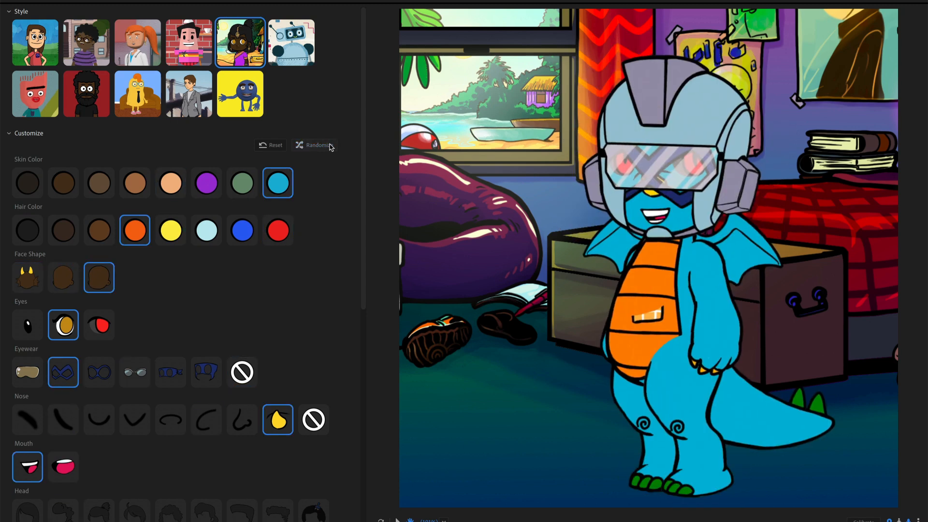
{"action": "left_click", "coordinate": [316, 145]}
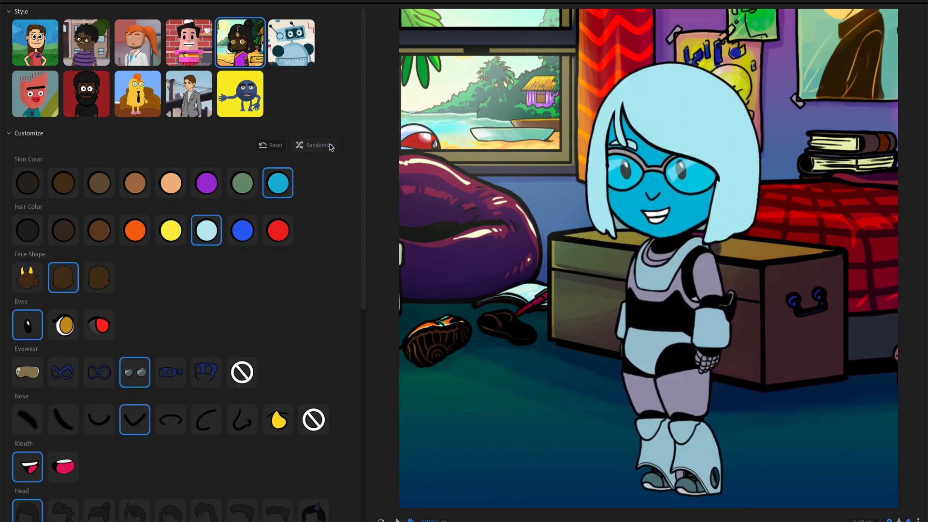
{"action": "left_click", "coordinate": [318, 145]}
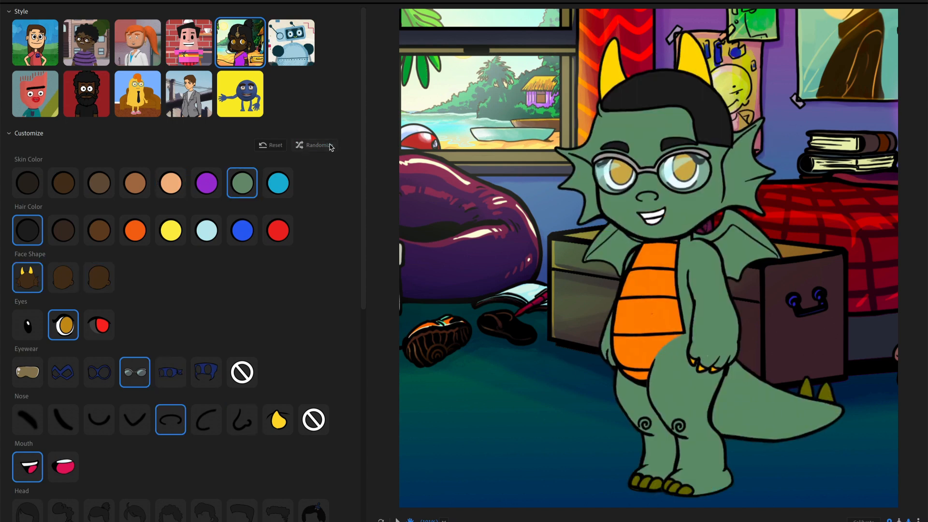
{"action": "left_click", "coordinate": [314, 145]}
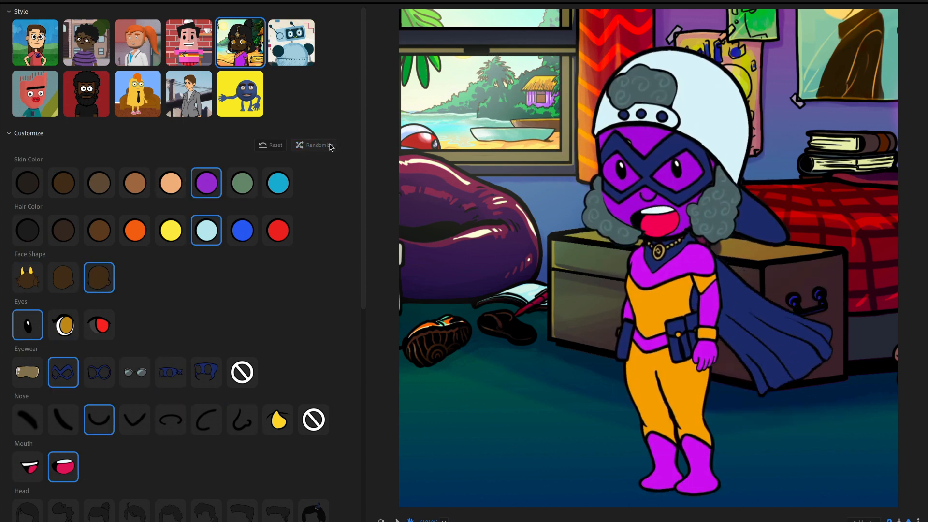
{"action": "left_click", "coordinate": [314, 145]}
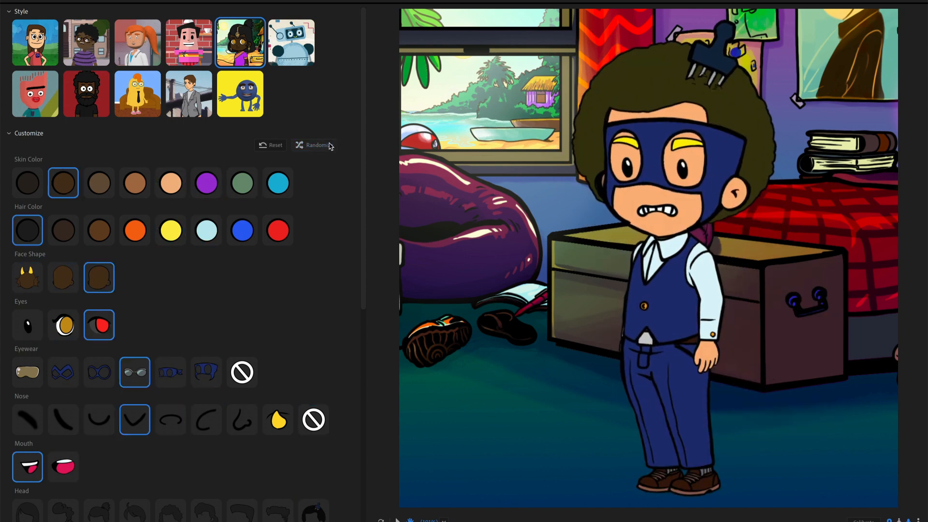
- Switch the puppet to the robot style and scroll through its Customize options
{"action": "left_click", "coordinate": [291, 42]}
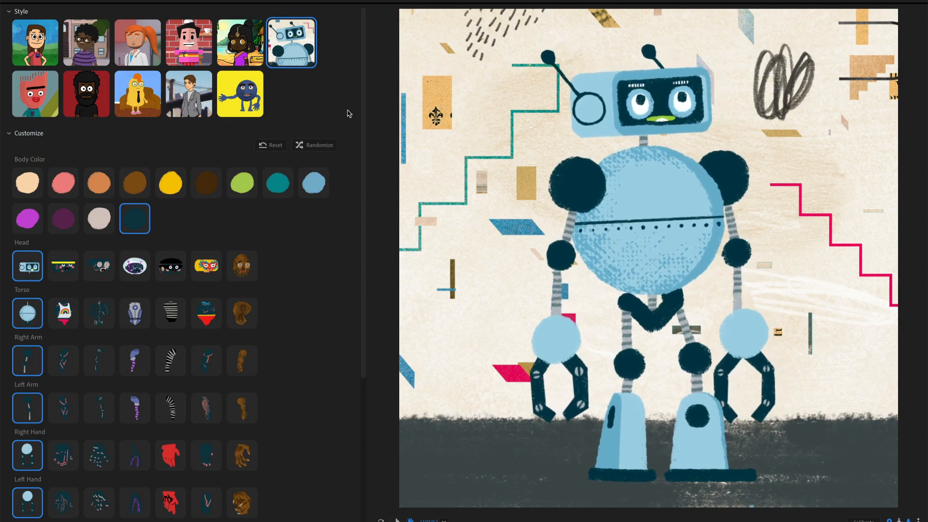
{"action": "scroll", "scroll_direction": "down", "scroll_amount": 3}
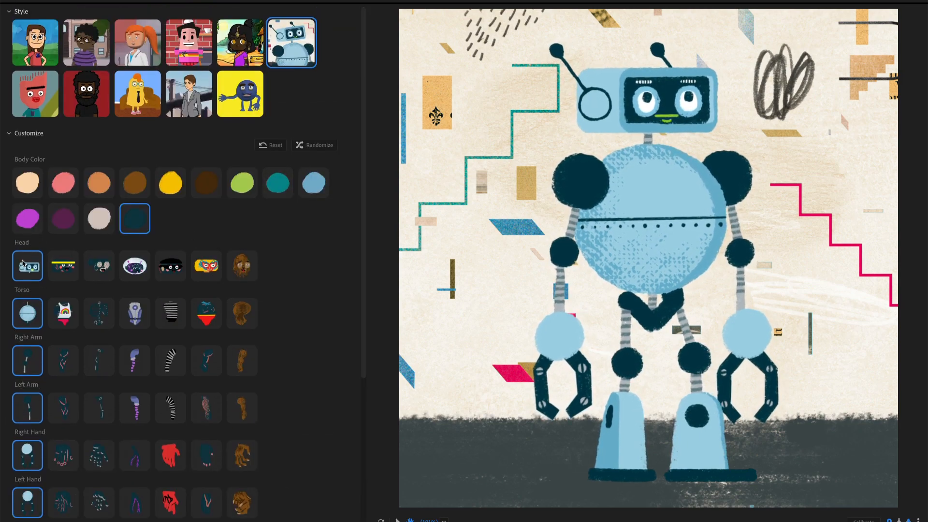
{"action": "scroll", "scroll_direction": "down", "scroll_amount": 3}
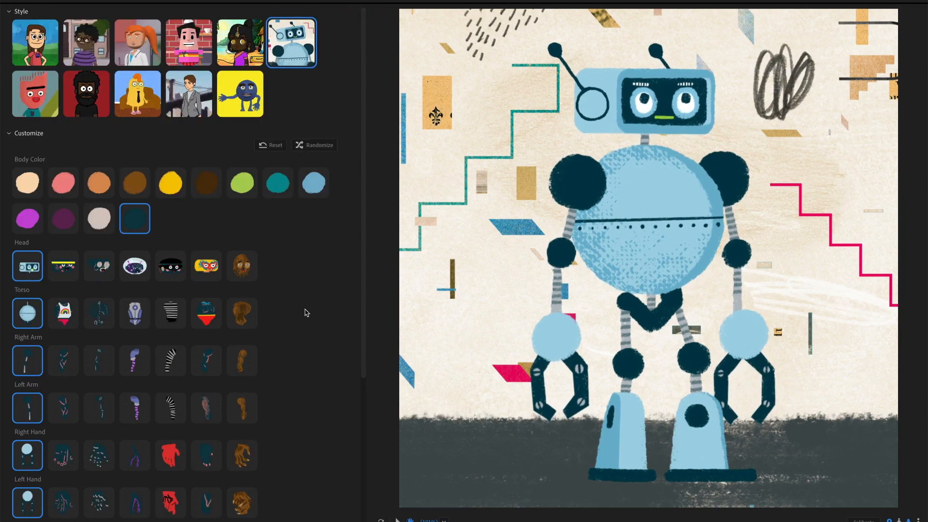
- Shuffle the robot parts seven times, ending with a purple skeleton and yellow masked head
{"action": "left_click", "coordinate": [314, 145]}
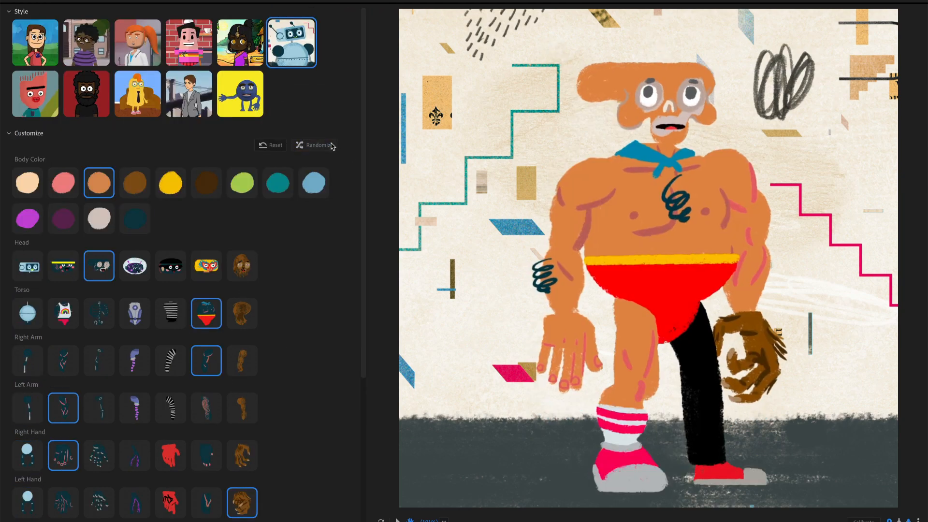
{"action": "left_click", "coordinate": [315, 145]}
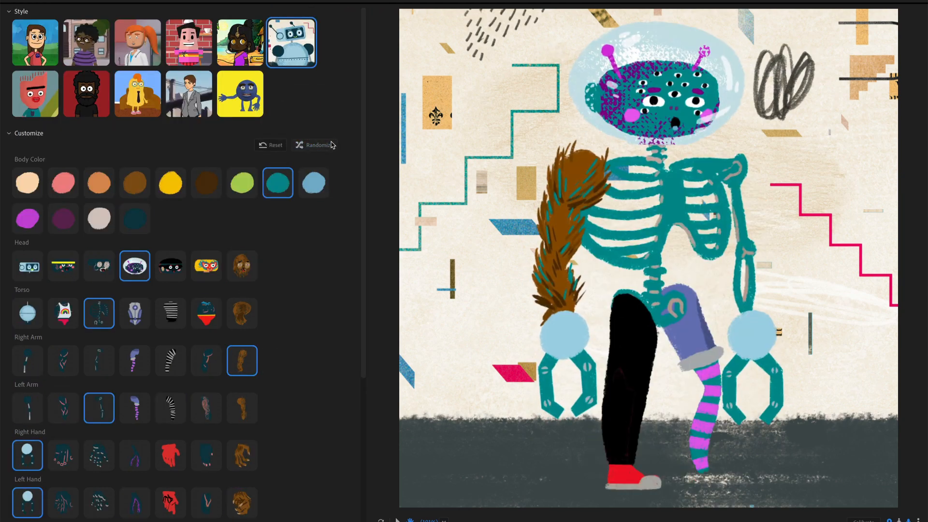
{"action": "left_click", "coordinate": [314, 145]}
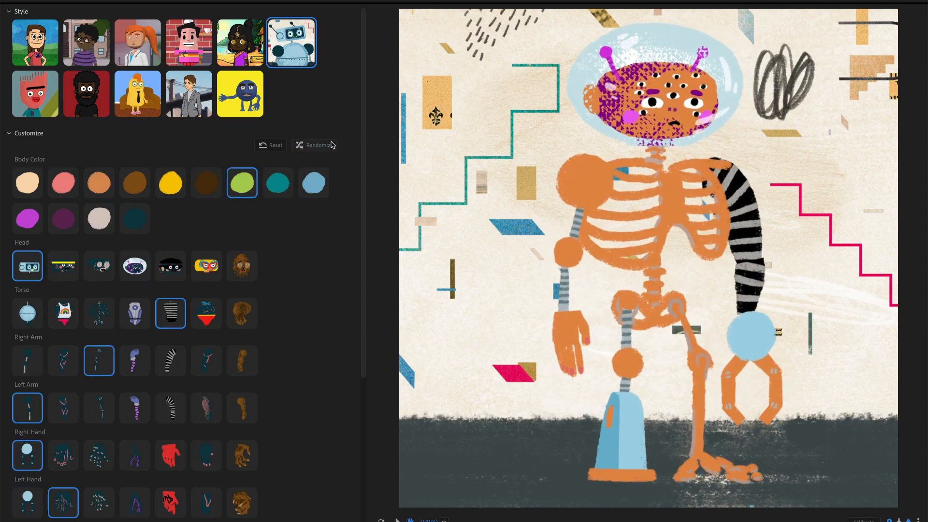
{"action": "left_click", "coordinate": [314, 145]}
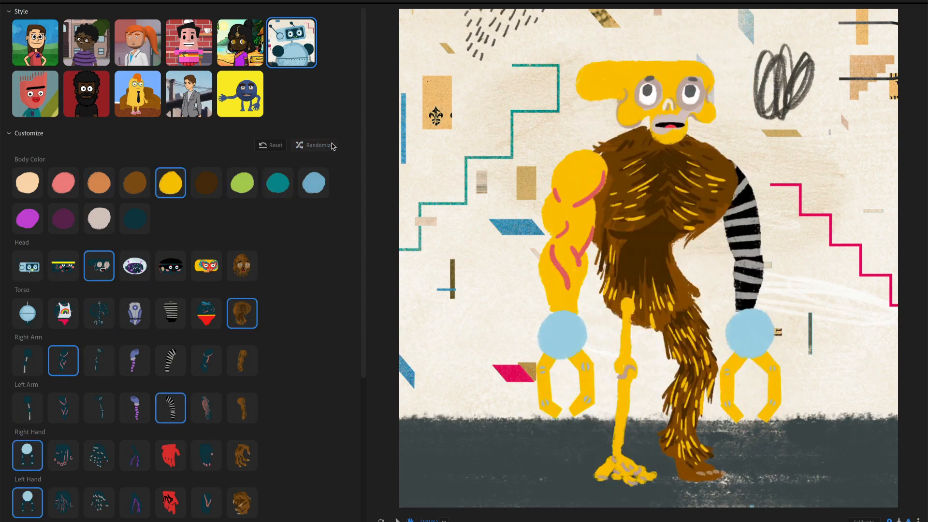
{"action": "left_click", "coordinate": [315, 144]}
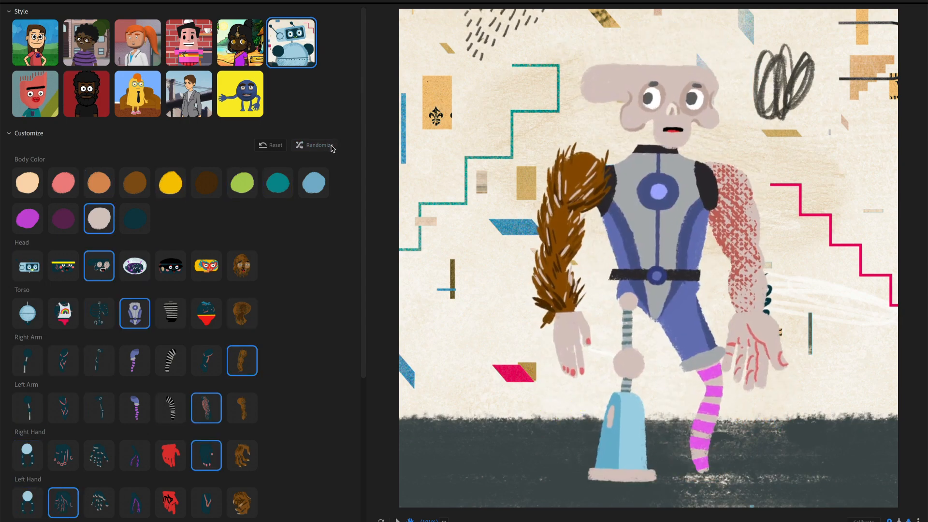
{"action": "left_click", "coordinate": [317, 145]}
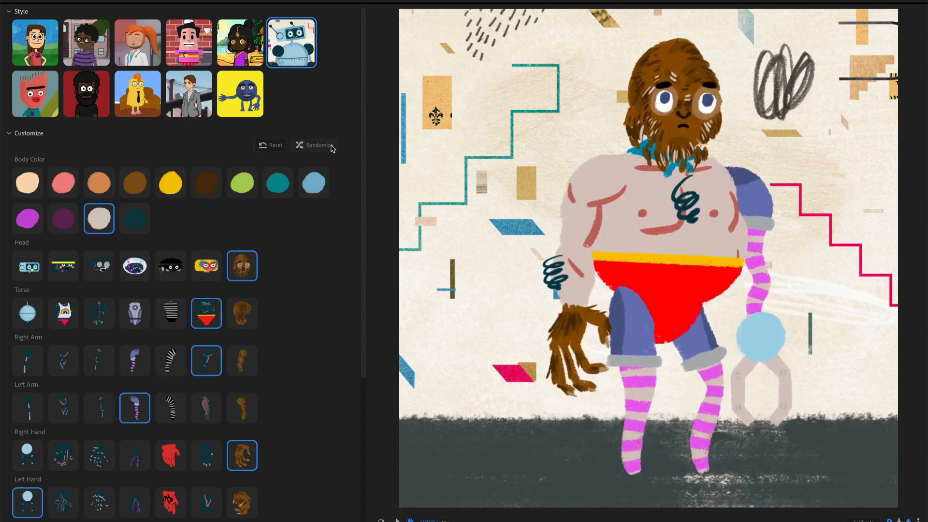
{"action": "left_click", "coordinate": [314, 144]}
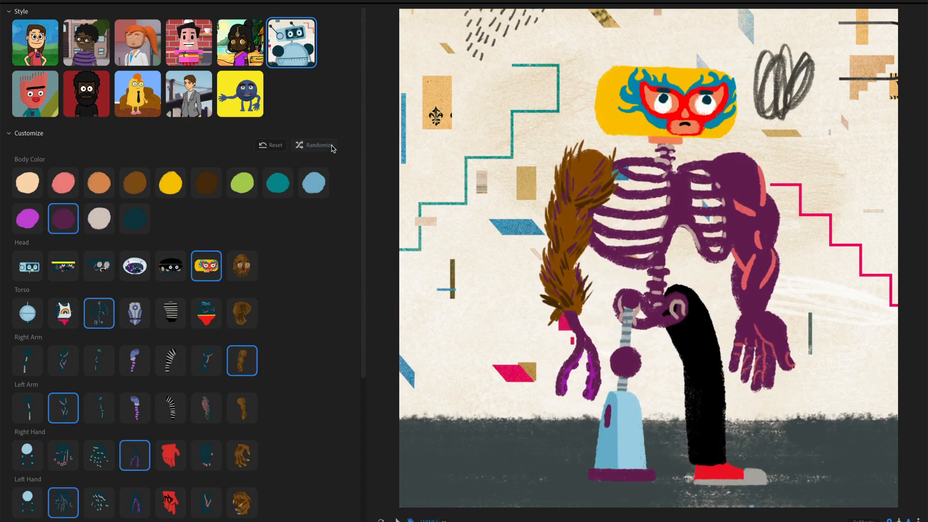
- Choose the red fuzzy pastel style and reroll six times to an olive character with a headband
{"action": "left_click", "coordinate": [34, 92]}
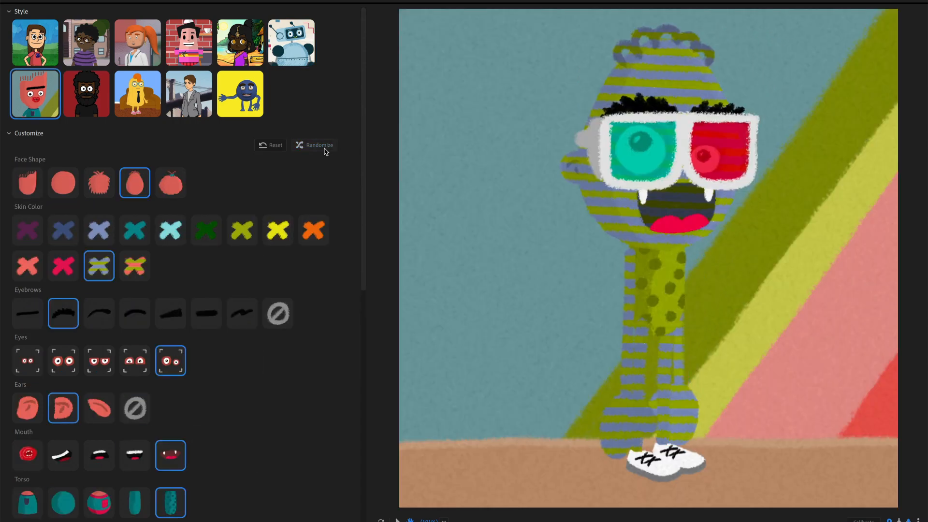
{"action": "left_click", "coordinate": [313, 145]}
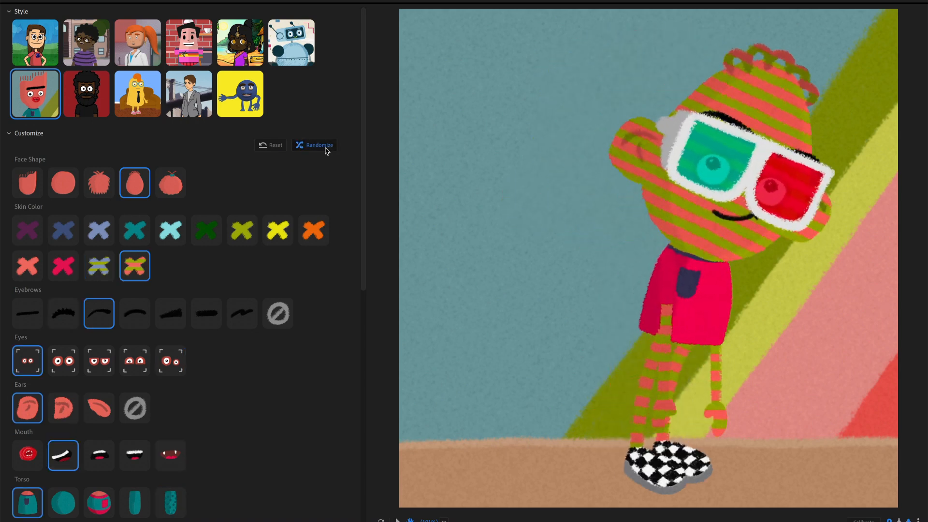
{"action": "left_click", "coordinate": [314, 145]}
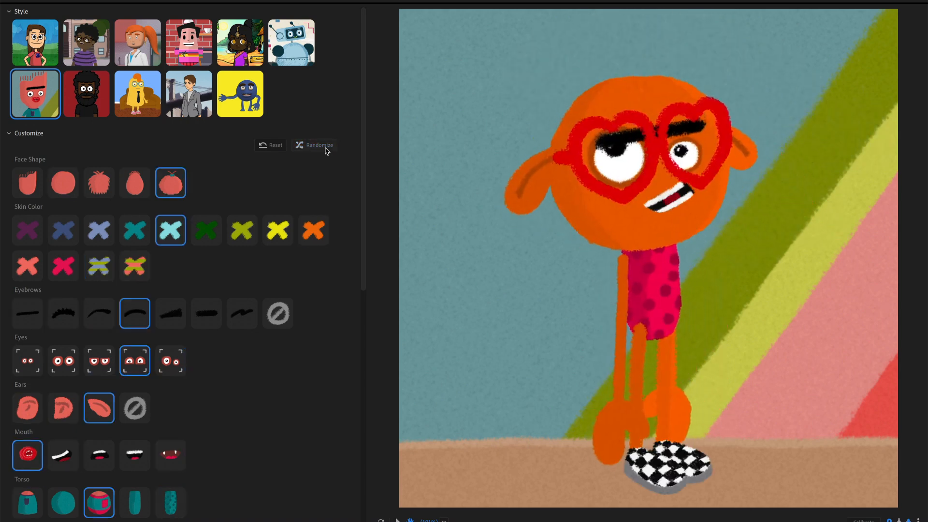
{"action": "left_click", "coordinate": [313, 145]}
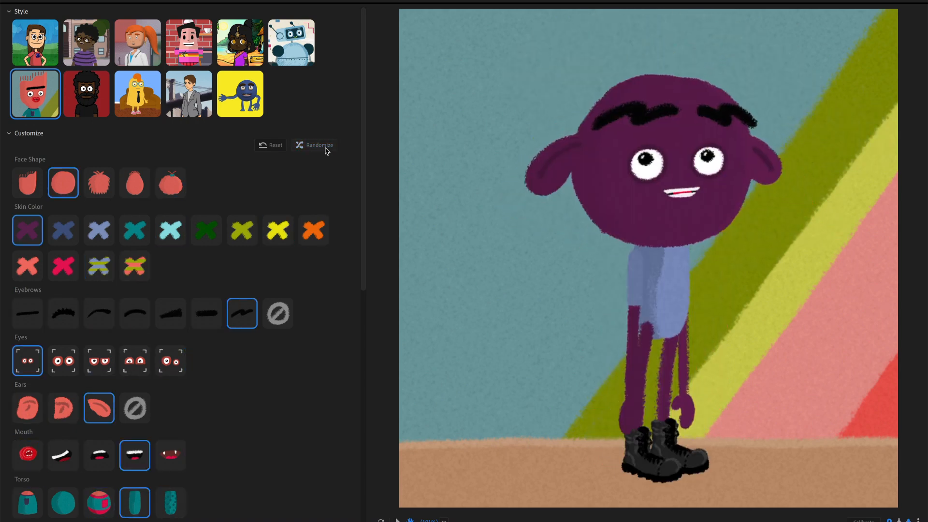
{"action": "left_click", "coordinate": [314, 145]}
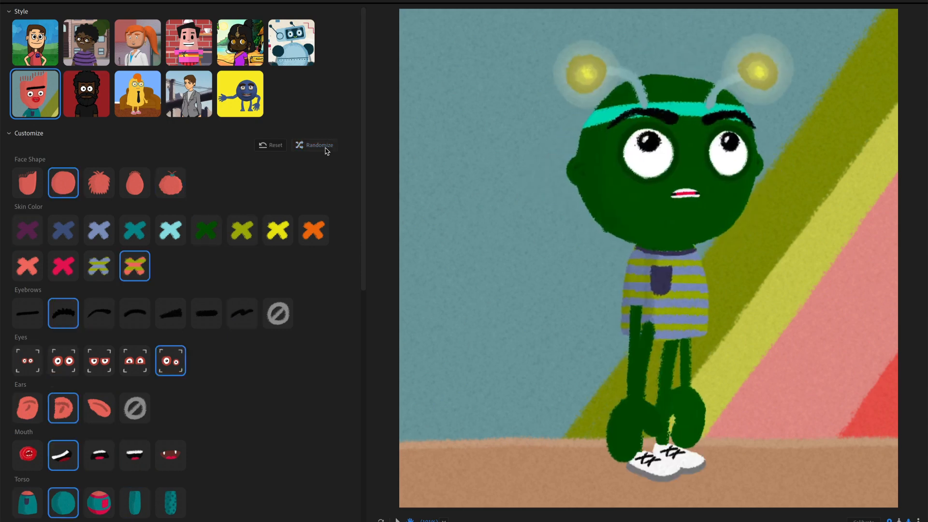
{"action": "left_click", "coordinate": [318, 145]}
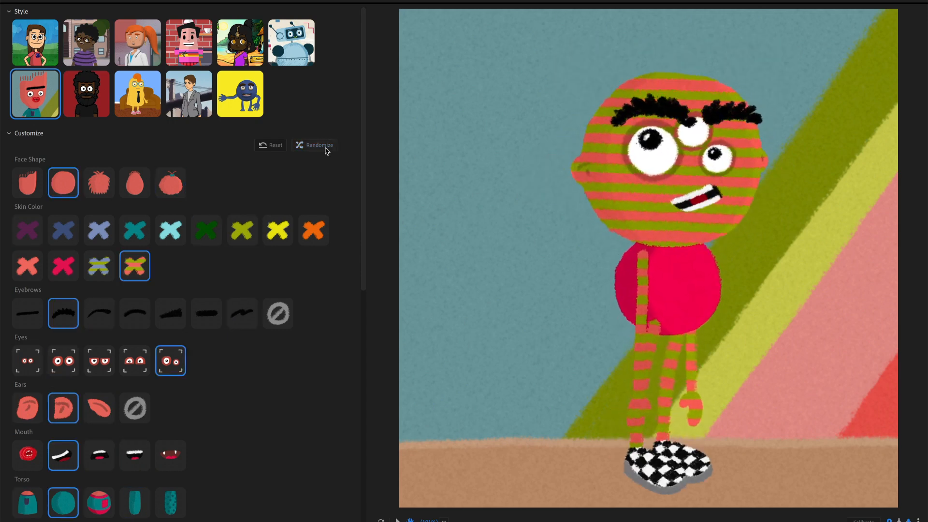
{"action": "left_click", "coordinate": [318, 145]}
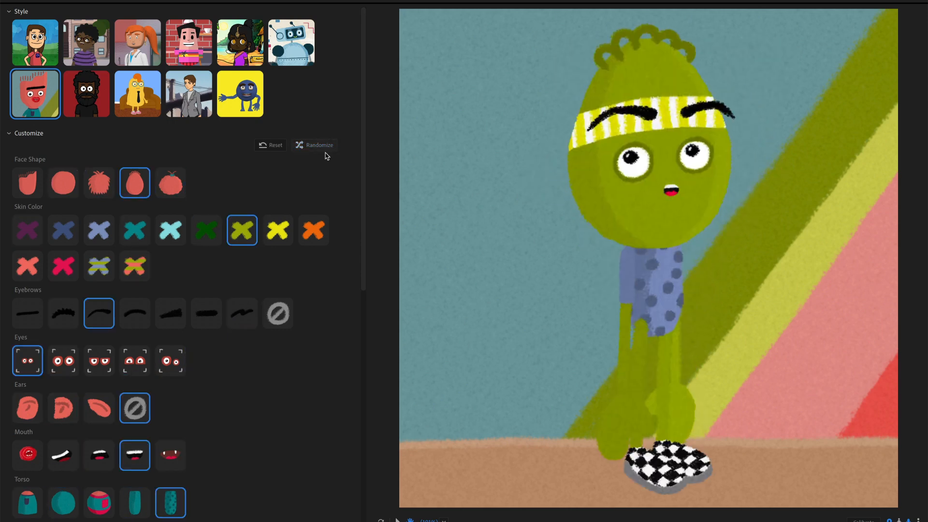
- Select the bearded cartoon style, randomize it five times, then choose the monster style
{"action": "left_click", "coordinate": [86, 94]}
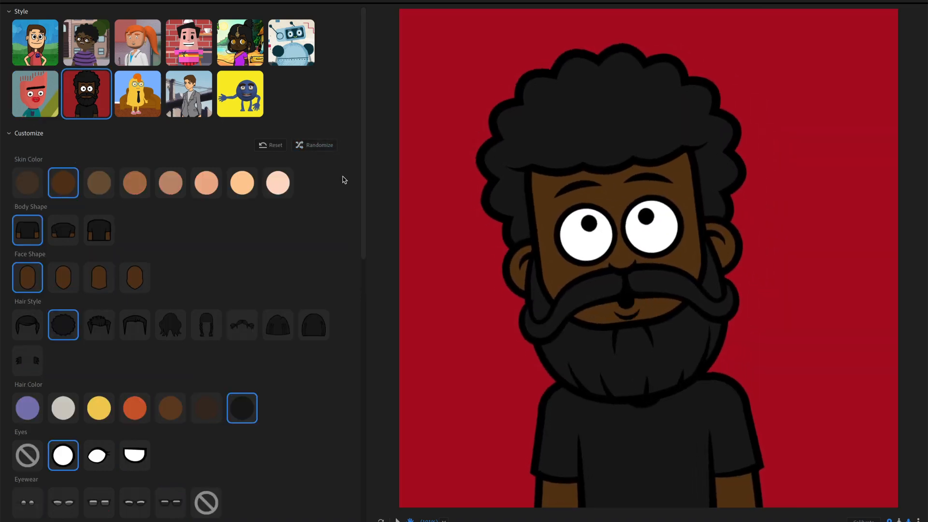
{"action": "left_click", "coordinate": [314, 144]}
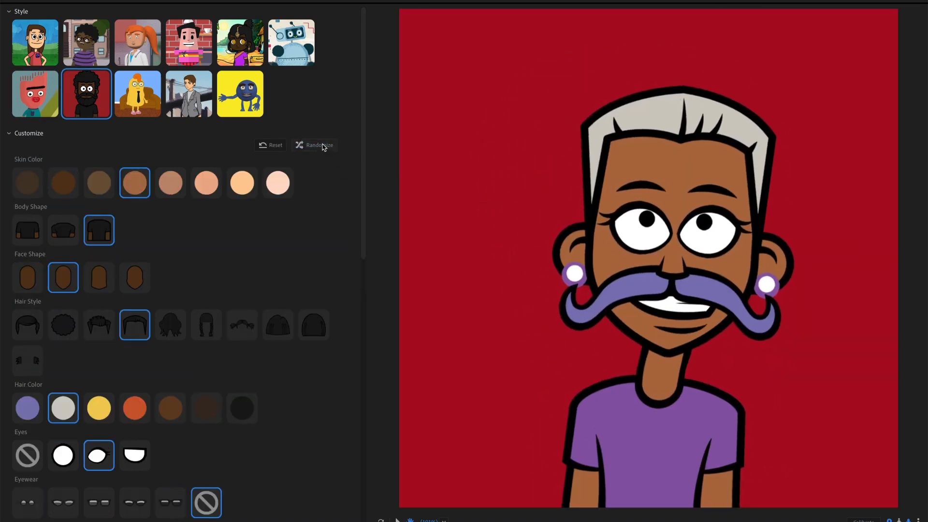
{"action": "left_click", "coordinate": [314, 145]}
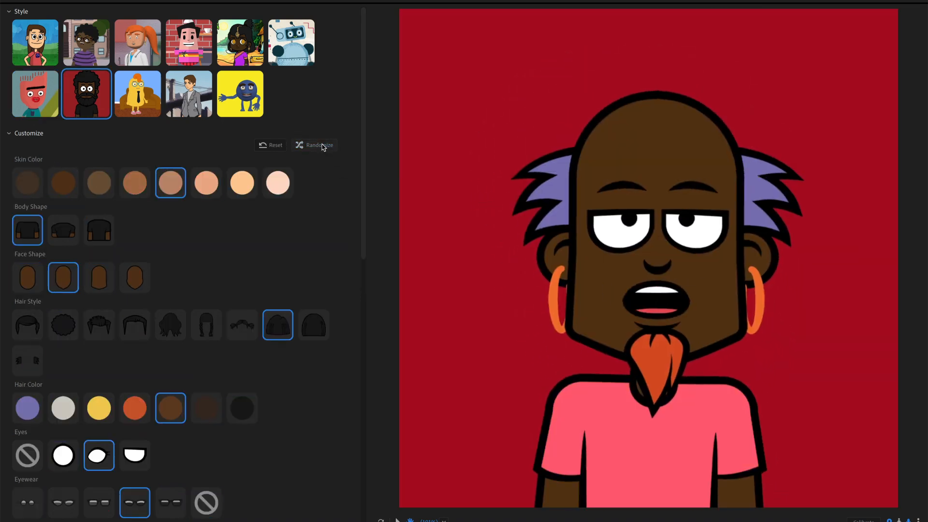
{"action": "left_click", "coordinate": [317, 145]}
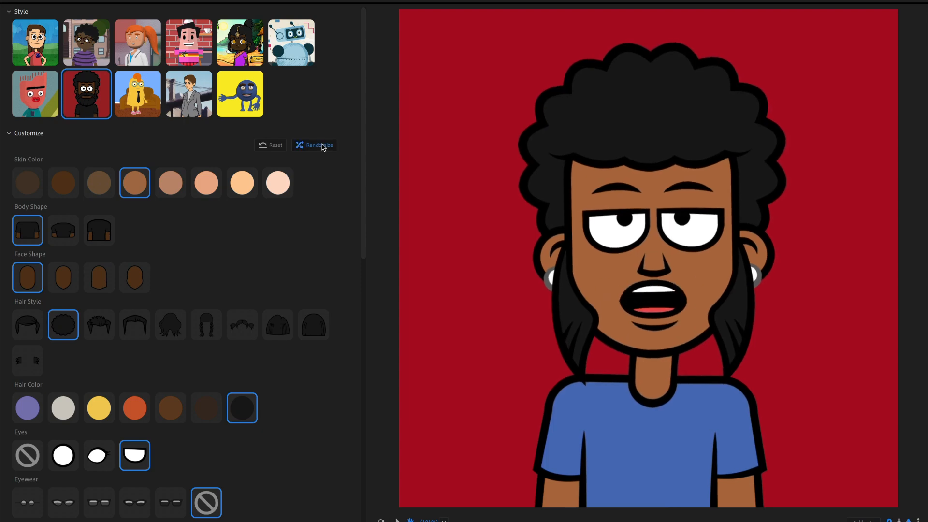
{"action": "left_click", "coordinate": [314, 145]}
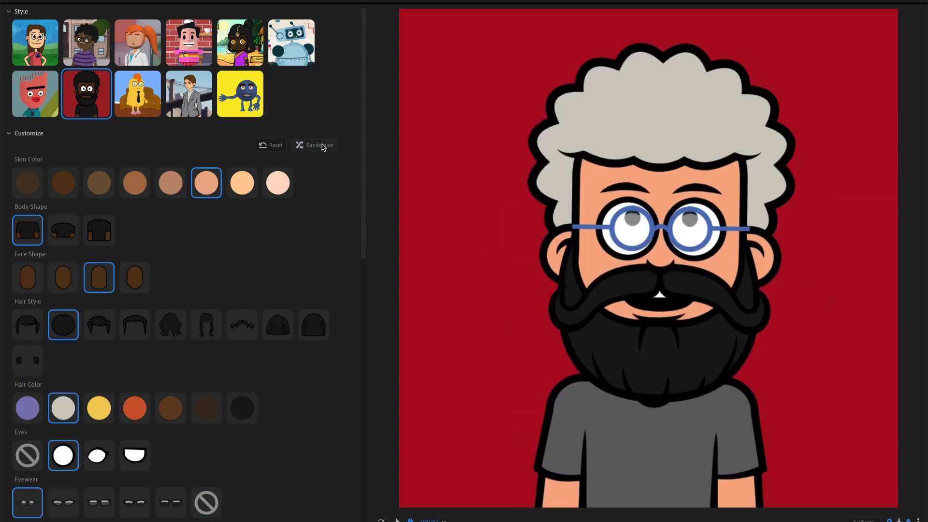
{"action": "left_click", "coordinate": [318, 145]}
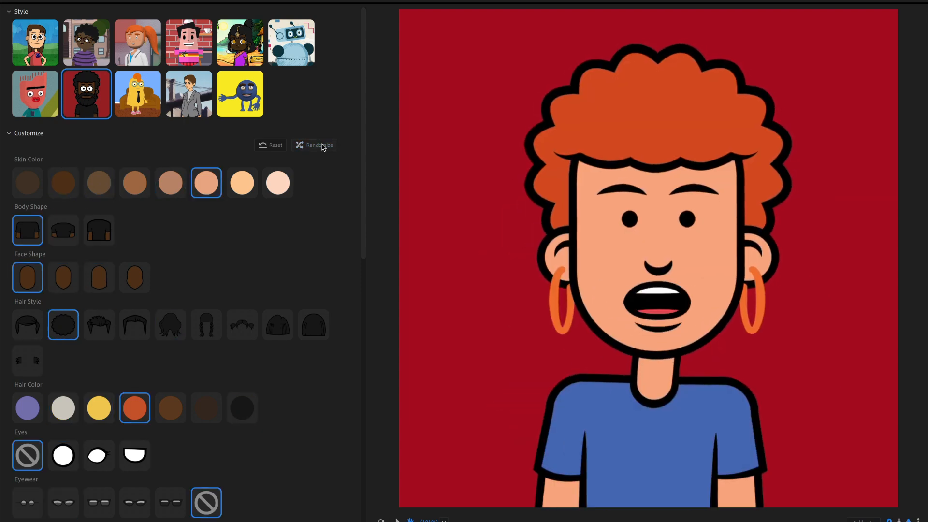
{"action": "left_click", "coordinate": [138, 92]}
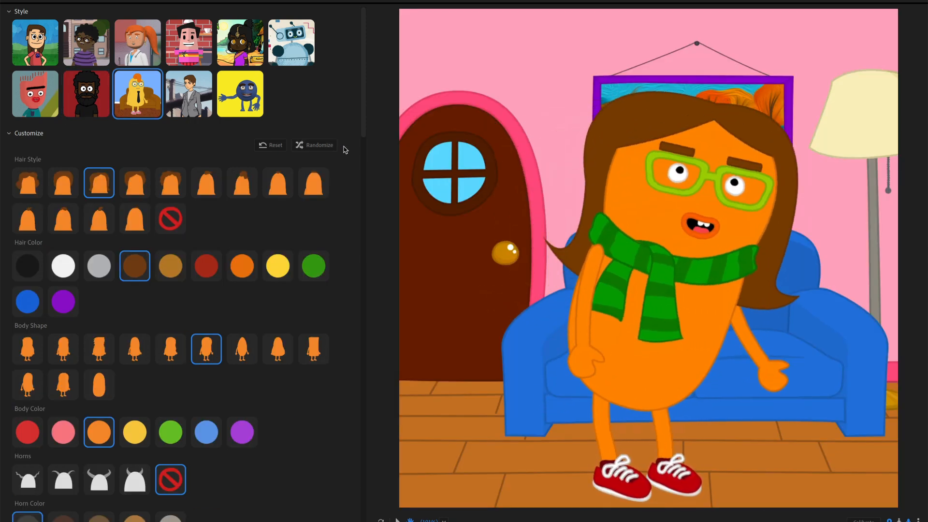
- Randomize the monster character nine times
{"action": "left_click", "coordinate": [318, 145]}
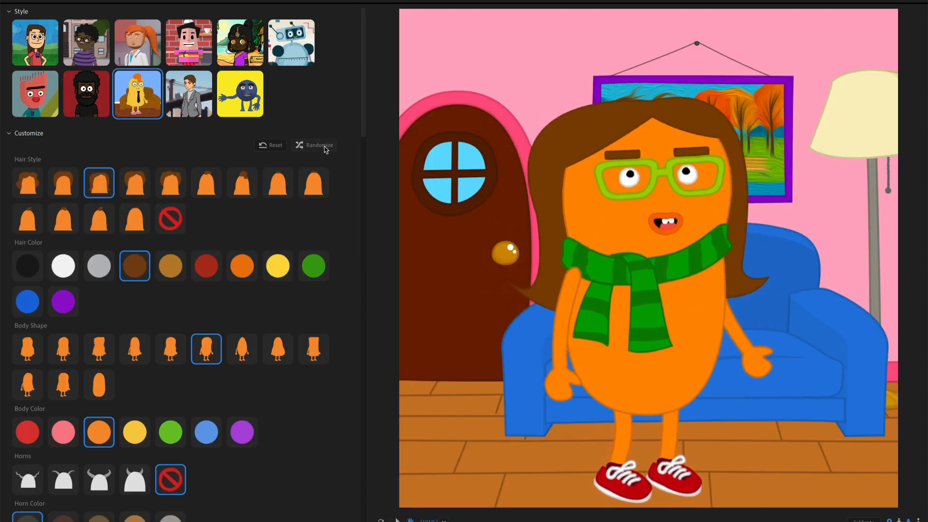
{"action": "left_click", "coordinate": [318, 145]}
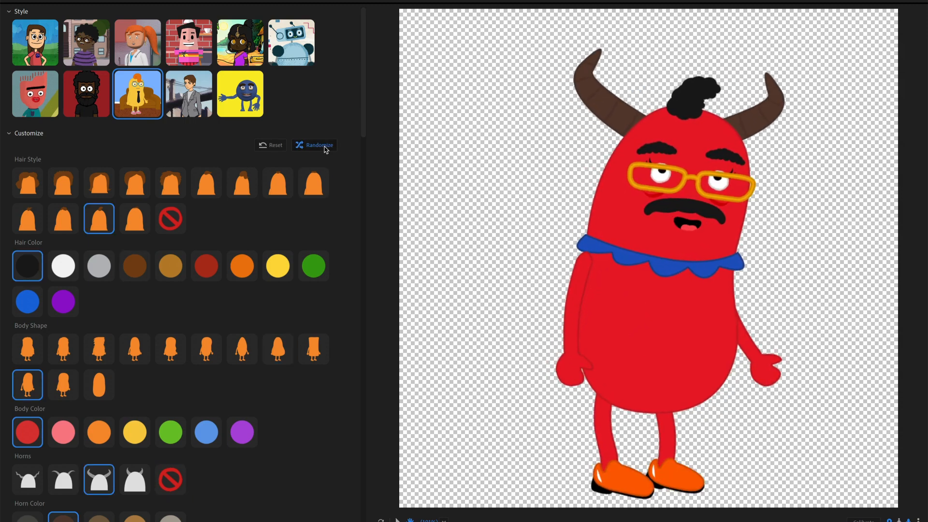
{"action": "left_click", "coordinate": [313, 145]}
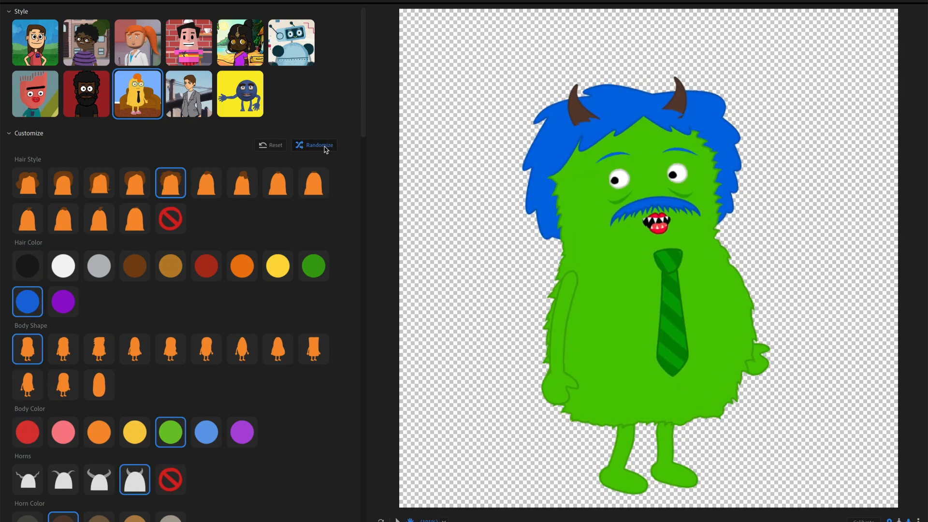
{"action": "left_click", "coordinate": [318, 145]}
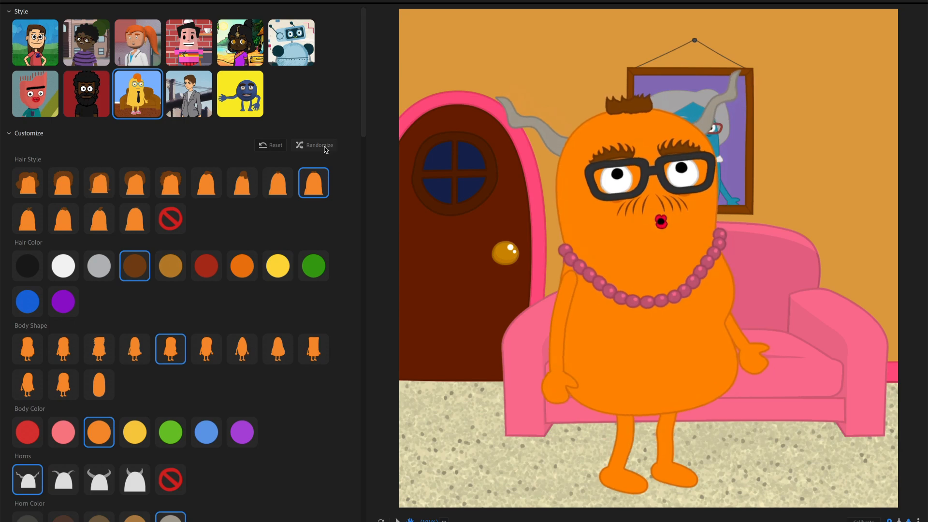
{"action": "left_click", "coordinate": [318, 145]}
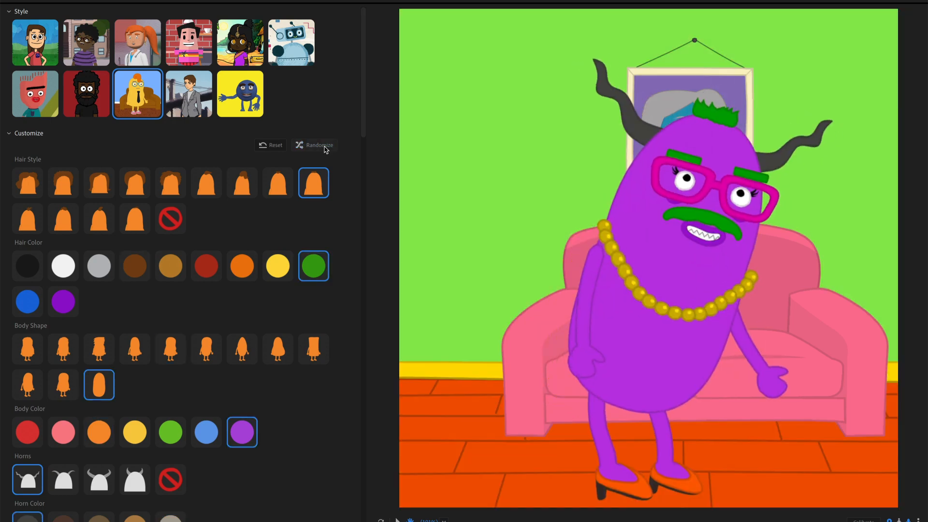
{"action": "left_click", "coordinate": [318, 145]}
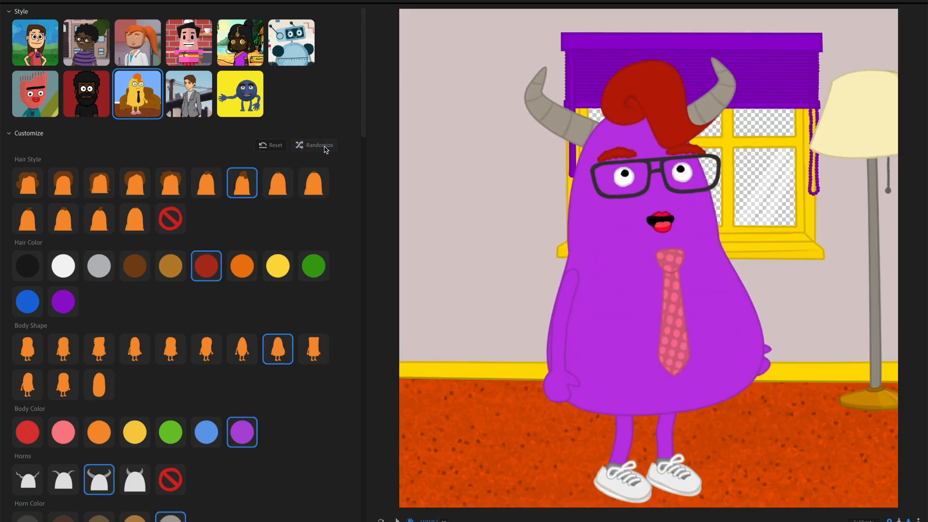
{"action": "left_click", "coordinate": [319, 146]}
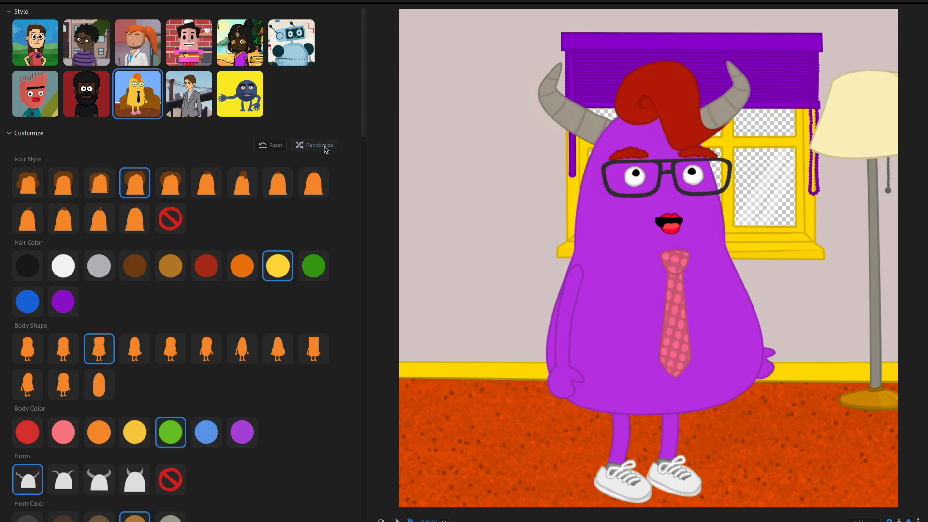
{"action": "left_click", "coordinate": [319, 145]}
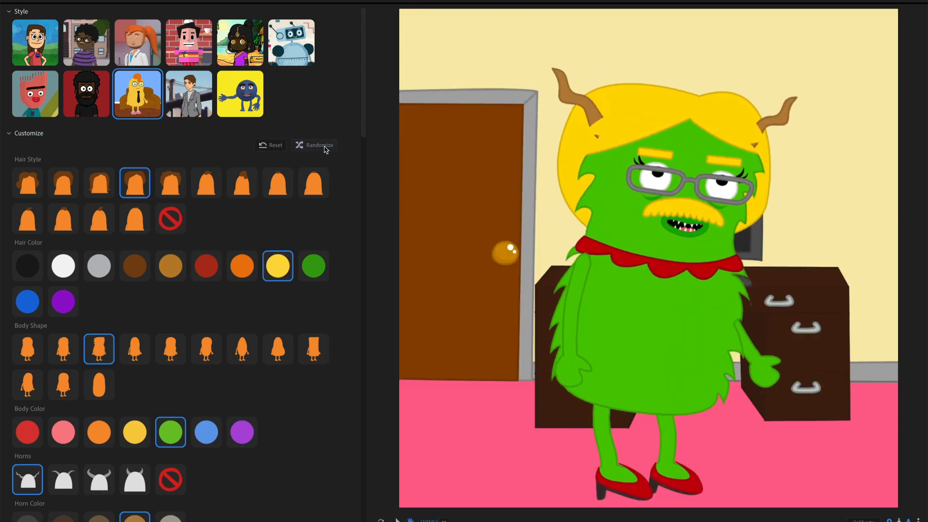
{"action": "left_click", "coordinate": [318, 145]}
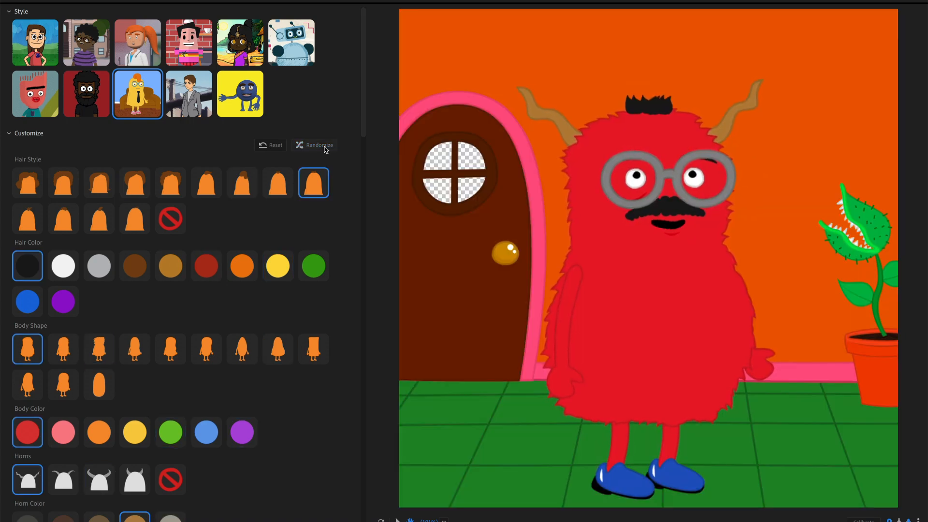
- Pick the pirate style, randomize it six times, then select the blue clay character style
{"action": "left_click", "coordinate": [188, 93]}
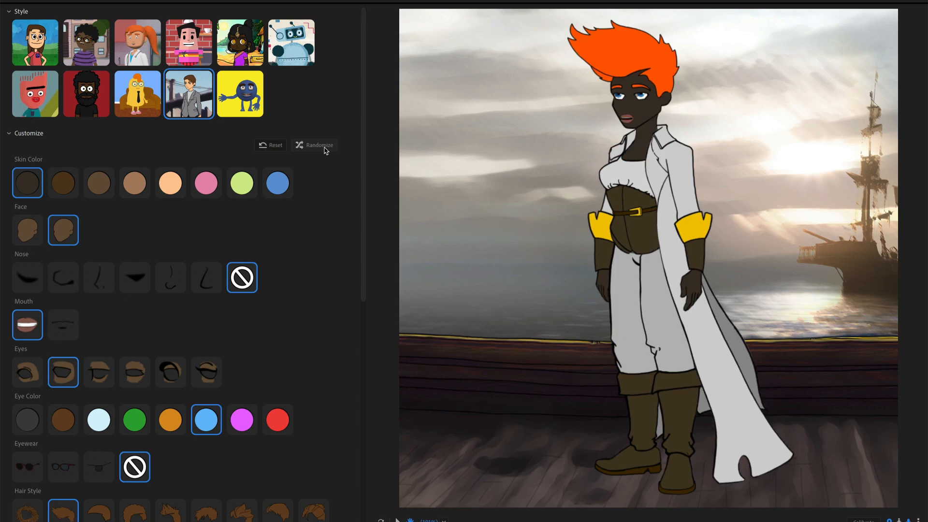
{"action": "left_click", "coordinate": [318, 145]}
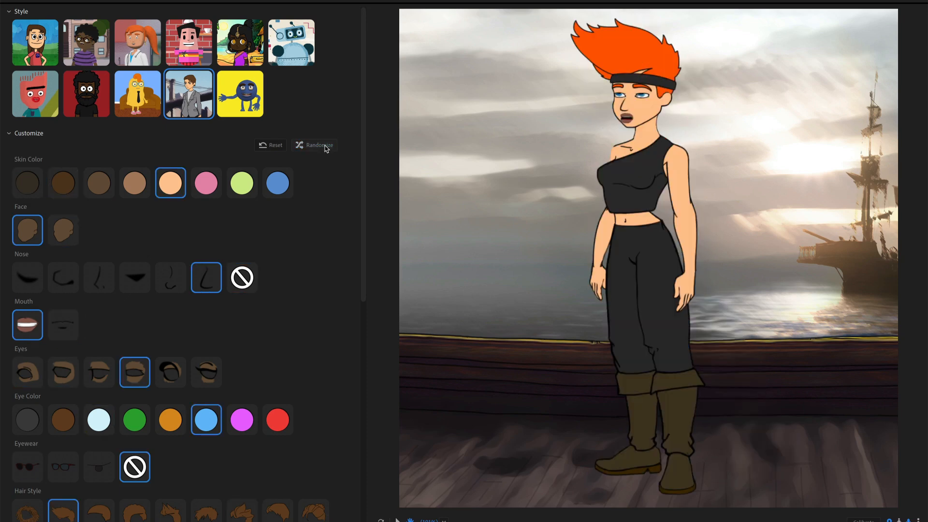
{"action": "left_click", "coordinate": [318, 145]}
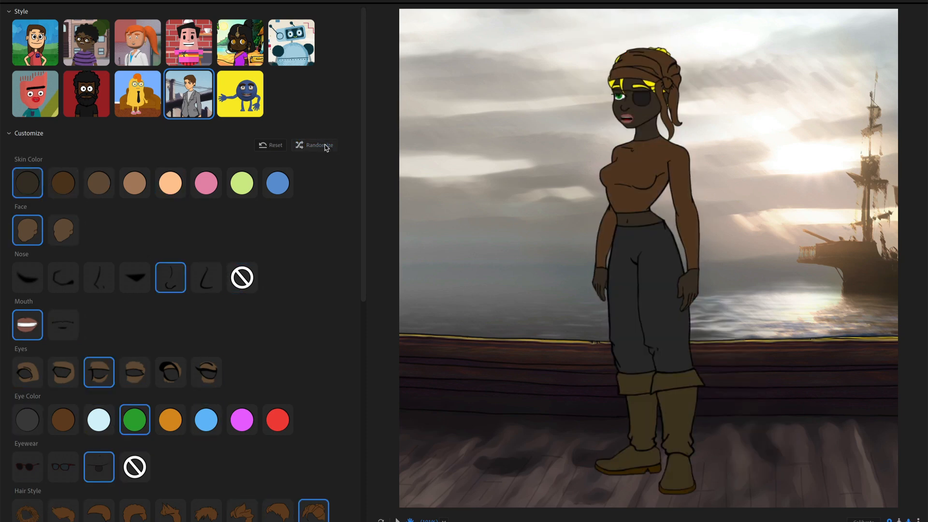
{"action": "left_click", "coordinate": [314, 145]}
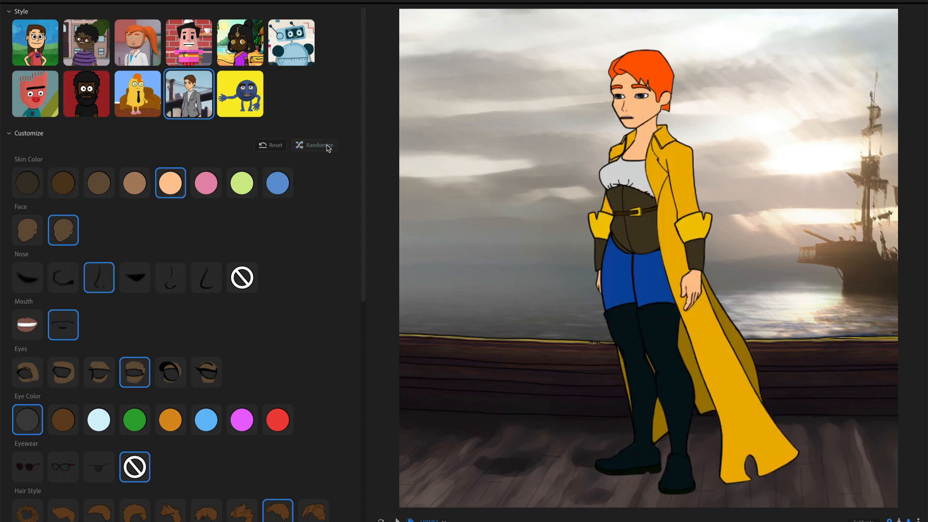
{"action": "left_click", "coordinate": [313, 145]}
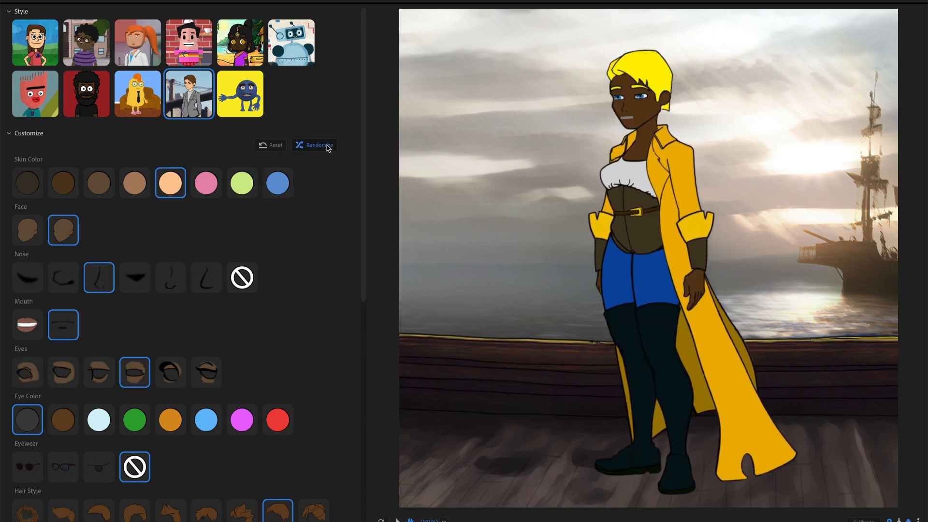
{"action": "left_click", "coordinate": [314, 145]}
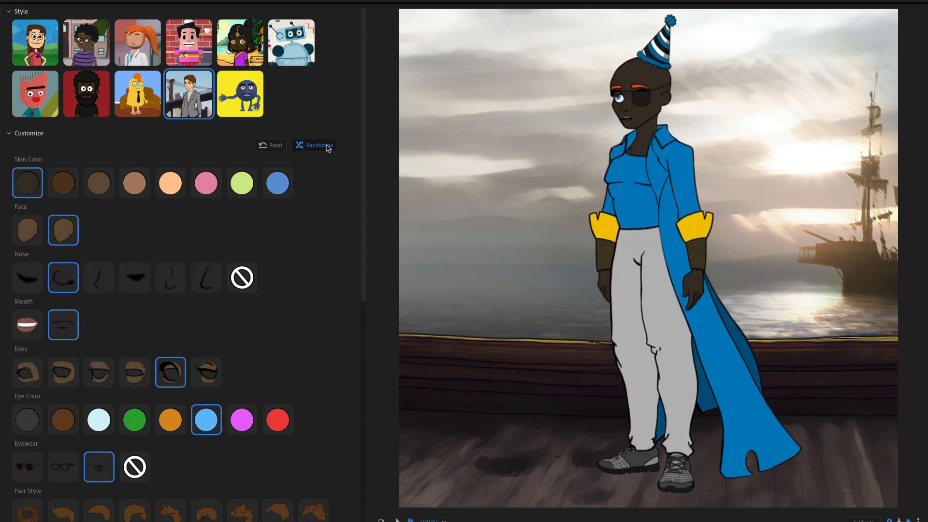
{"action": "left_click", "coordinate": [313, 145]}
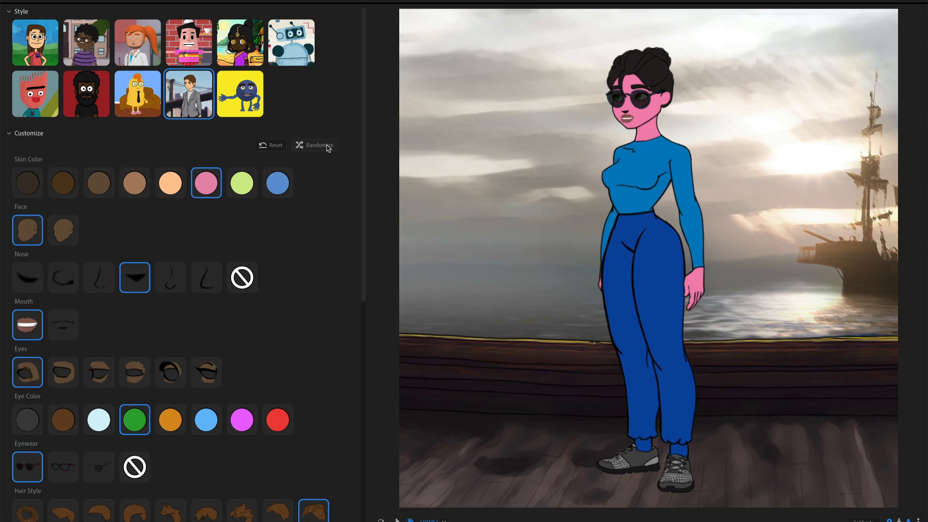
{"action": "left_click", "coordinate": [240, 94]}
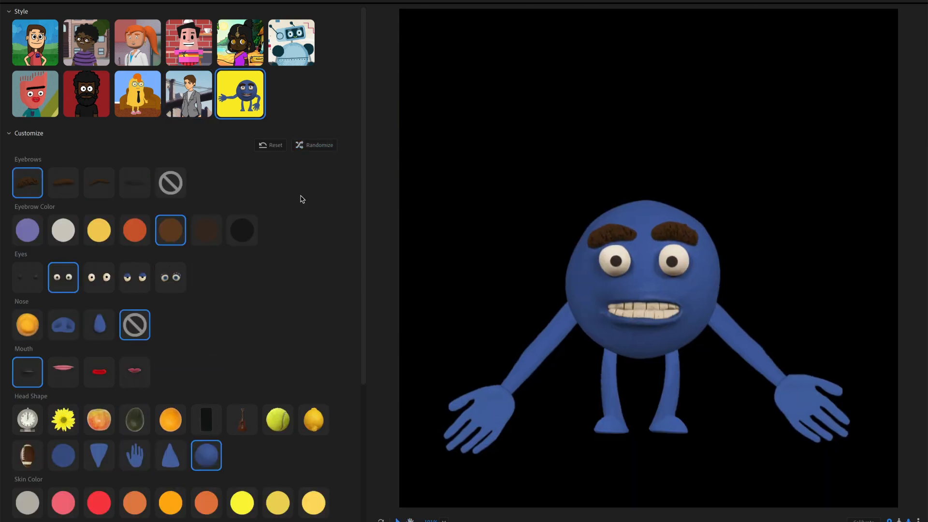
- Randomize the clay puppet nine times until a sunflower head, purple eyebrows and green limbs appear
{"action": "left_click", "coordinate": [318, 145]}
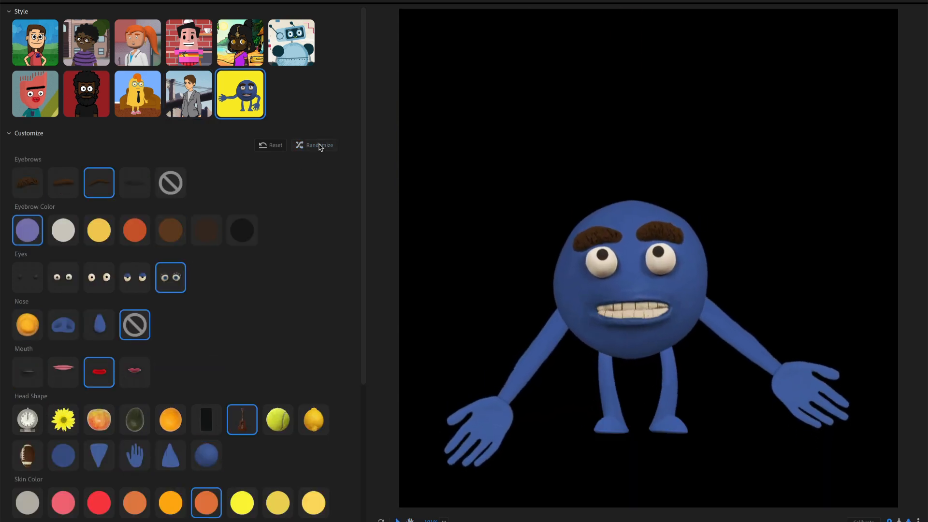
{"action": "left_click", "coordinate": [318, 145]}
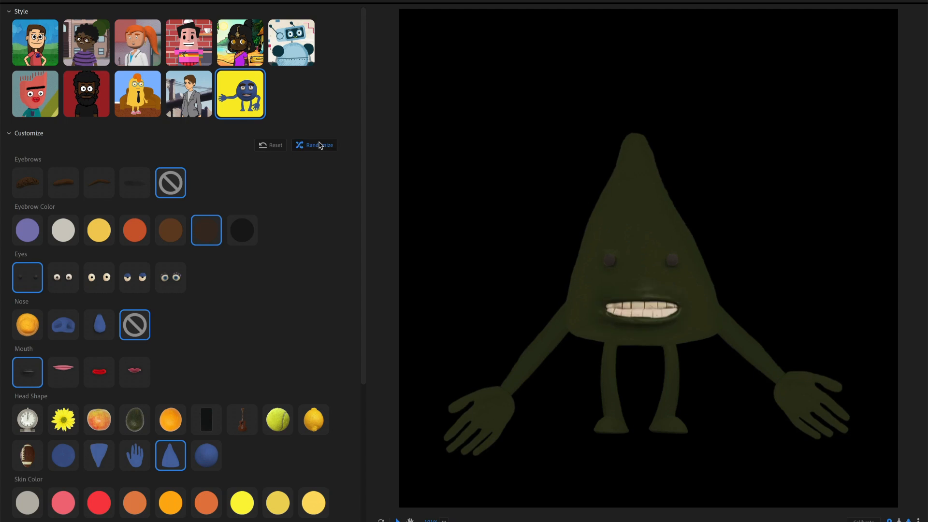
{"action": "left_click", "coordinate": [313, 145]}
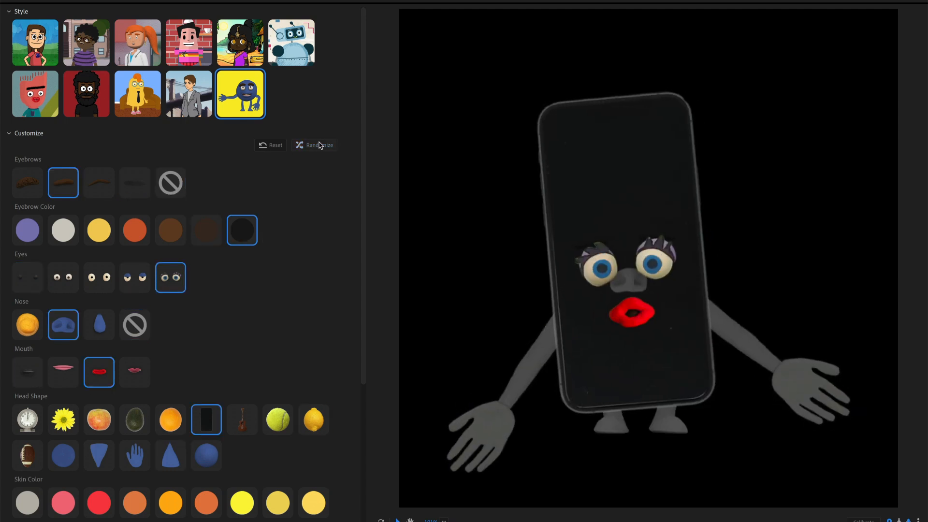
{"action": "left_click", "coordinate": [318, 145]}
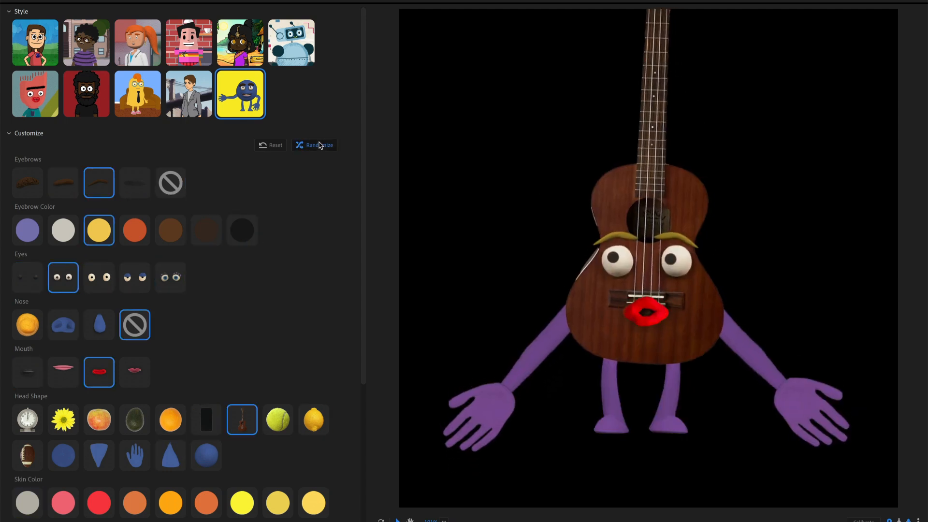
{"action": "left_click", "coordinate": [318, 145]}
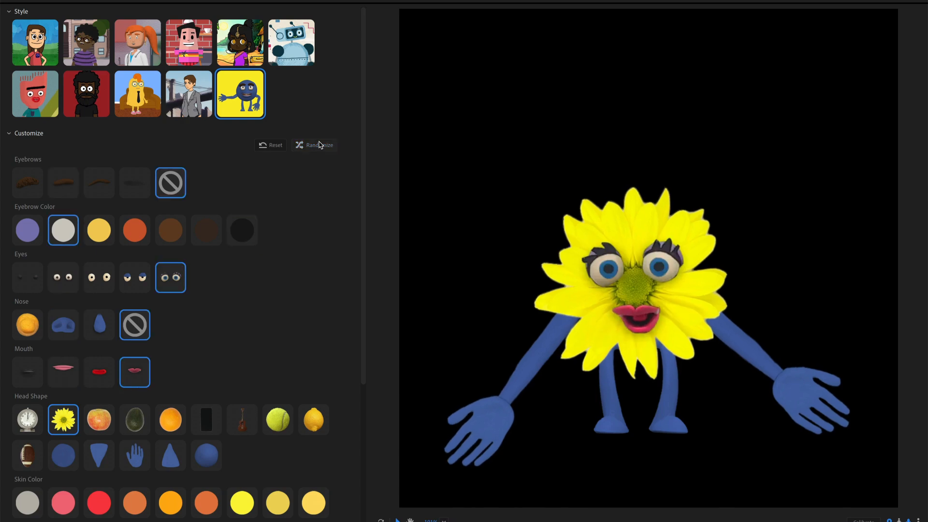
{"action": "left_click", "coordinate": [318, 145]}
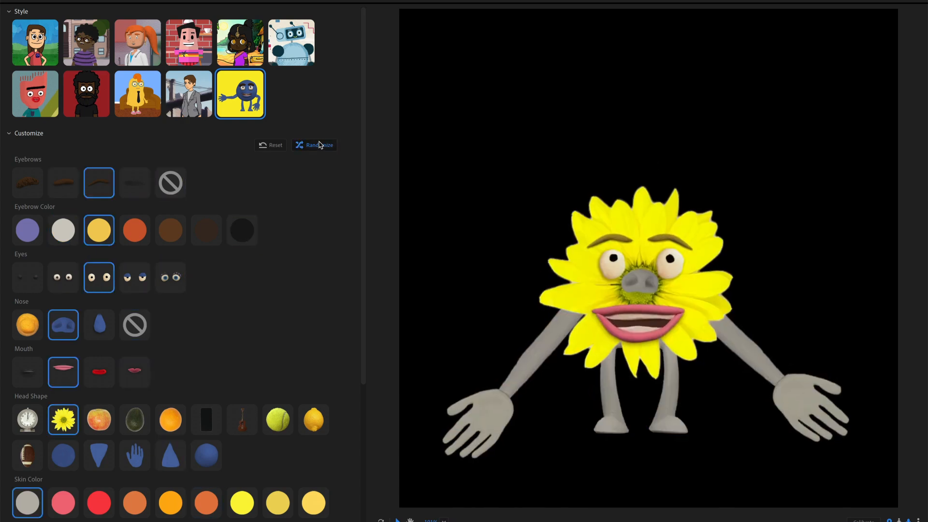
{"action": "left_click", "coordinate": [314, 145]}
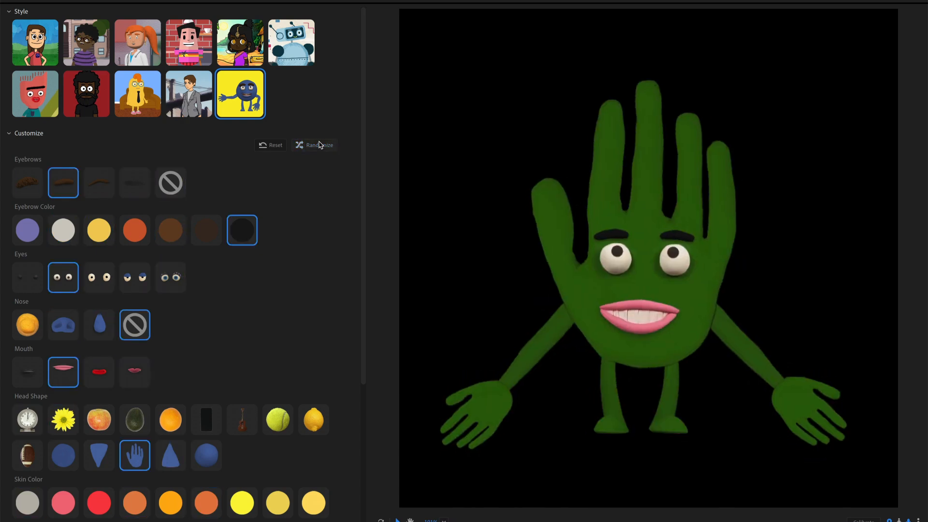
{"action": "left_click", "coordinate": [318, 145]}
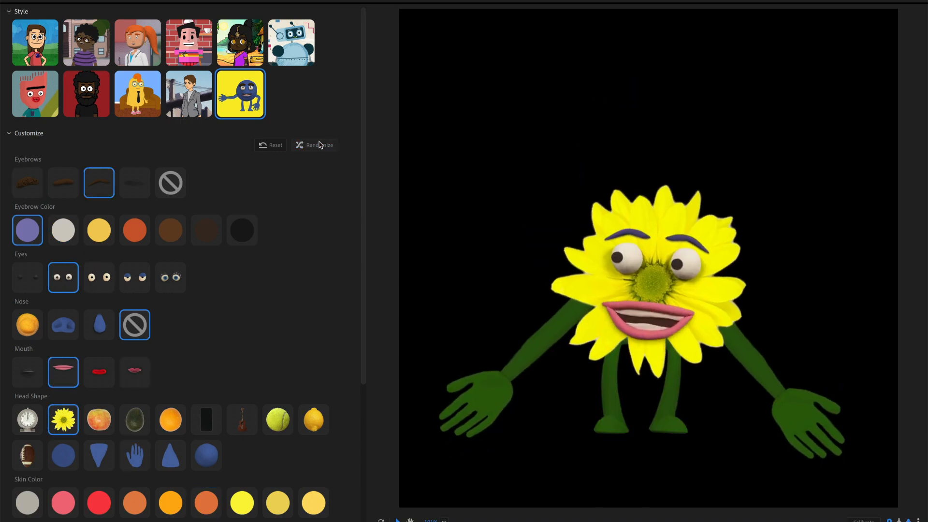
{"action": "left_click", "coordinate": [319, 145]}
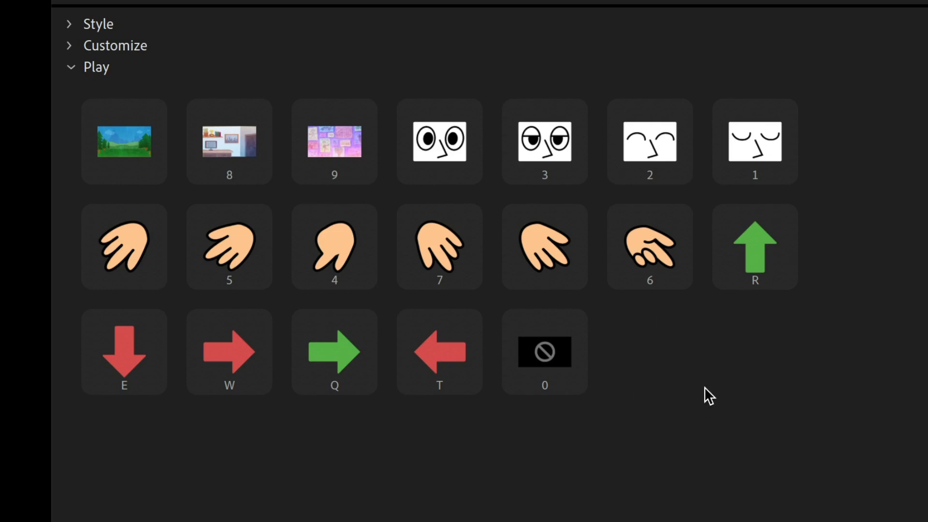
{"action": "mouse_move", "coordinate": [719, 398]}
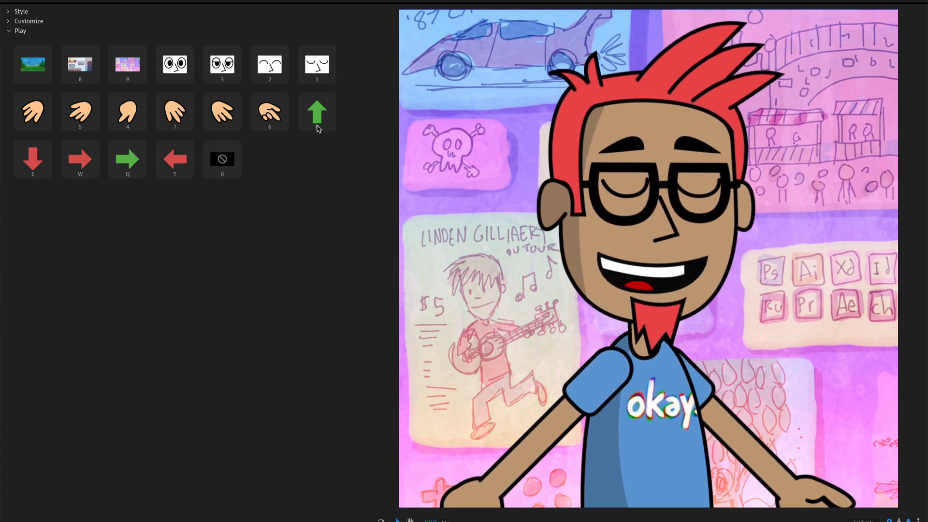
- Fire the red-haired puppet's rise-up play trigger
{"action": "left_click", "coordinate": [29, 21]}
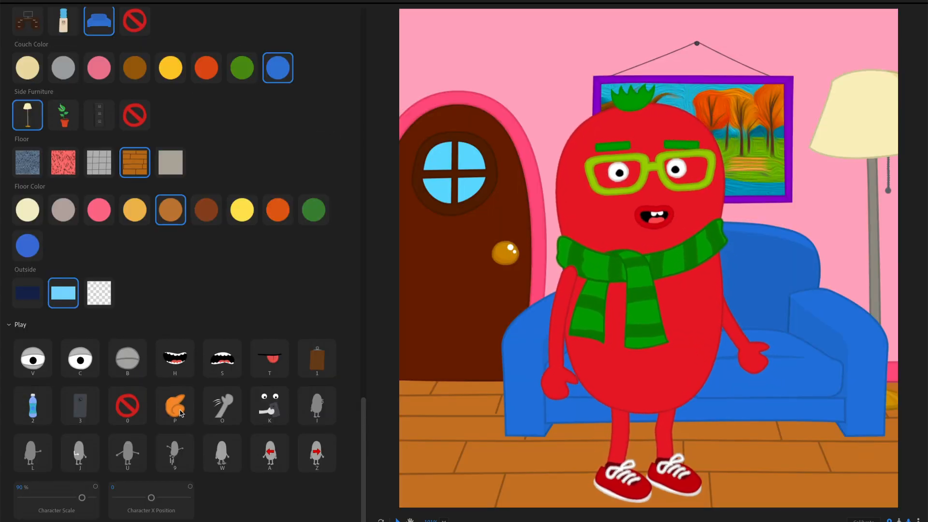
- Trigger the red puppet's gestures: a prop gesture, a wave, holding a phone, and another pose
{"action": "left_click", "coordinate": [221, 406]}
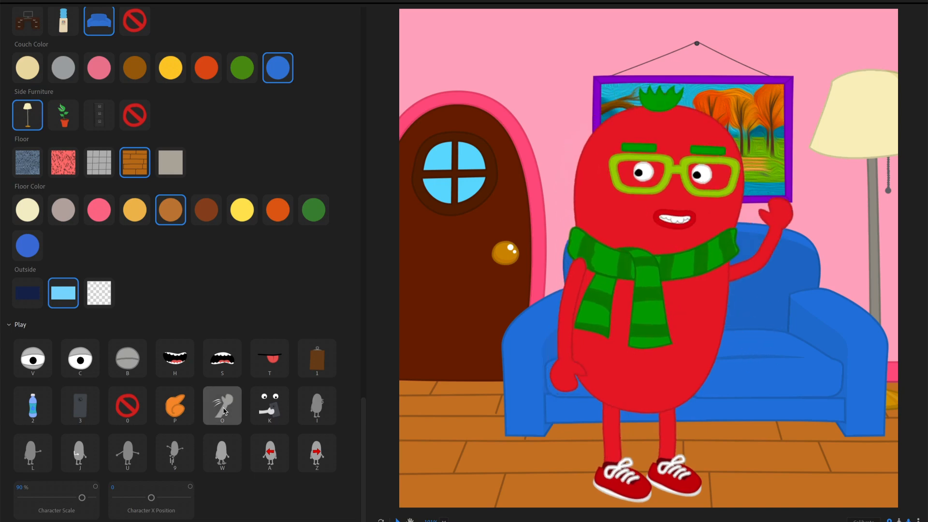
{"action": "left_click", "coordinate": [270, 406]}
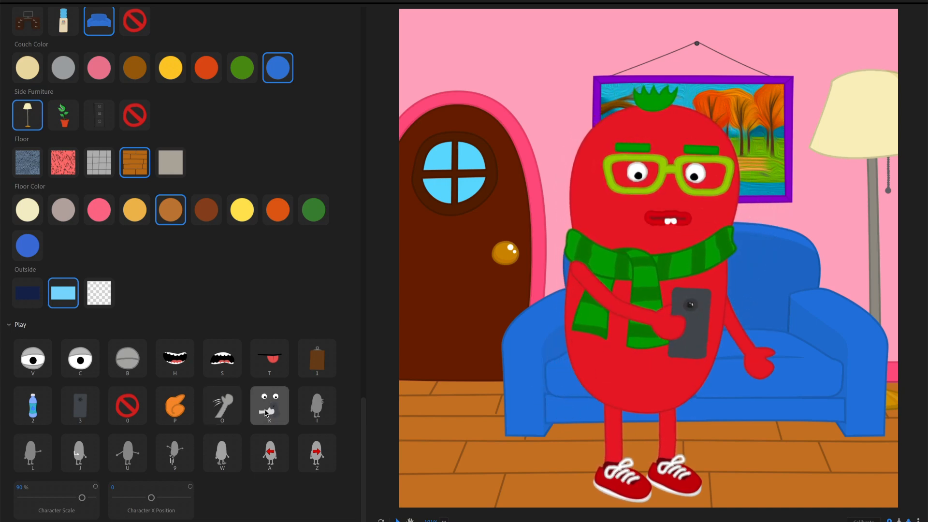
{"action": "left_click", "coordinate": [317, 406]}
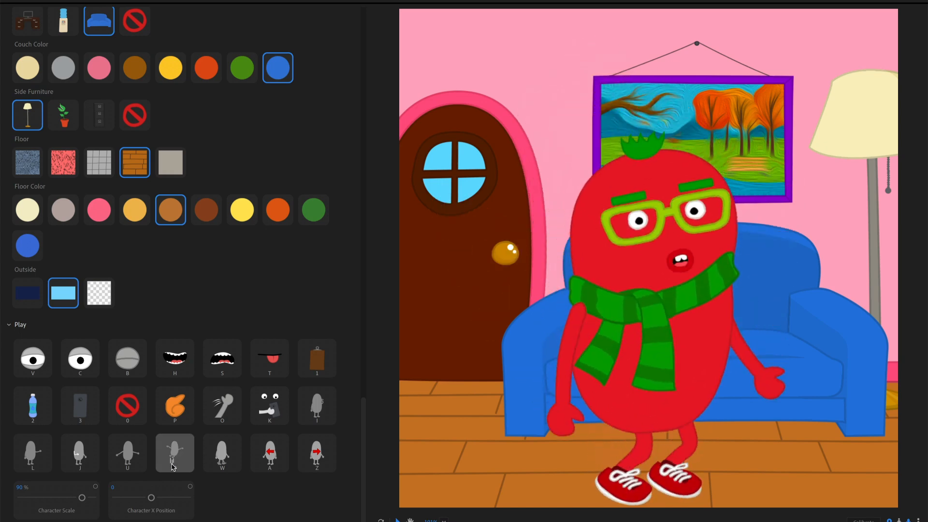
{"action": "left_click", "coordinate": [221, 453]}
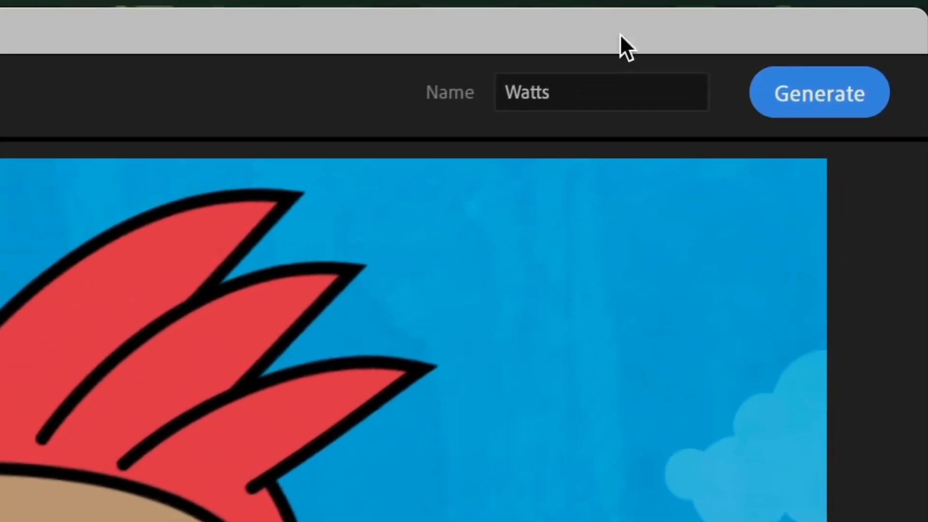
- Replace the puppet name Watts with Reggie and generate the puppet
{"action": "left_click", "coordinate": [601, 92]}
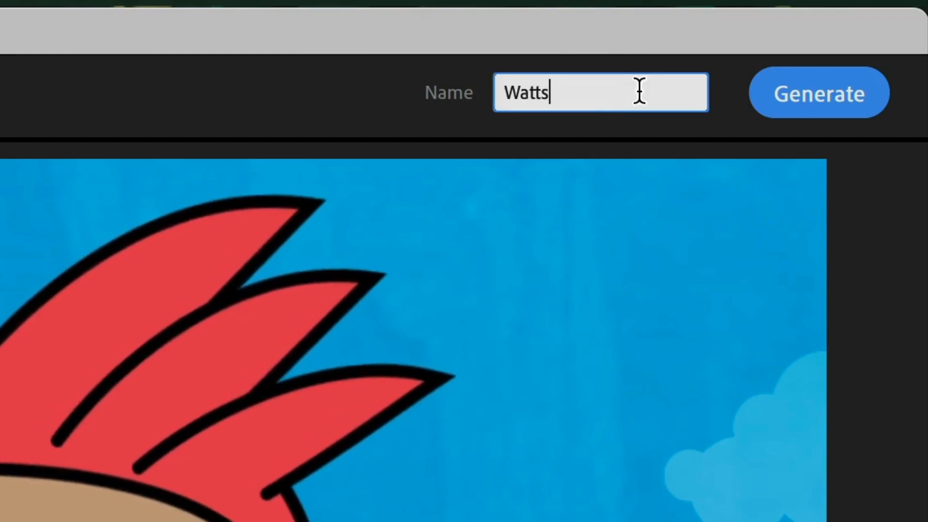
{"action": "type", "text": "Reggie"}
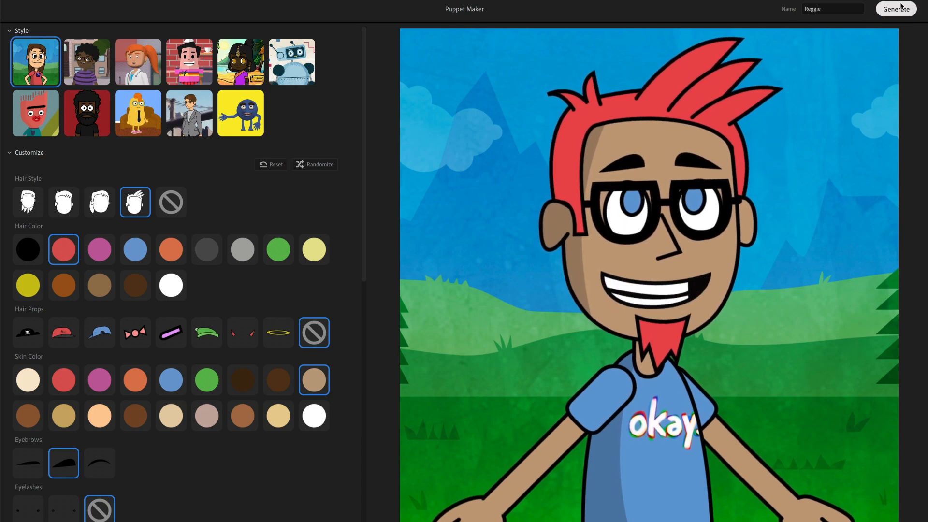
{"action": "left_click", "coordinate": [894, 9]}
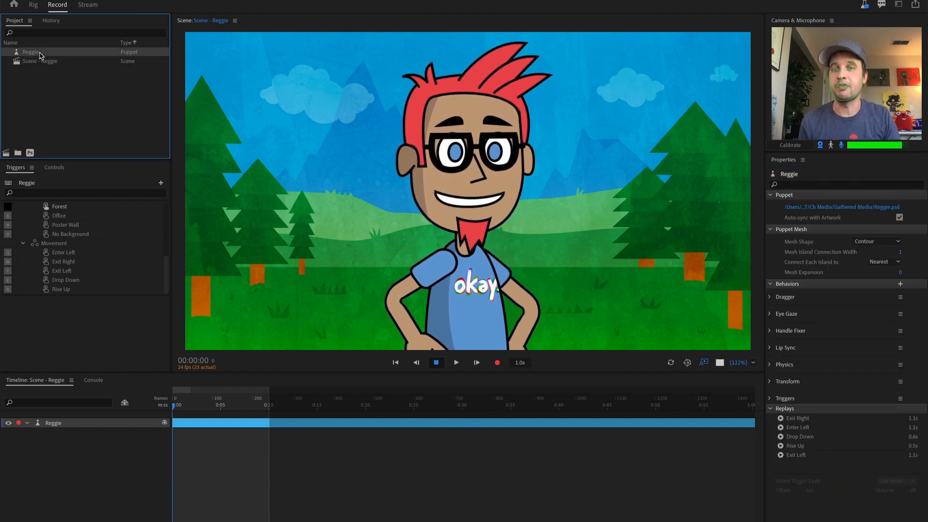
- Open the generated Reggie puppet to view its icons, puppet parts and backgrounds layers
{"action": "left_click", "coordinate": [33, 5]}
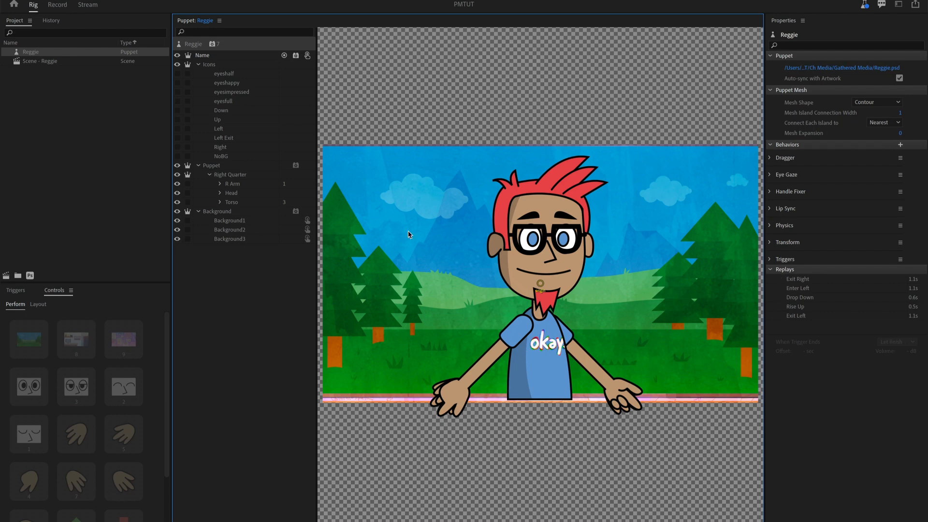
{"action": "mouse_move", "coordinate": [563, 349]}
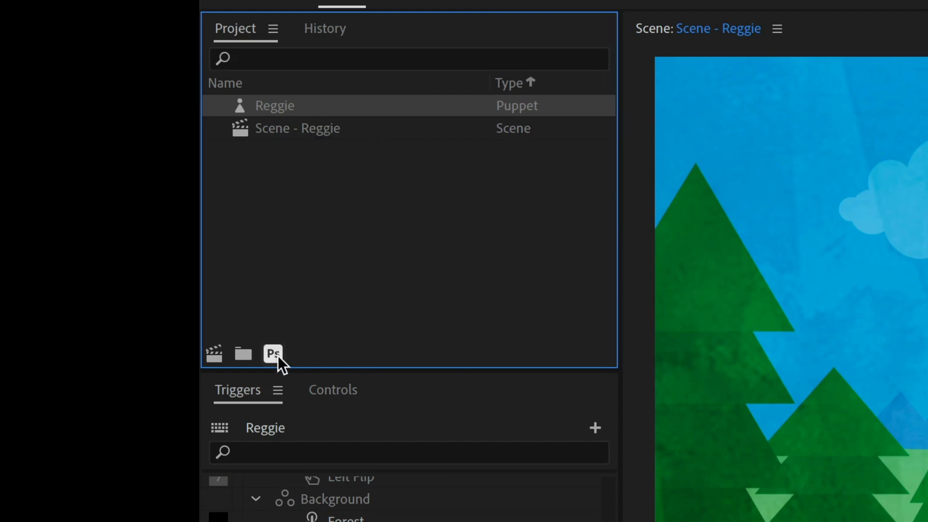
{"action": "mouse_move", "coordinate": [272, 353]}
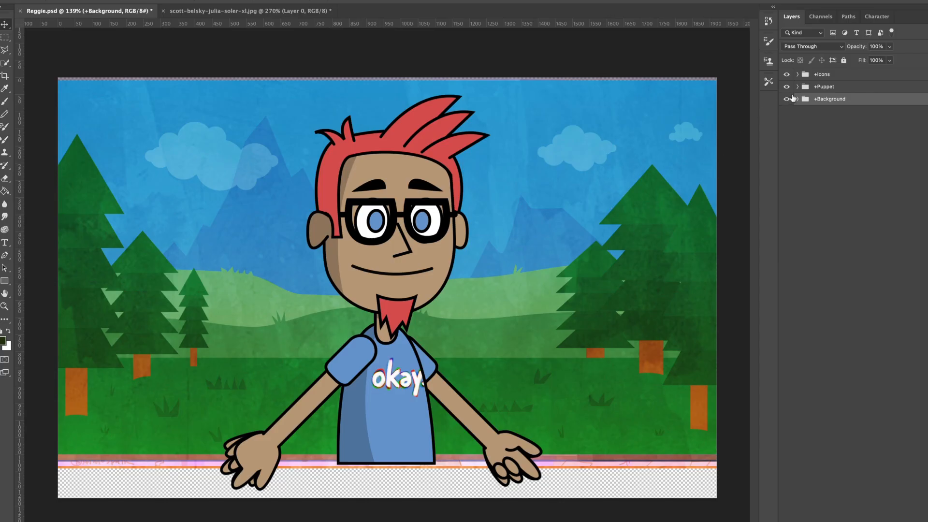
- Expand Reggie's Puppet layer groups, check the Point hand layer, and delete the Okay shirt logo
{"action": "left_click", "coordinate": [797, 86]}
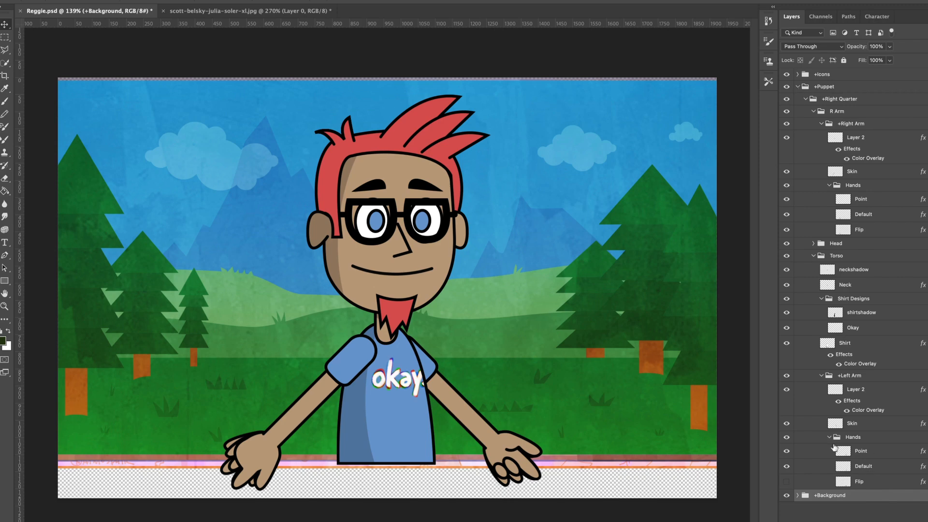
{"action": "right_click", "coordinate": [512, 454]}
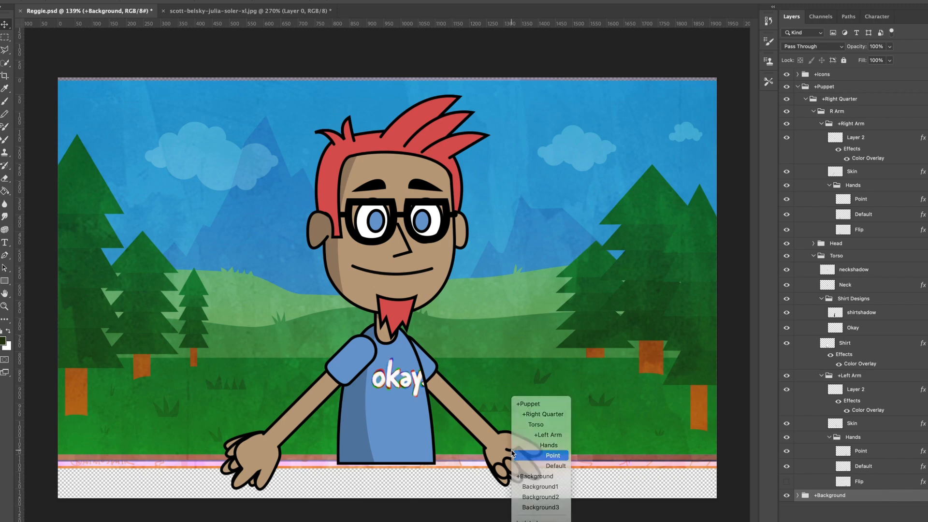
{"action": "left_click", "coordinate": [552, 456]}
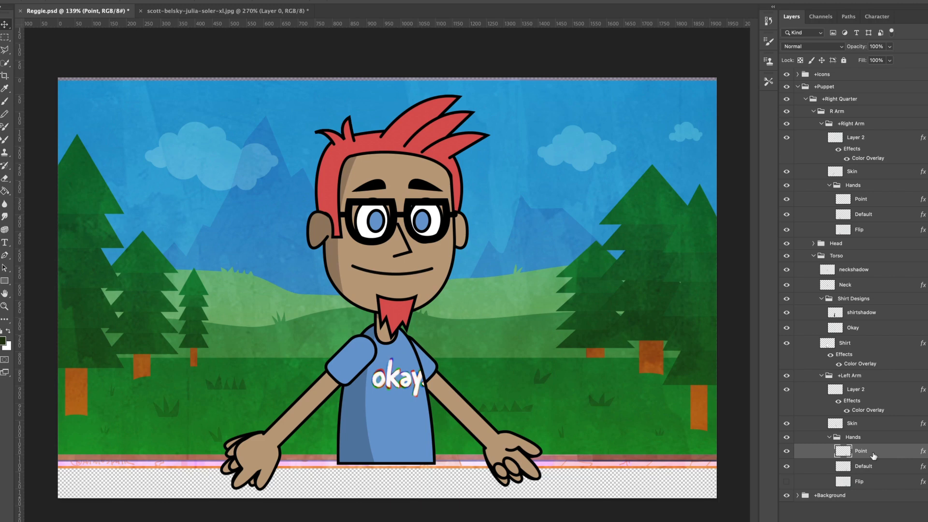
{"action": "mouse_move", "coordinate": [400, 382]}
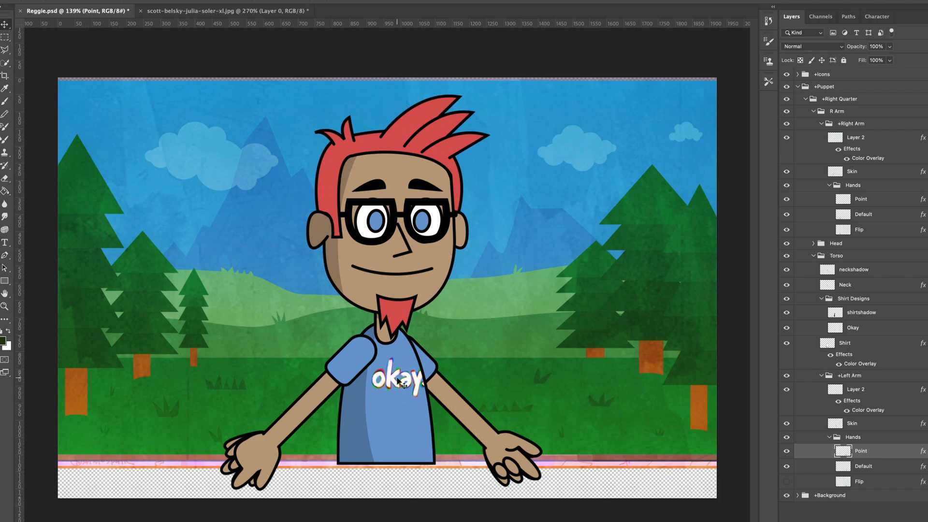
{"action": "left_click", "coordinate": [852, 327]}
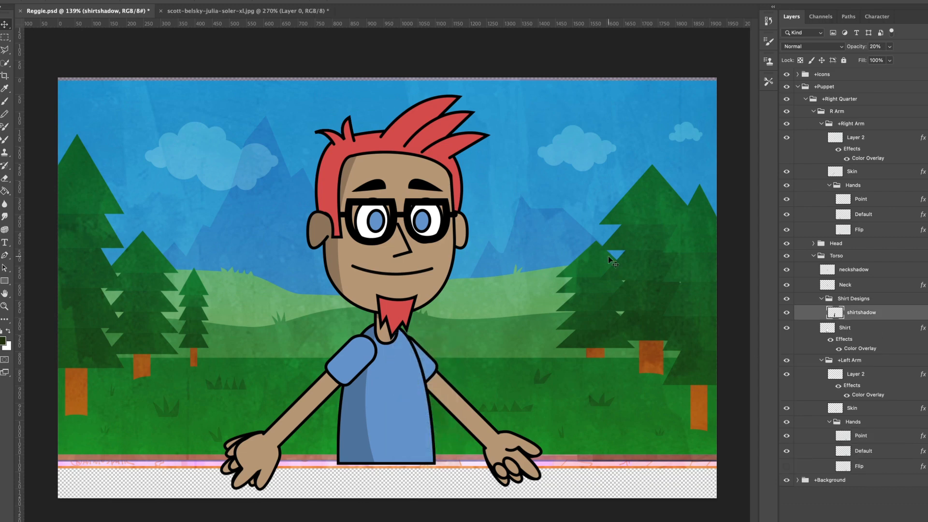
- Paste the portrait's cut-out face into Reggie.psd, fit it on the shirt, and adjust its opacity
{"action": "left_click", "coordinate": [243, 11]}
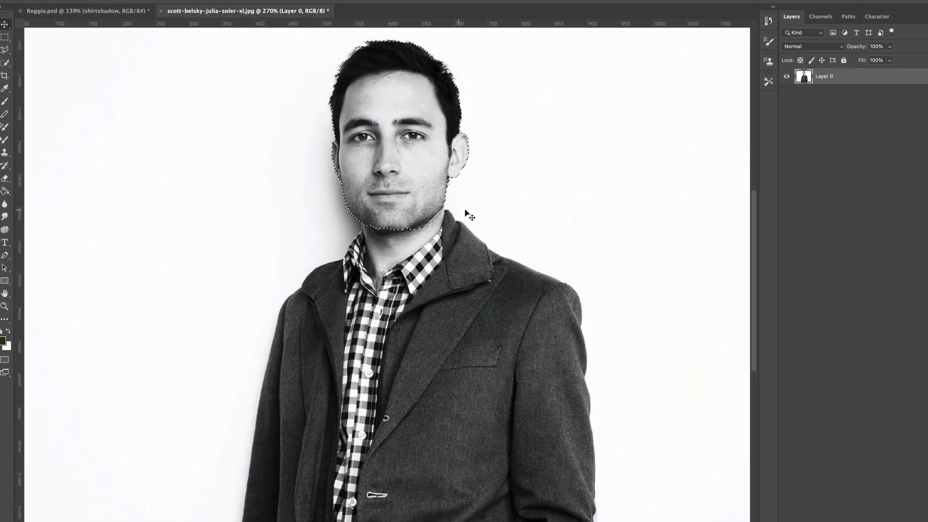
{"action": "mouse_move", "coordinate": [487, 214]}
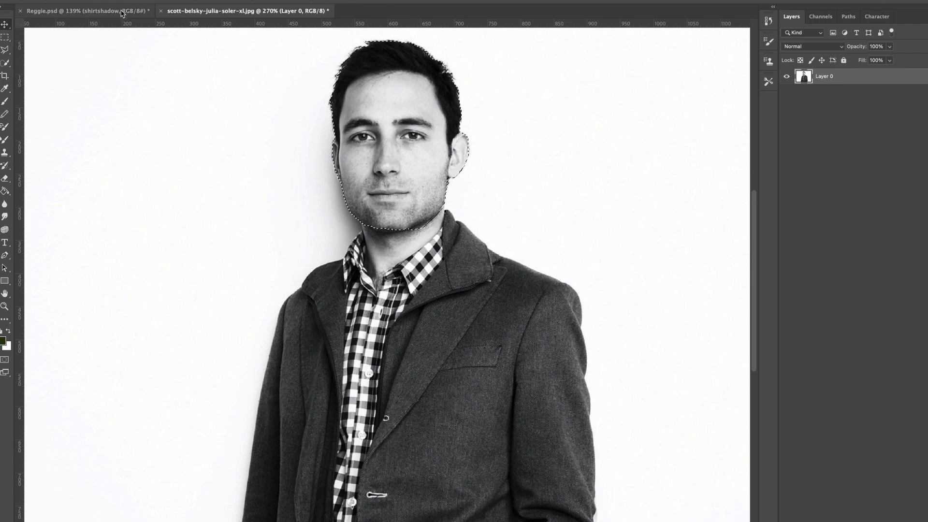
{"action": "left_click", "coordinate": [83, 11]}
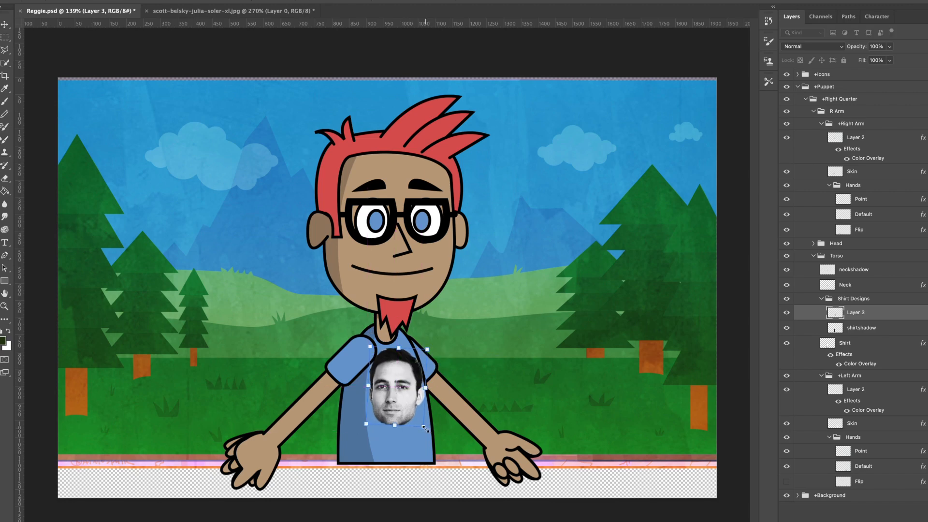
{"action": "left_click_drag", "start_coordinate": [385, 390], "coordinate": [395, 380]}
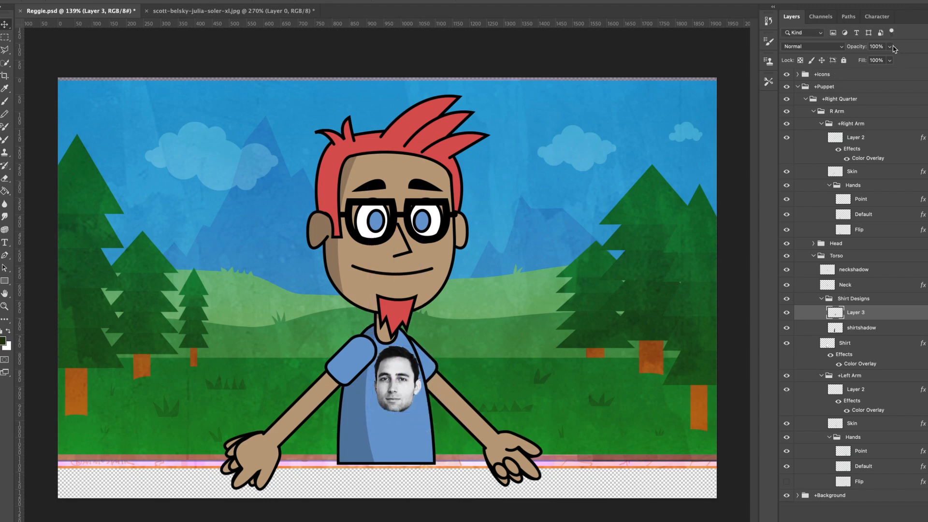
{"action": "left_click_drag", "start_coordinate": [893, 47], "coordinate": [881, 59]}
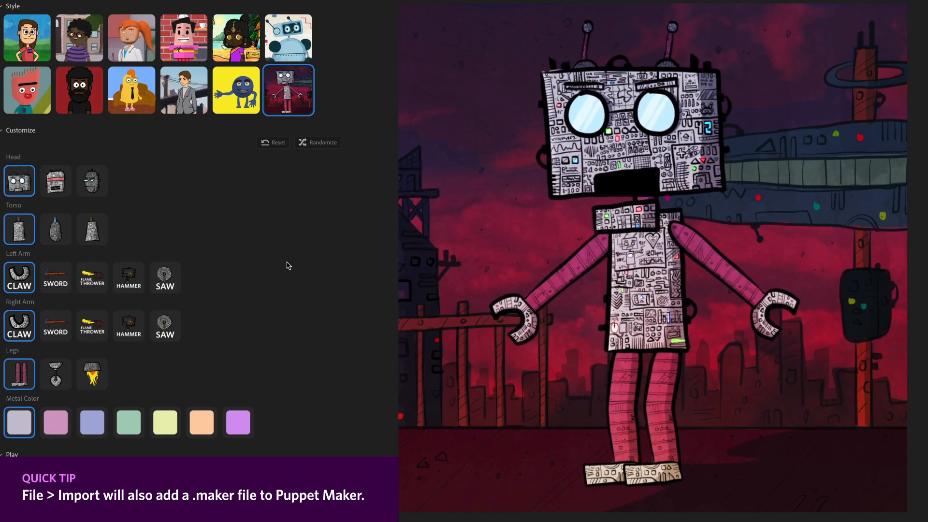
- Randomize the robot three times, ending on a pink robot with sword, saw and wheel
{"action": "left_click", "coordinate": [318, 142]}
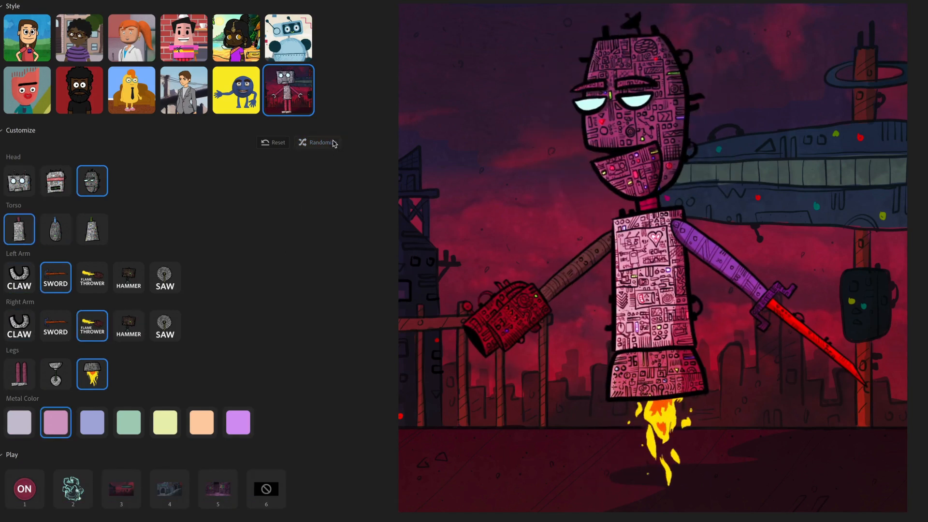
{"action": "left_click", "coordinate": [24, 488]}
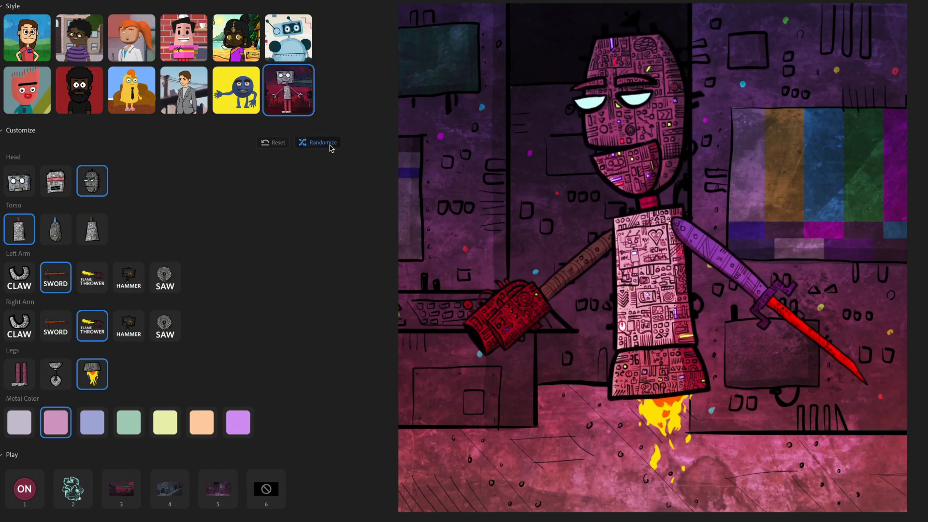
{"action": "left_click", "coordinate": [317, 142]}
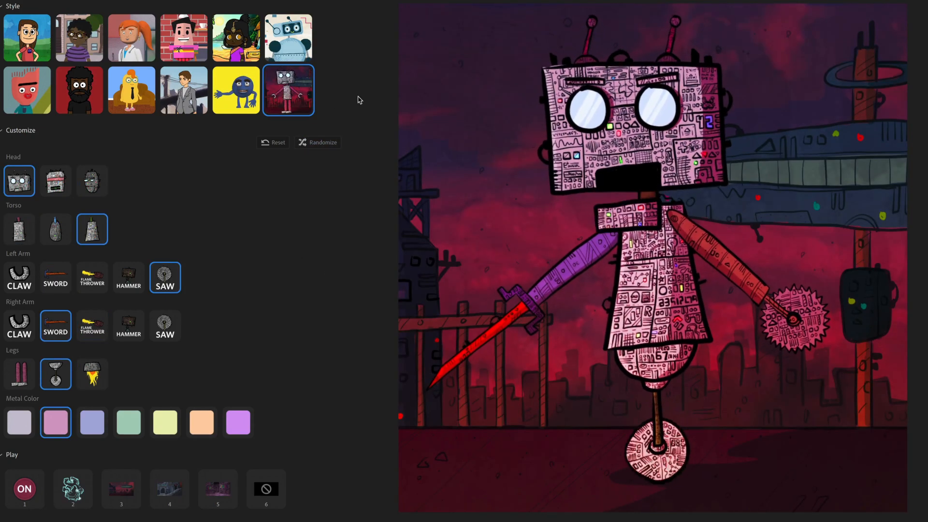